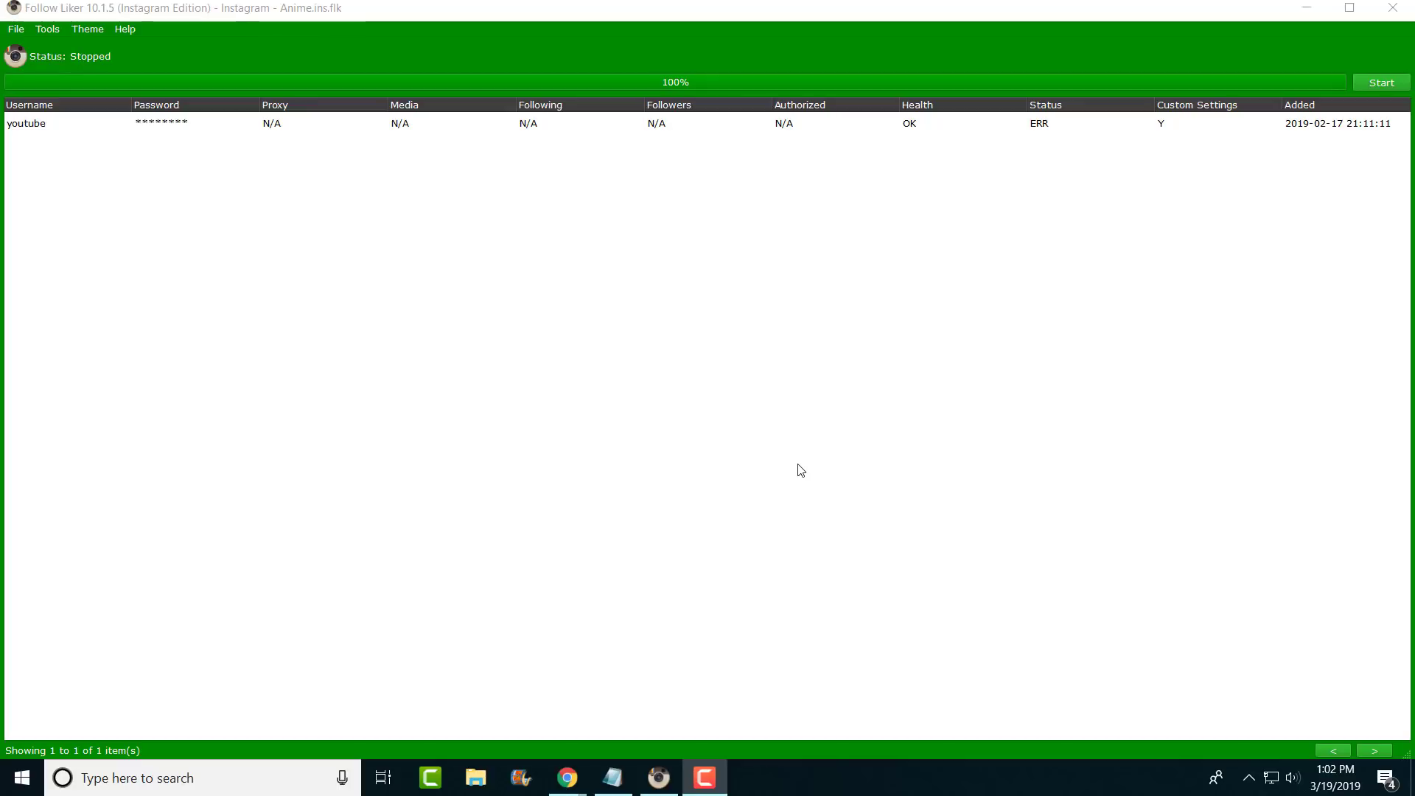
{"action": "mouse_move", "coordinate": [775, 457]}
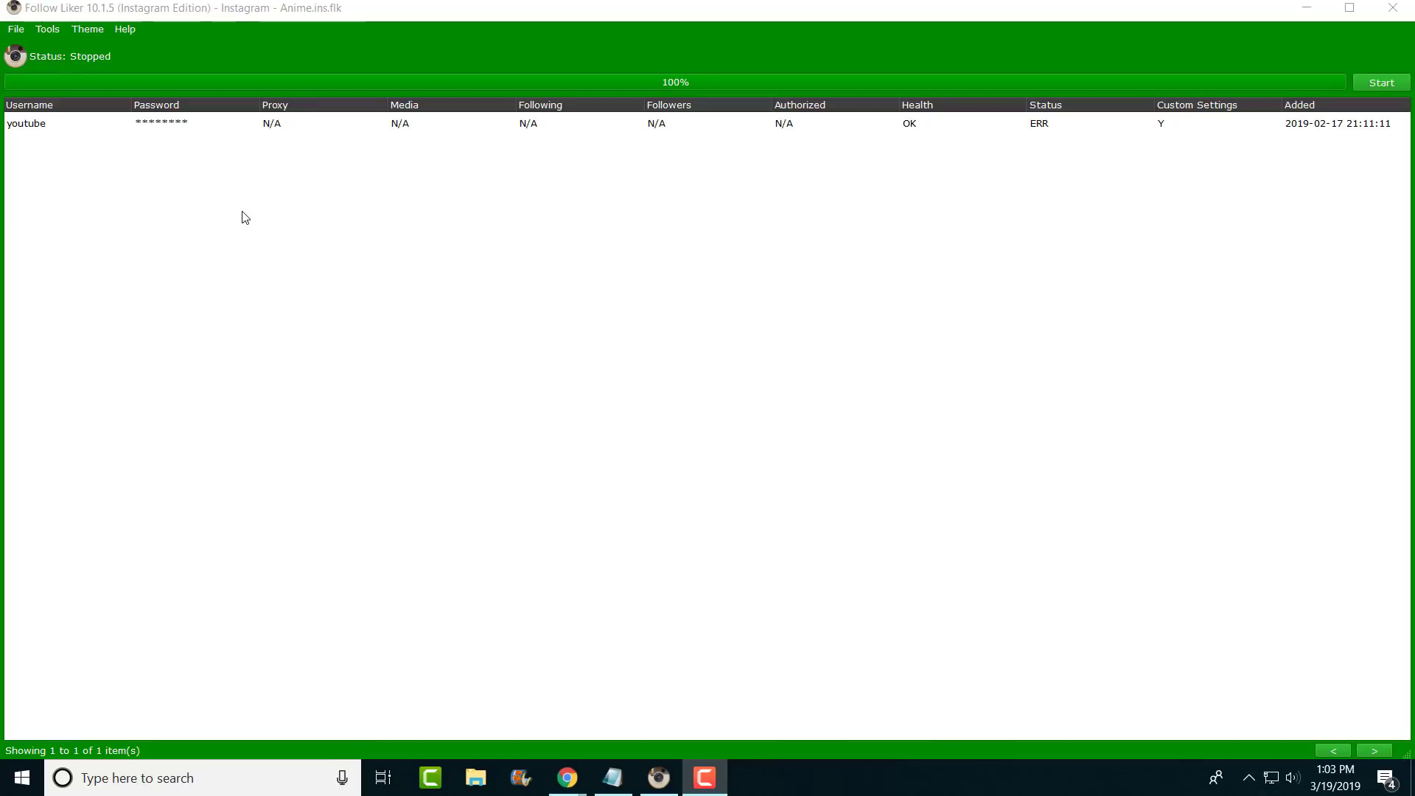
{"action": "mouse_move", "coordinate": [240, 141]}
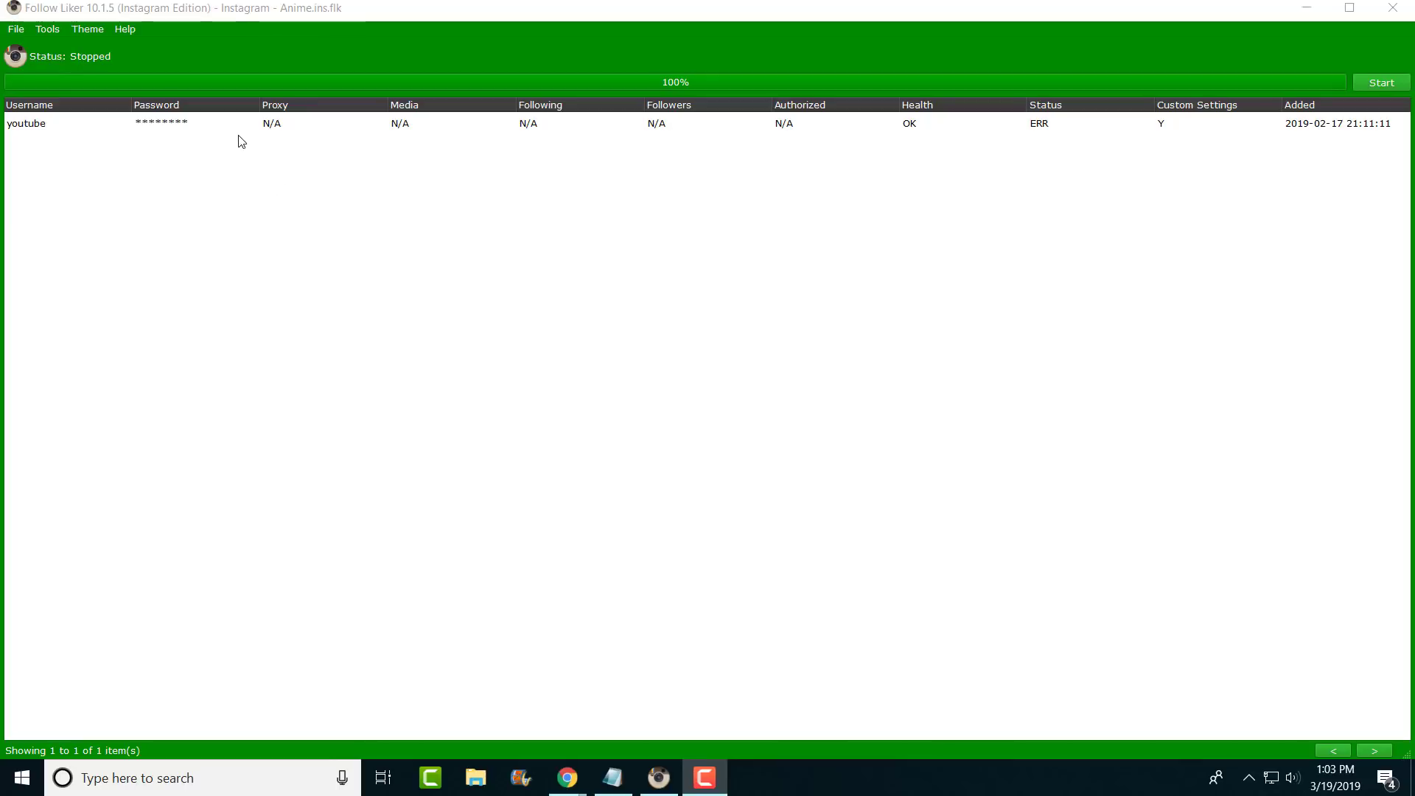
{"action": "mouse_move", "coordinate": [1064, 139]}
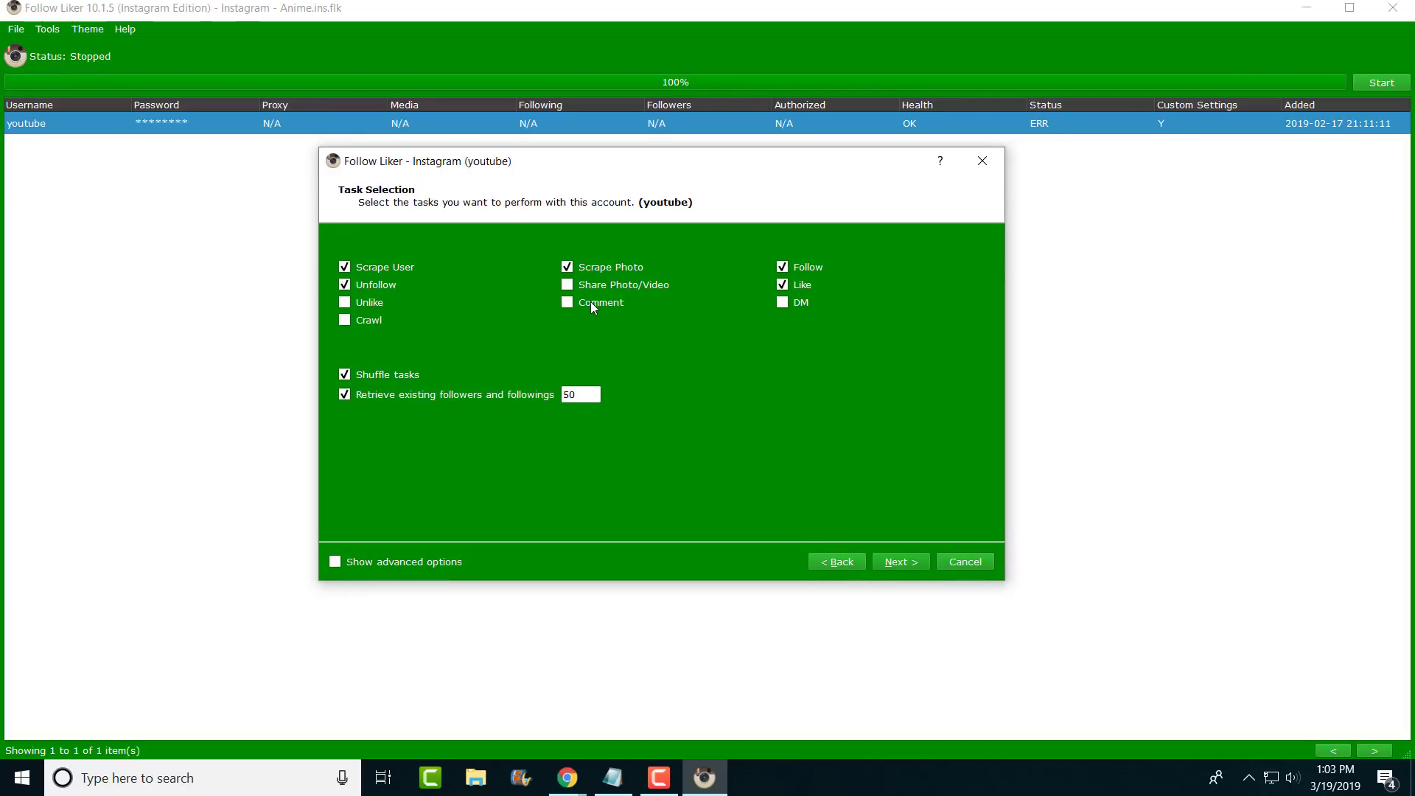
Add commenting to the youtube account's tasks and reveal the wizard's advanced options.
{"action": "left_click", "coordinate": [566, 302]}
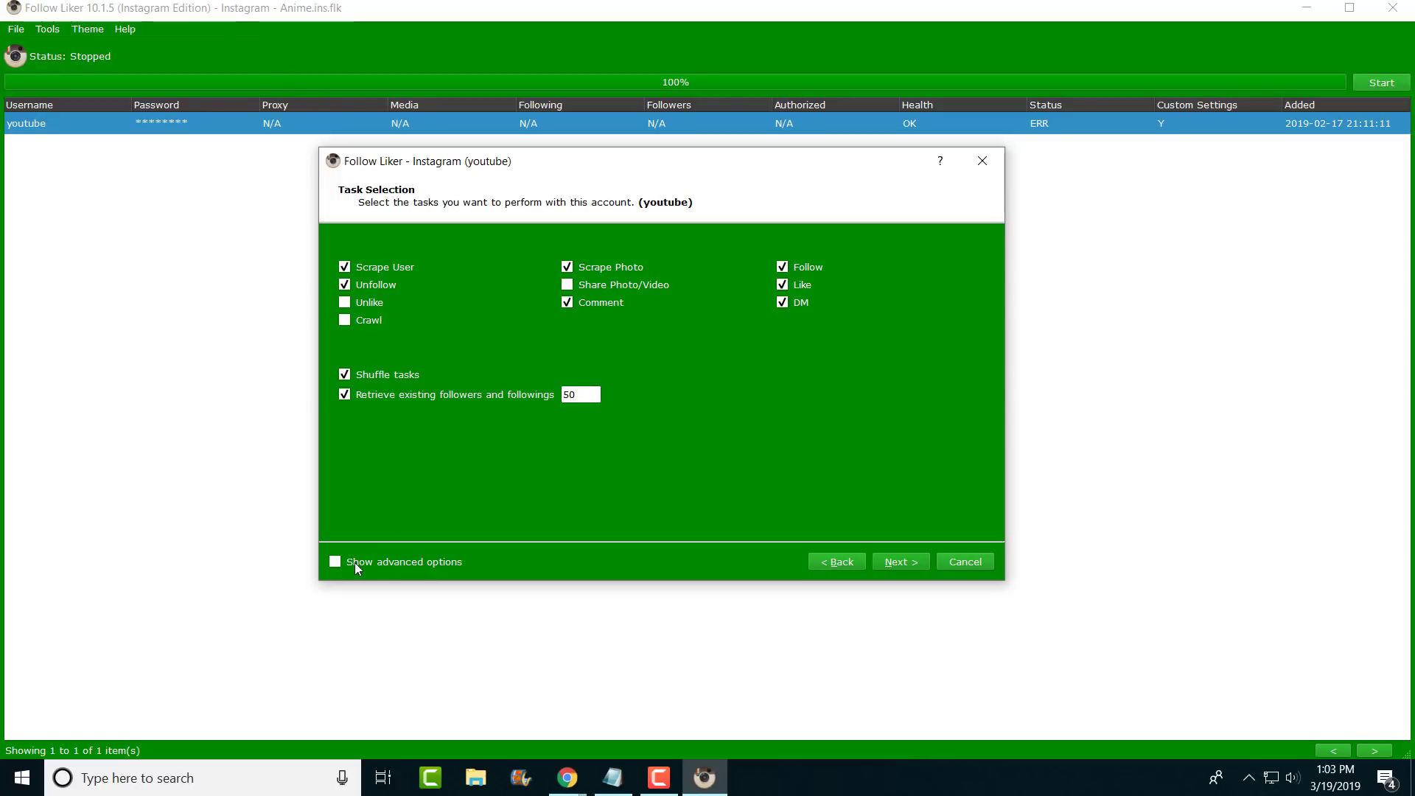
{"action": "mouse_move", "coordinate": [613, 319]}
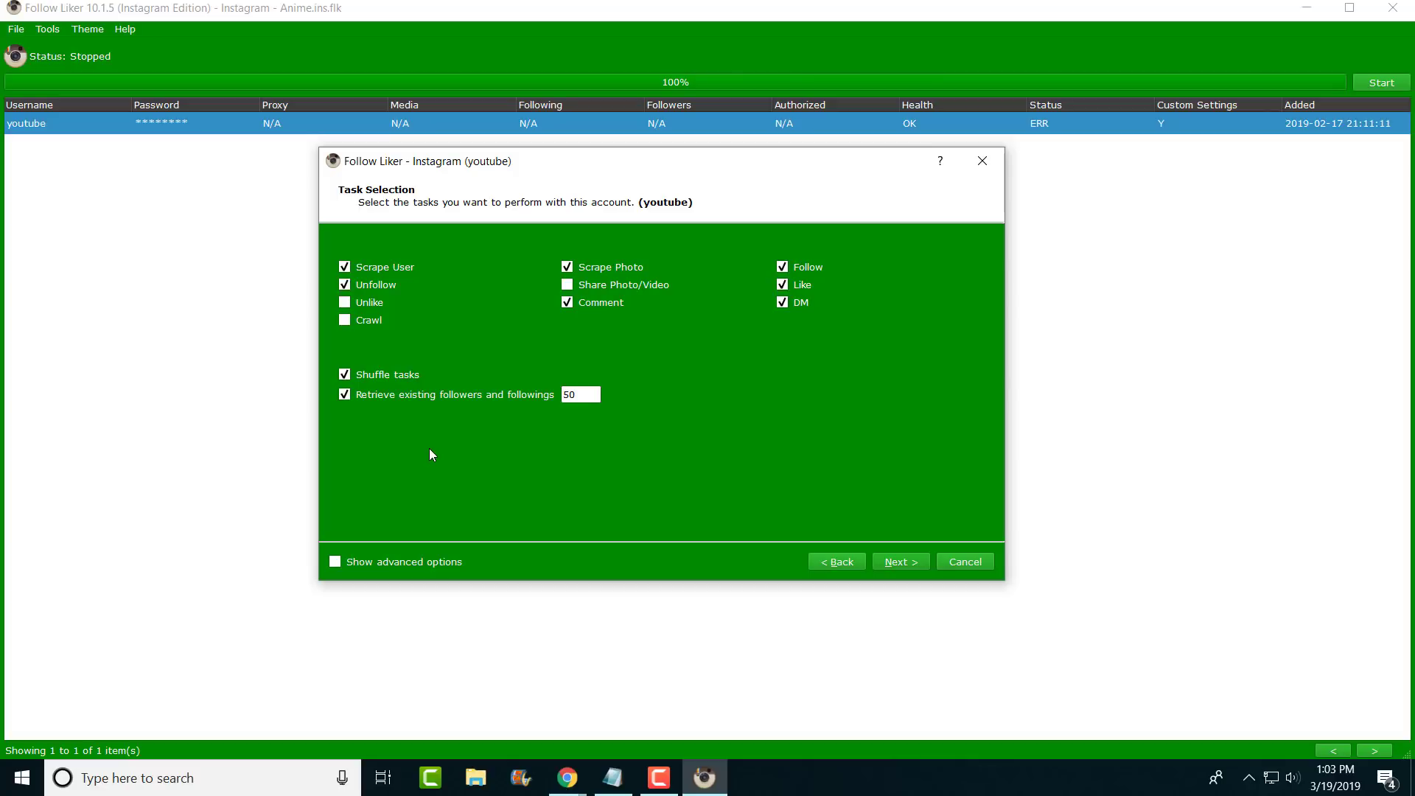
{"action": "mouse_move", "coordinate": [441, 539]}
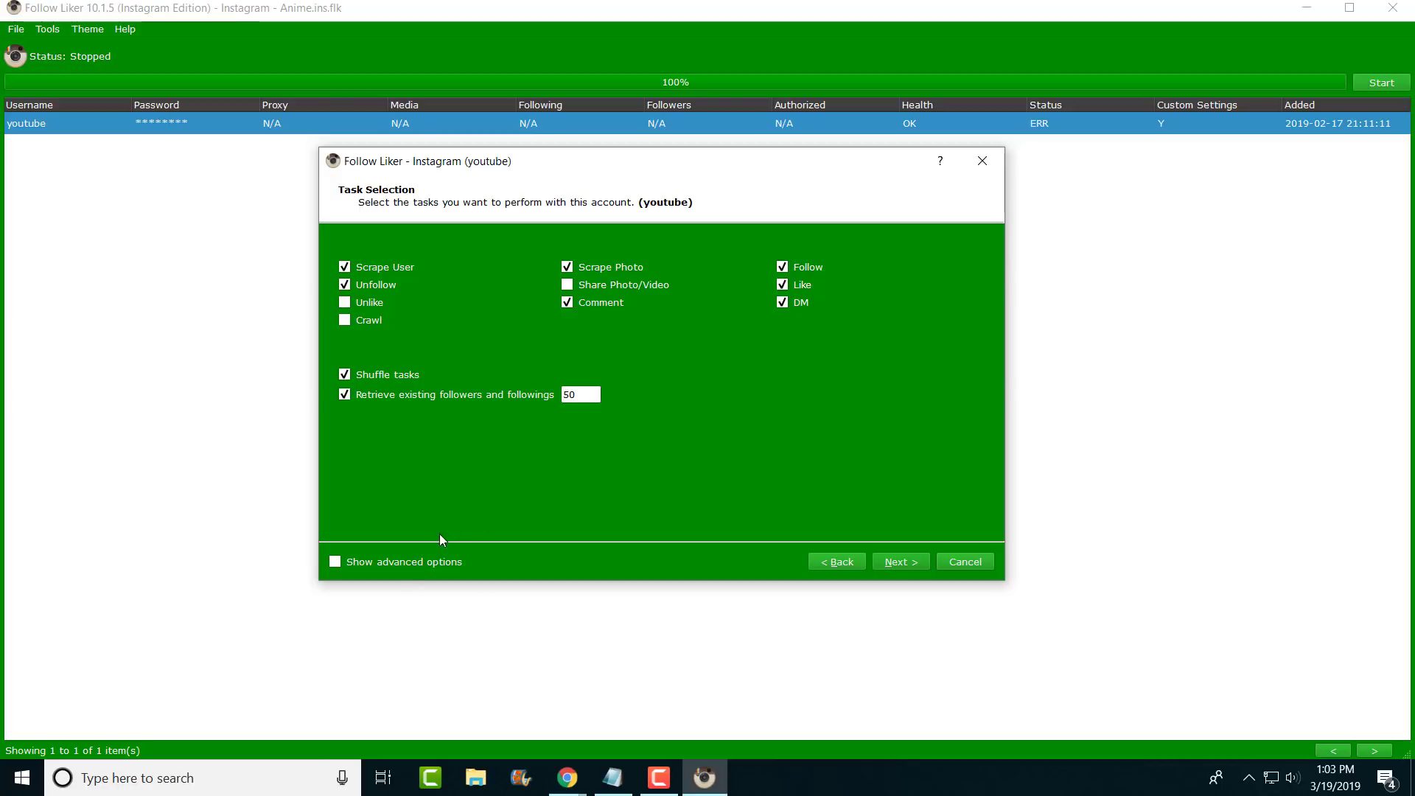
{"action": "mouse_move", "coordinate": [398, 573]}
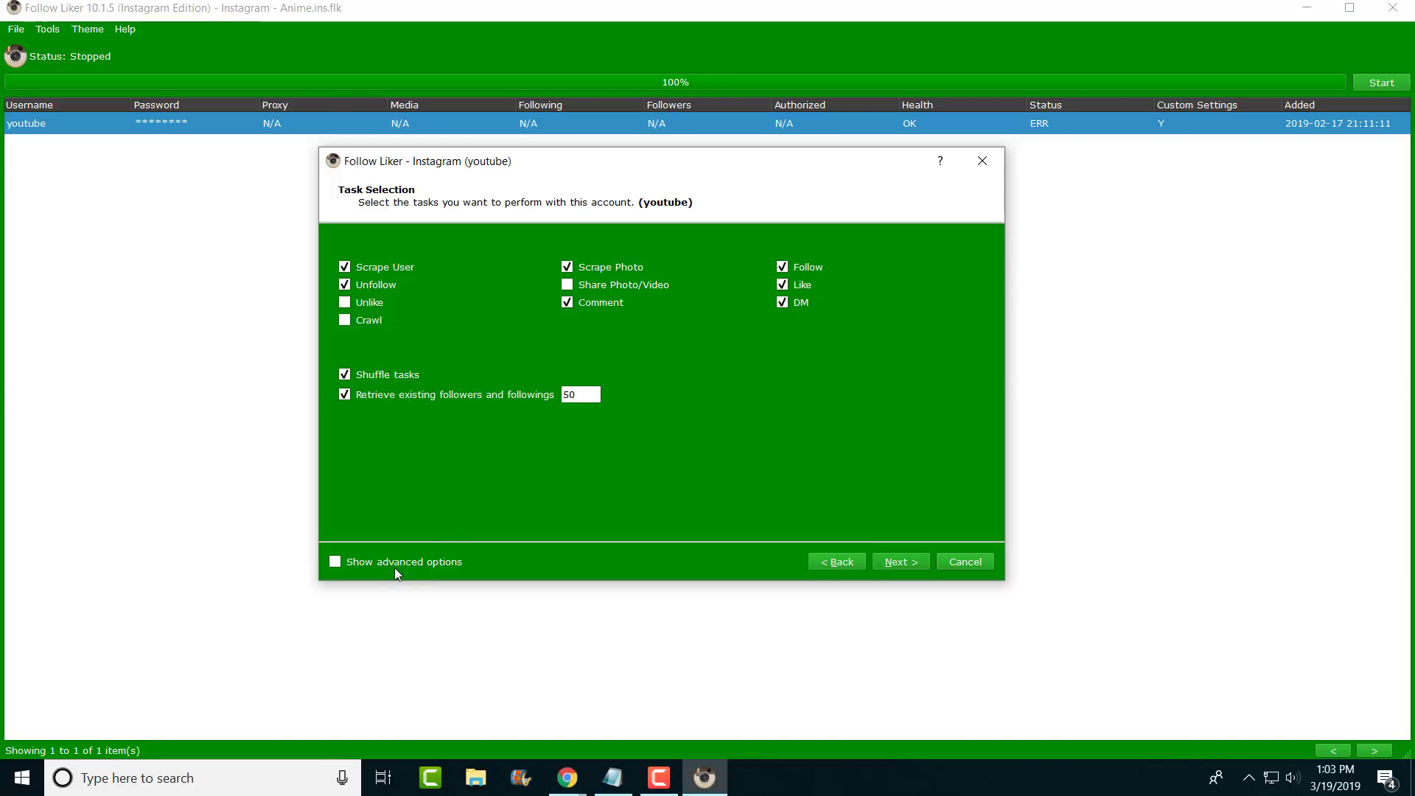
{"action": "left_click", "coordinate": [335, 561]}
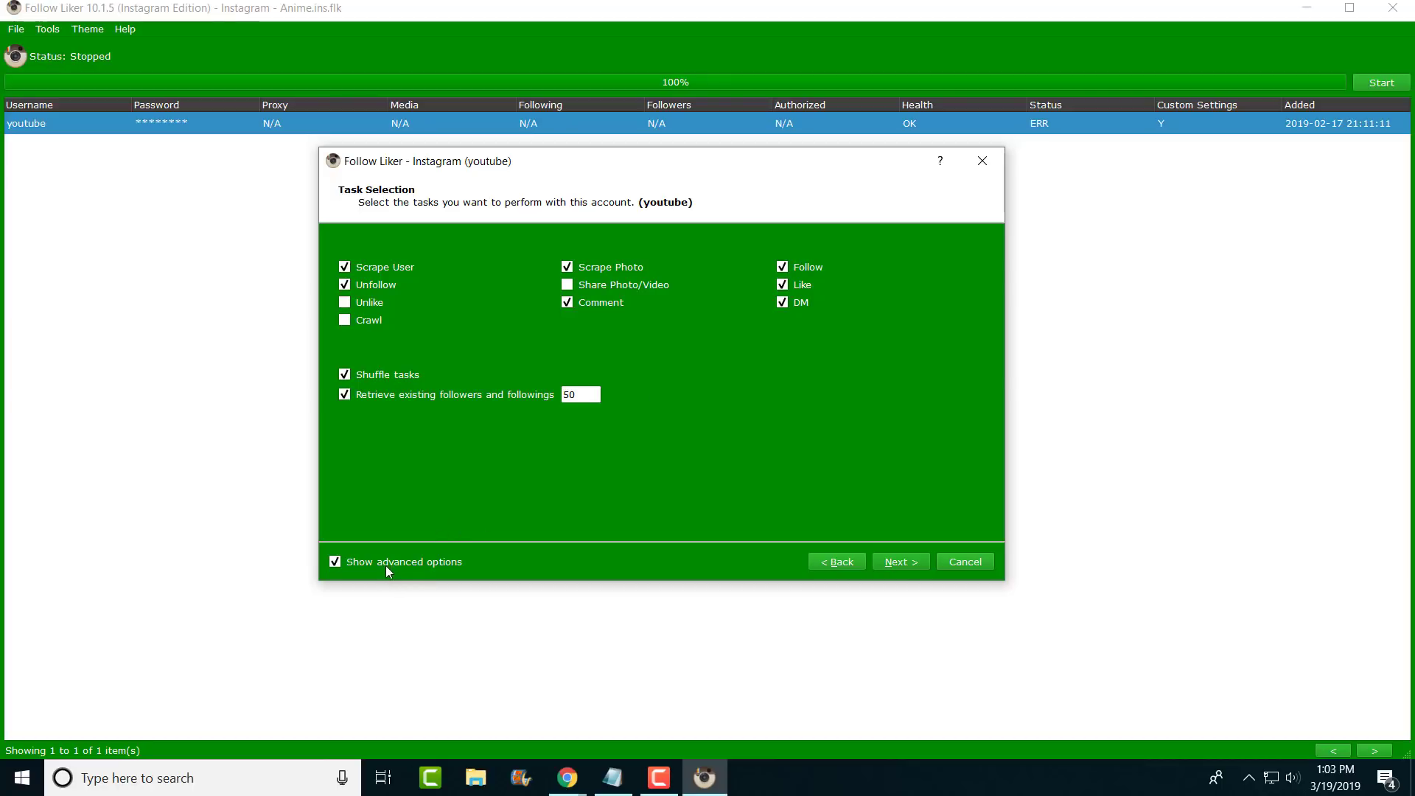
{"action": "mouse_move", "coordinate": [918, 545]}
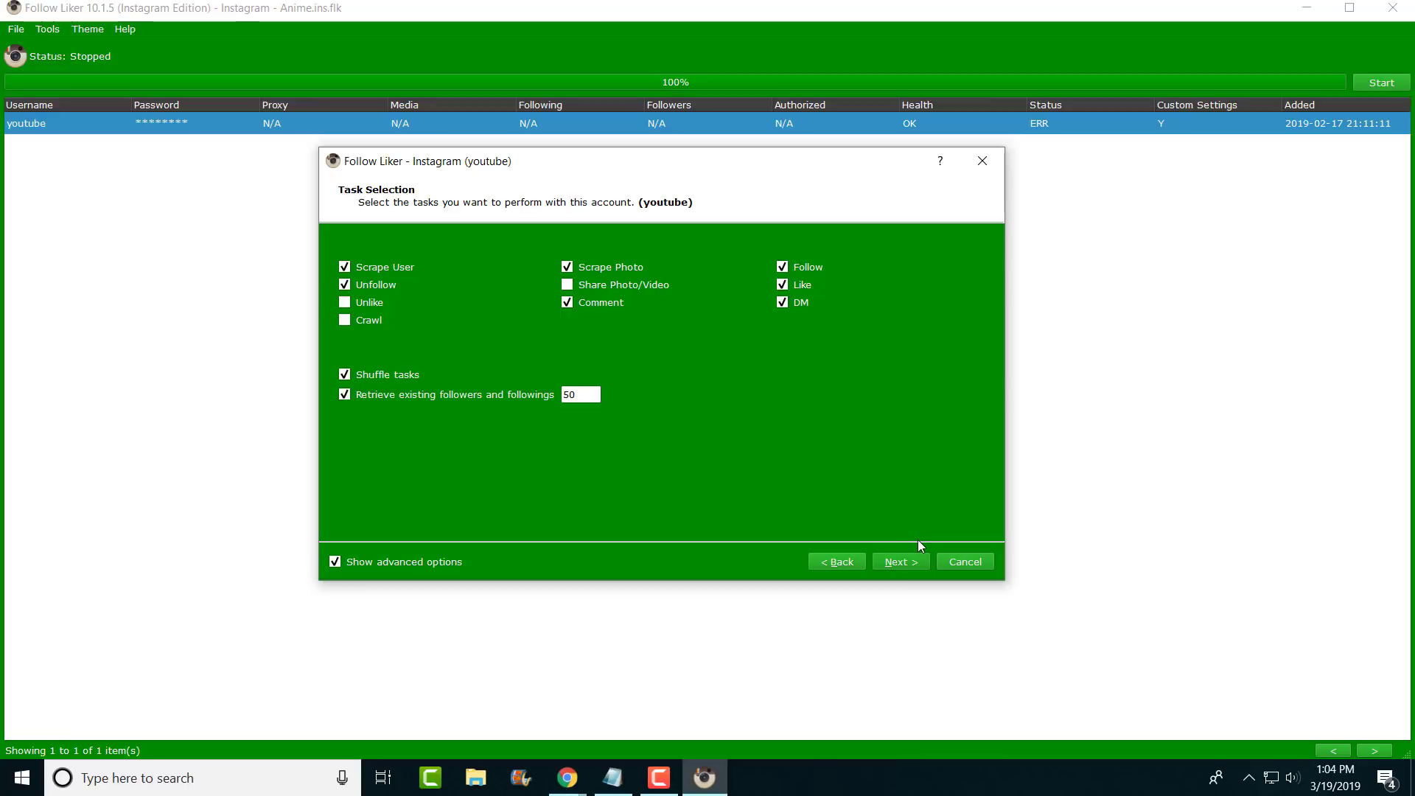
Advance the wizard from task selection to the Scraped Results/Data page.
{"action": "left_click", "coordinate": [899, 561]}
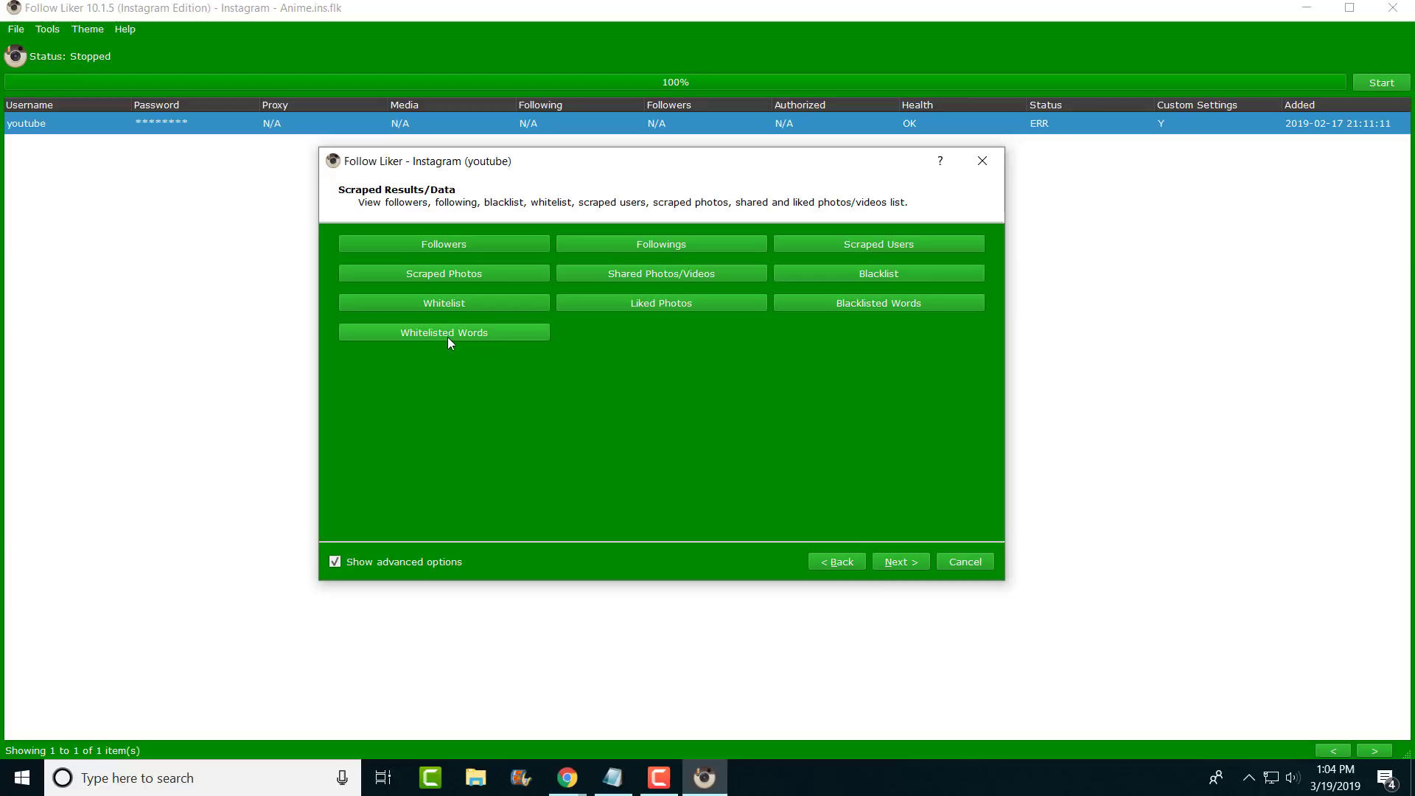
{"action": "mouse_move", "coordinate": [523, 316]}
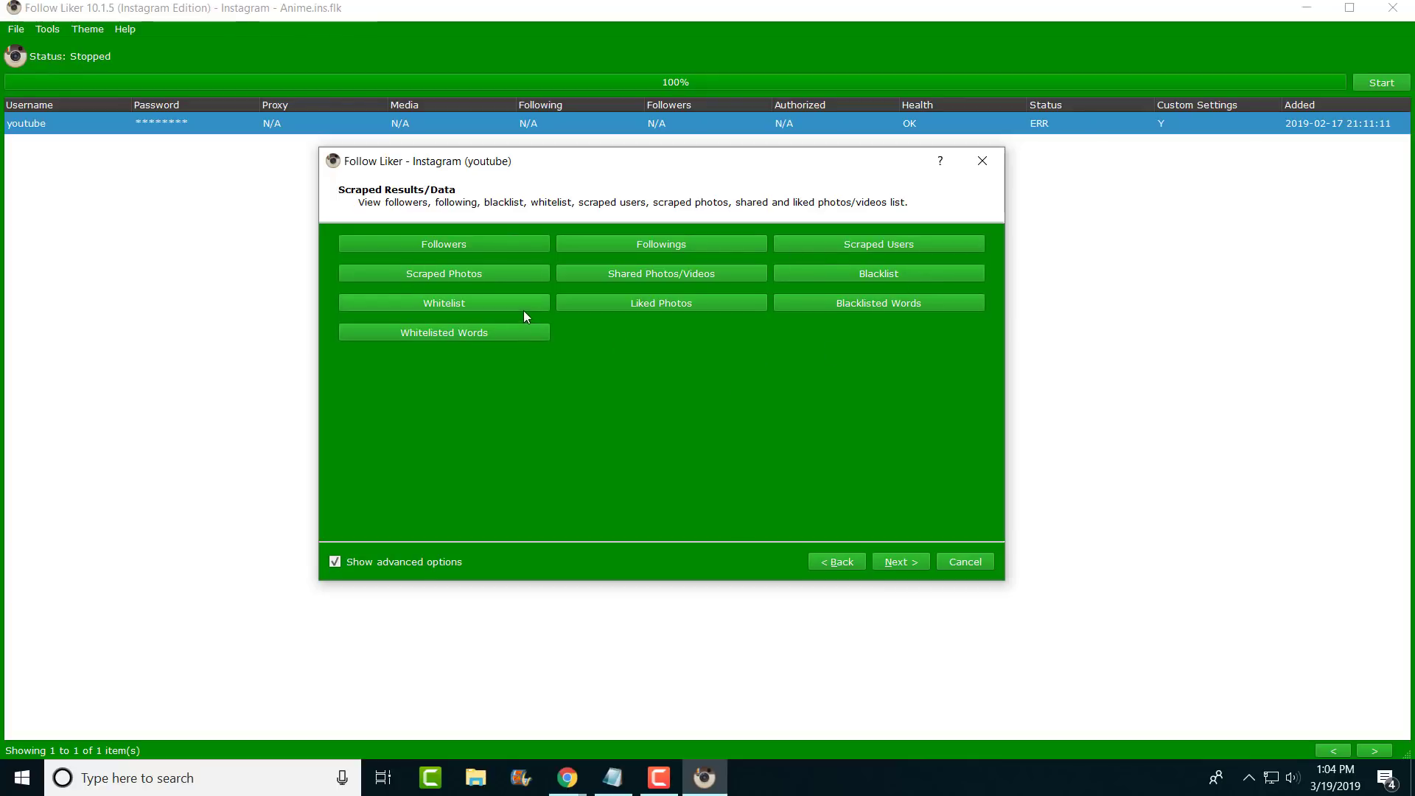
{"action": "mouse_move", "coordinate": [578, 330]}
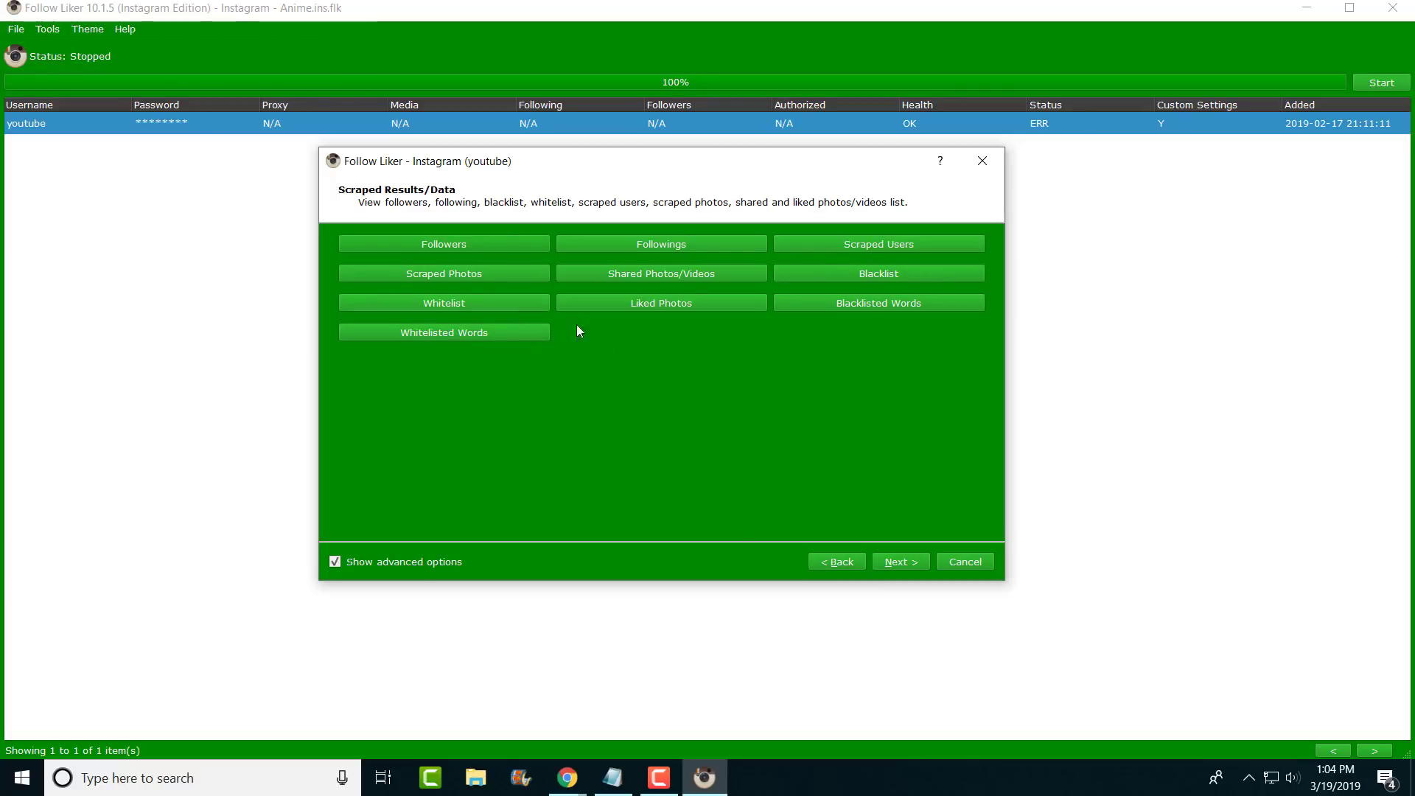
{"action": "mouse_move", "coordinate": [495, 310]}
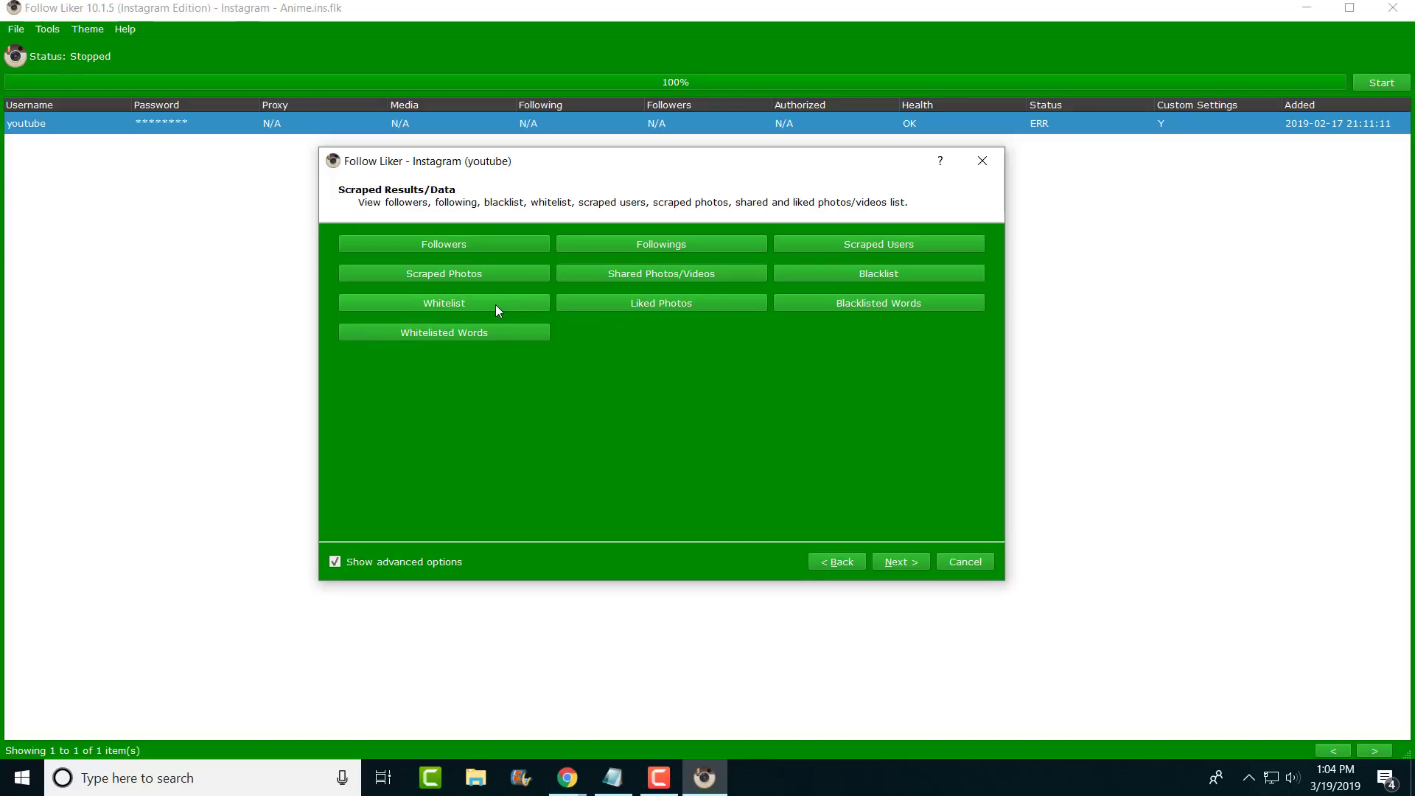
{"action": "mouse_move", "coordinate": [890, 292]}
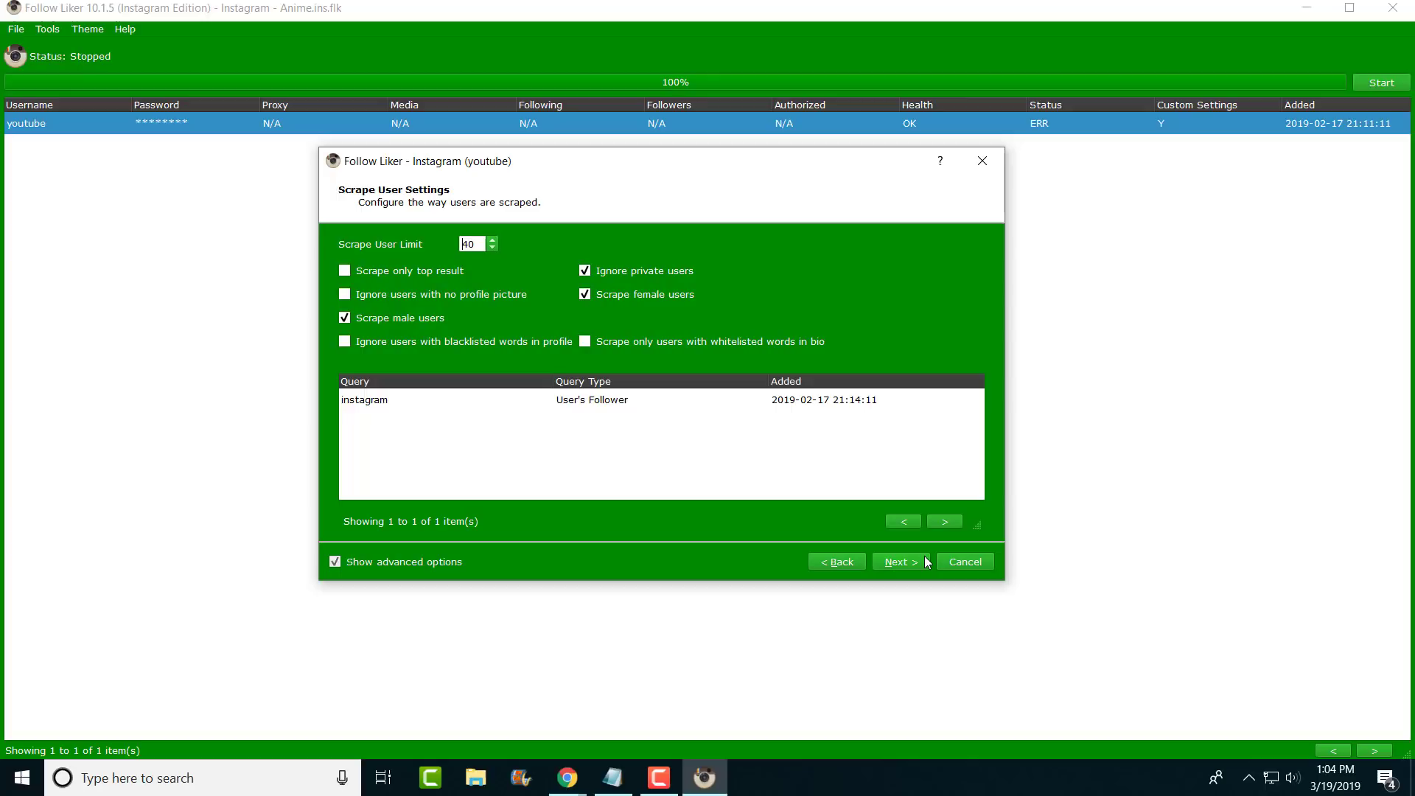
{"action": "mouse_move", "coordinate": [439, 349]}
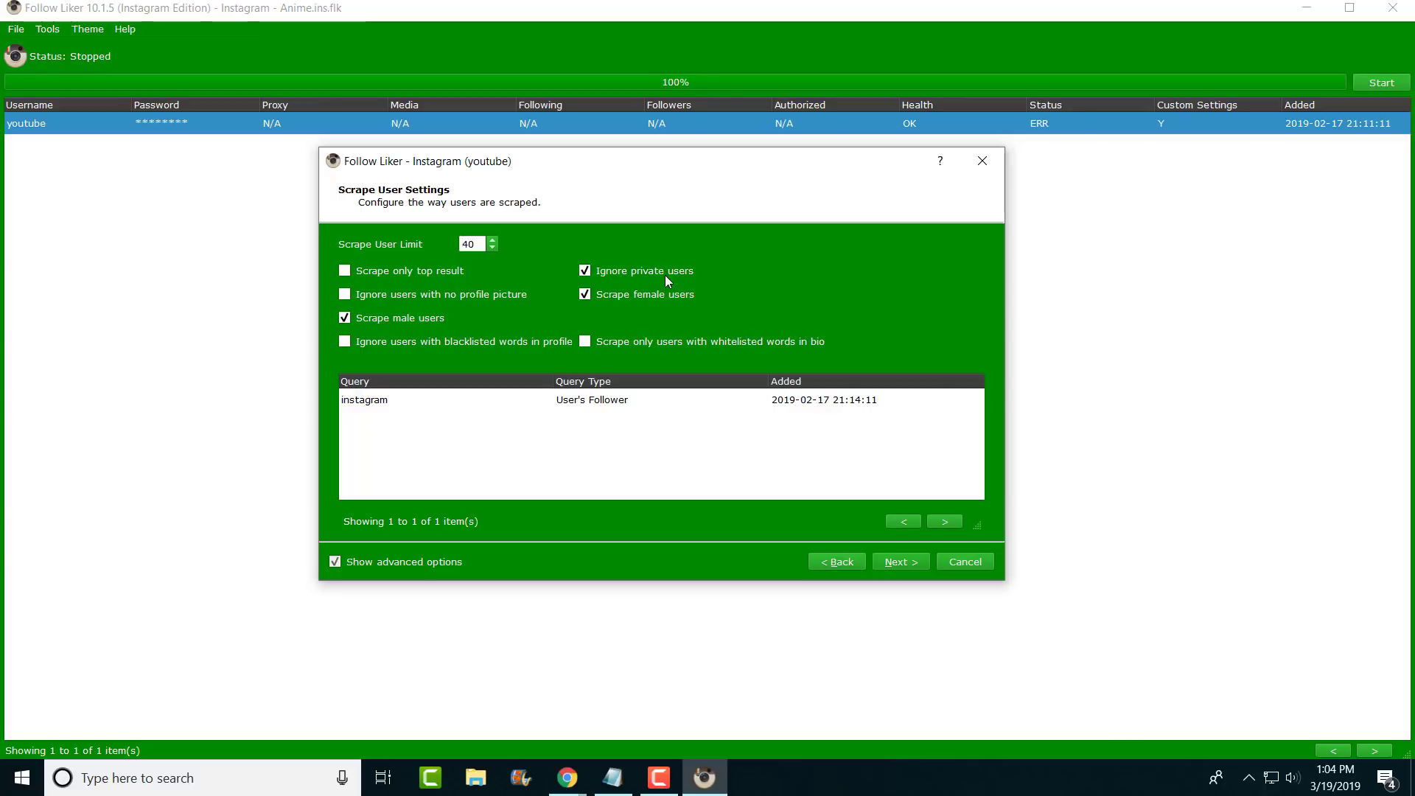
Review Scrape User Settings: limit 40, ignore private users, male and female, instagram follower query.
{"action": "left_click", "coordinate": [472, 243]}
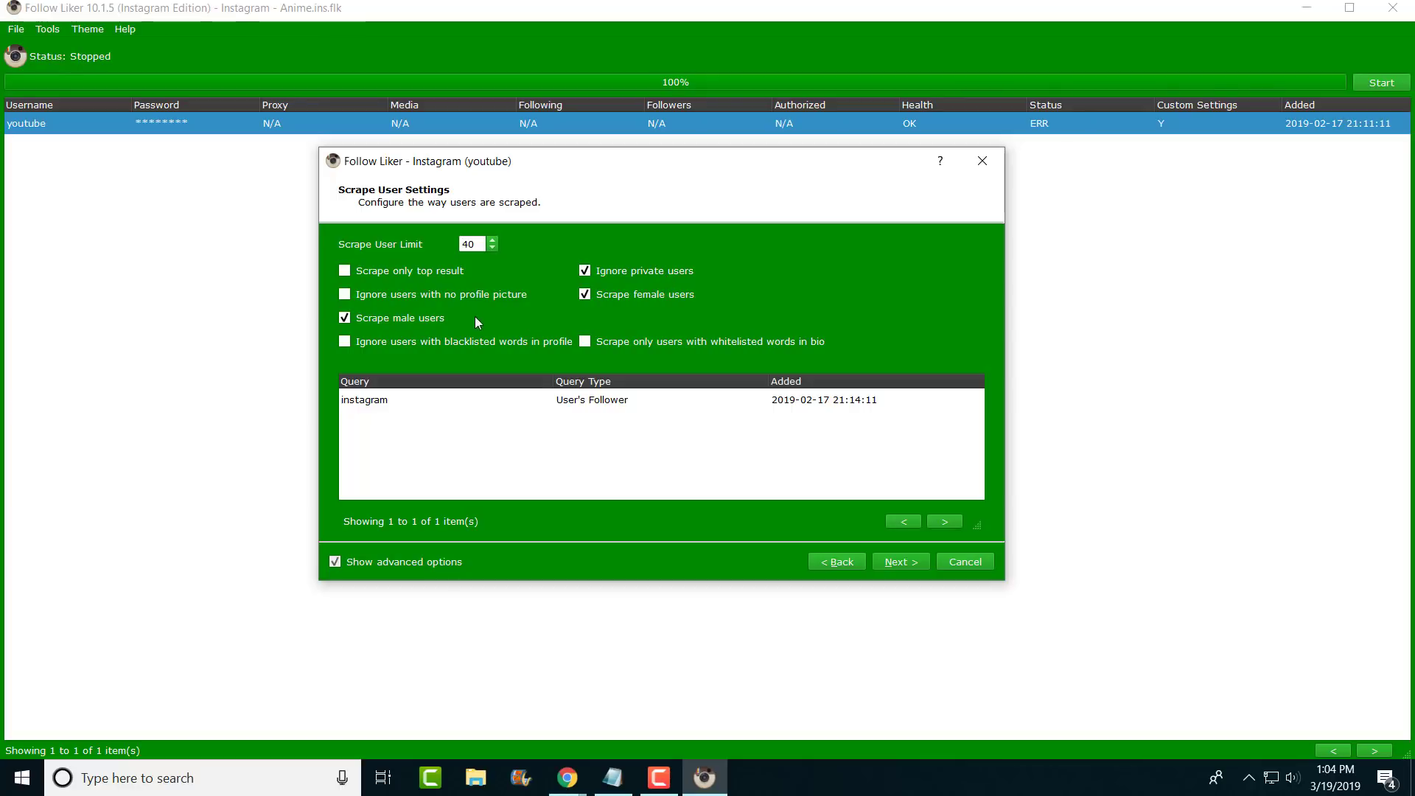
{"action": "mouse_move", "coordinate": [460, 304]}
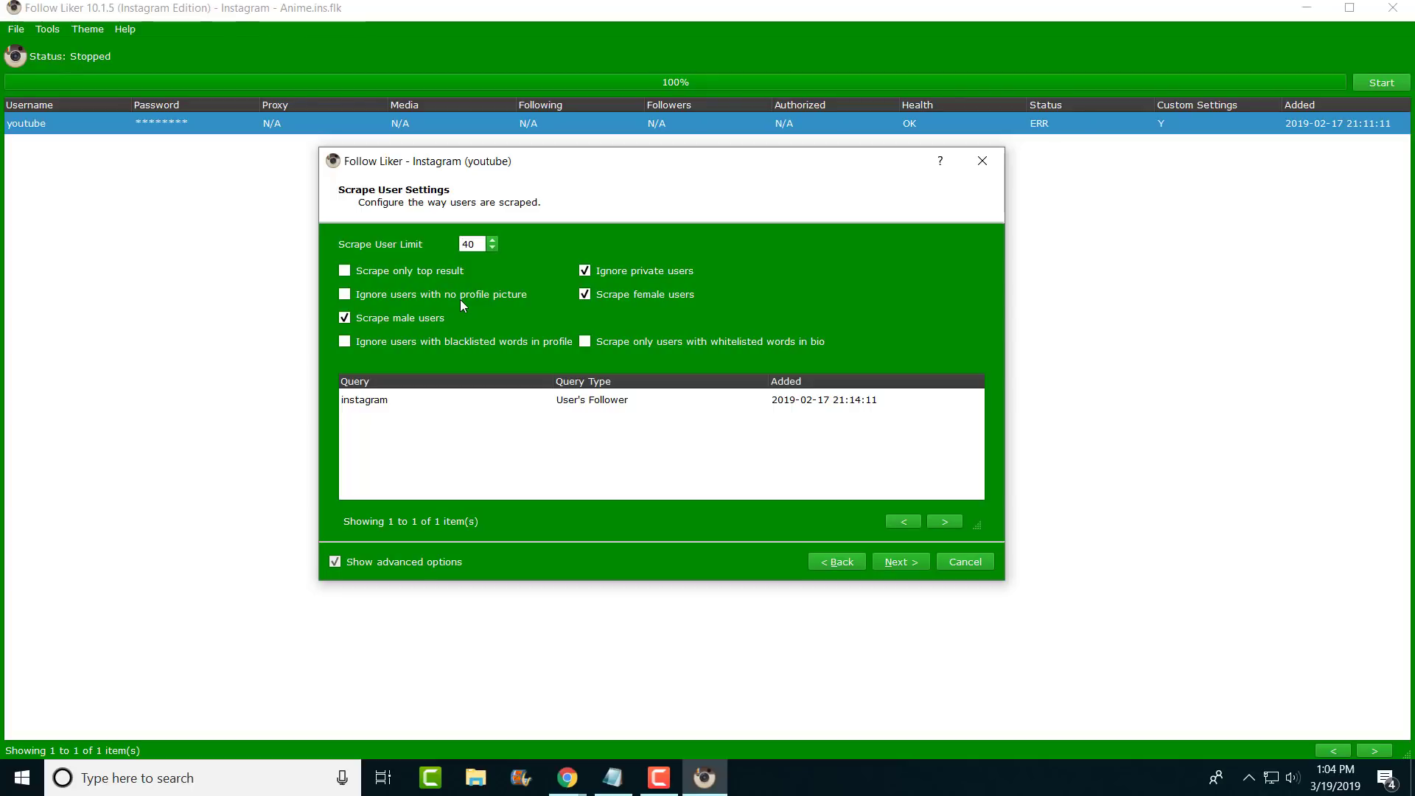
{"action": "left_click", "coordinate": [471, 243]}
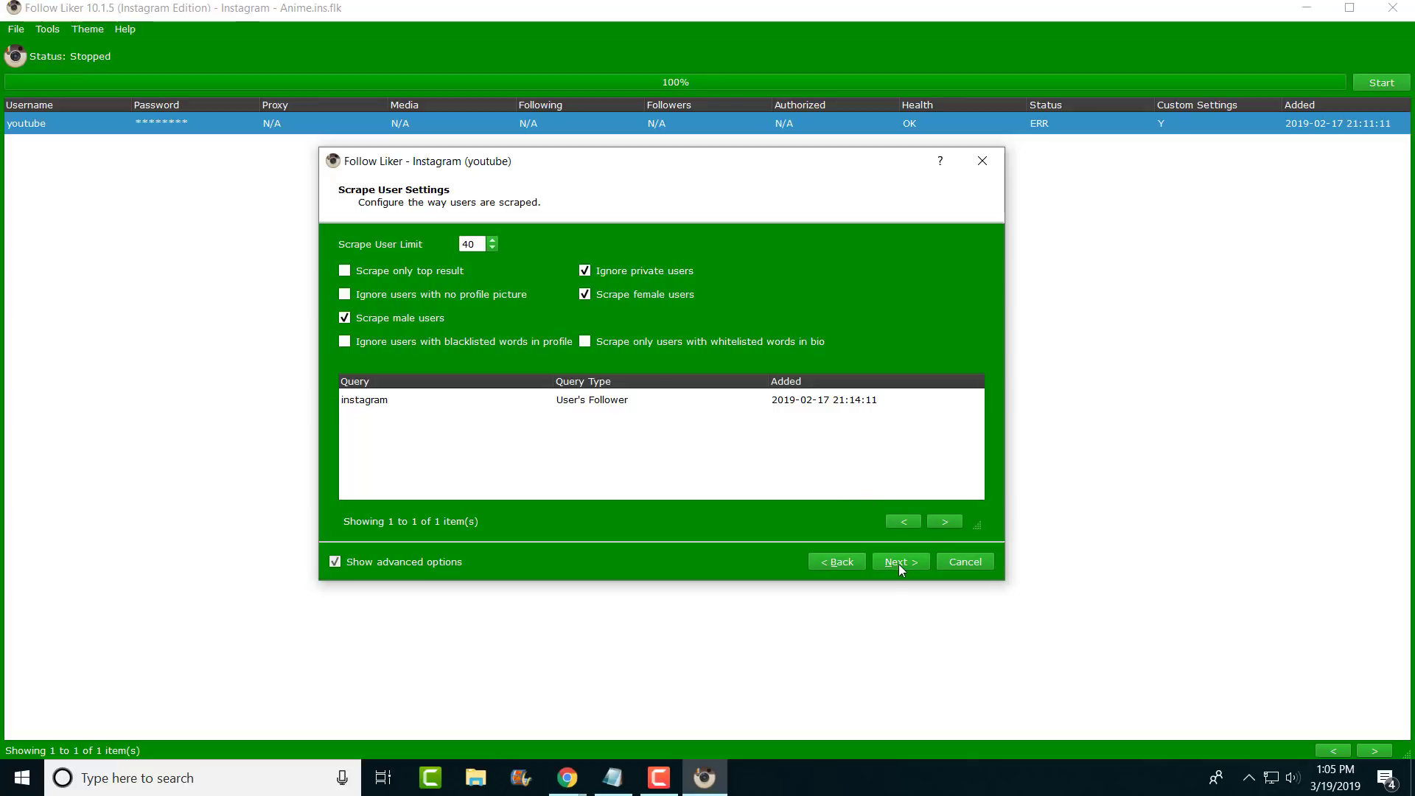
{"action": "left_click", "coordinate": [471, 243]}
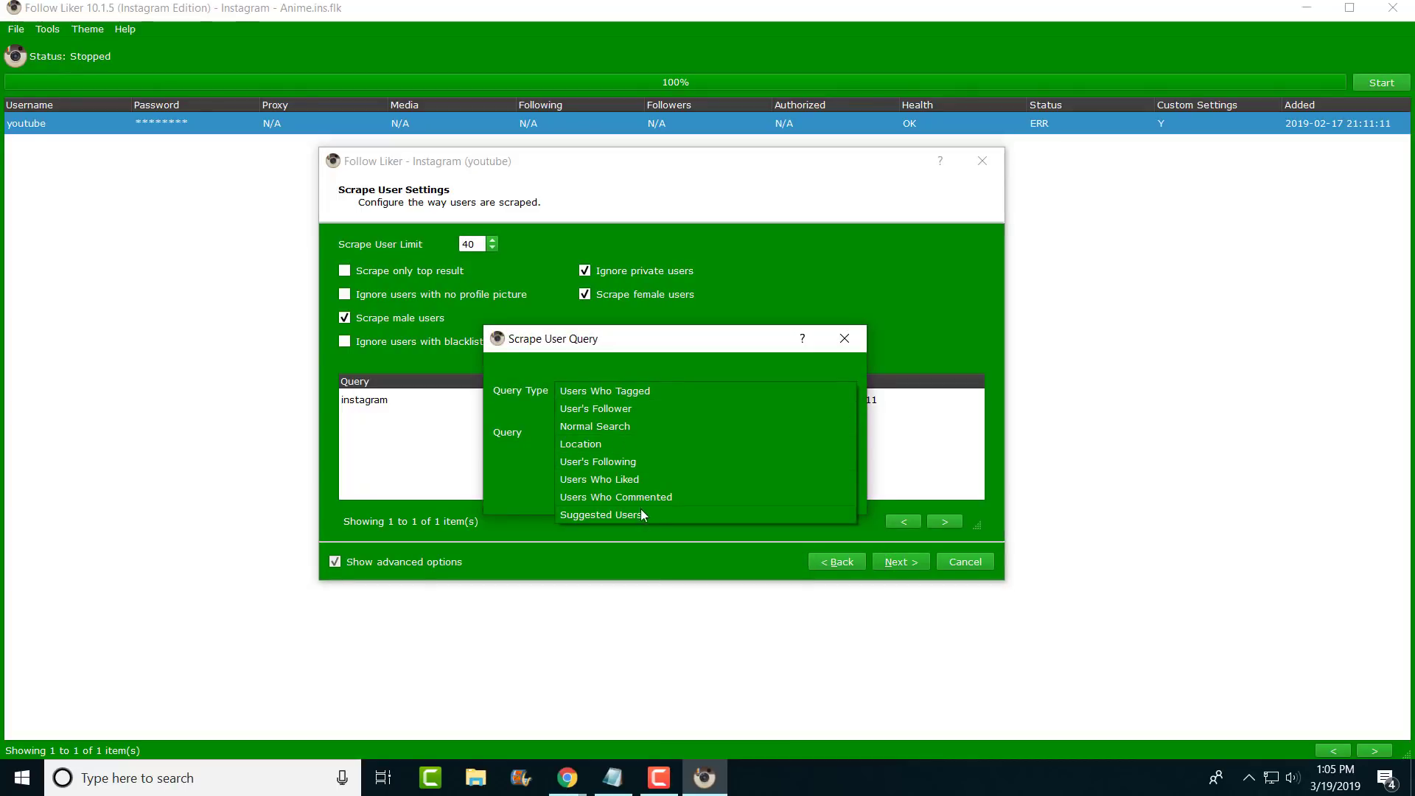
{"action": "left_click", "coordinate": [604, 391]}
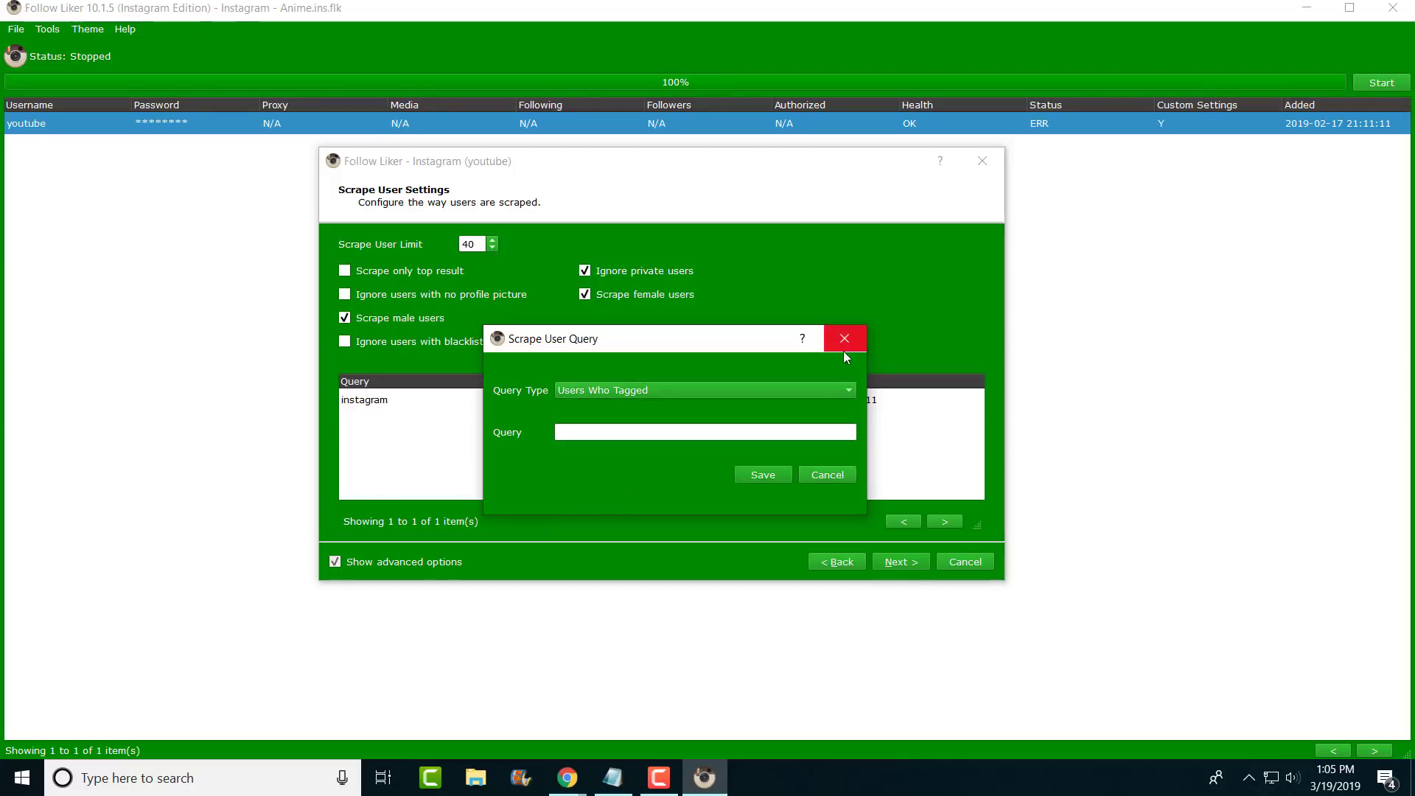
{"action": "left_click", "coordinate": [843, 338]}
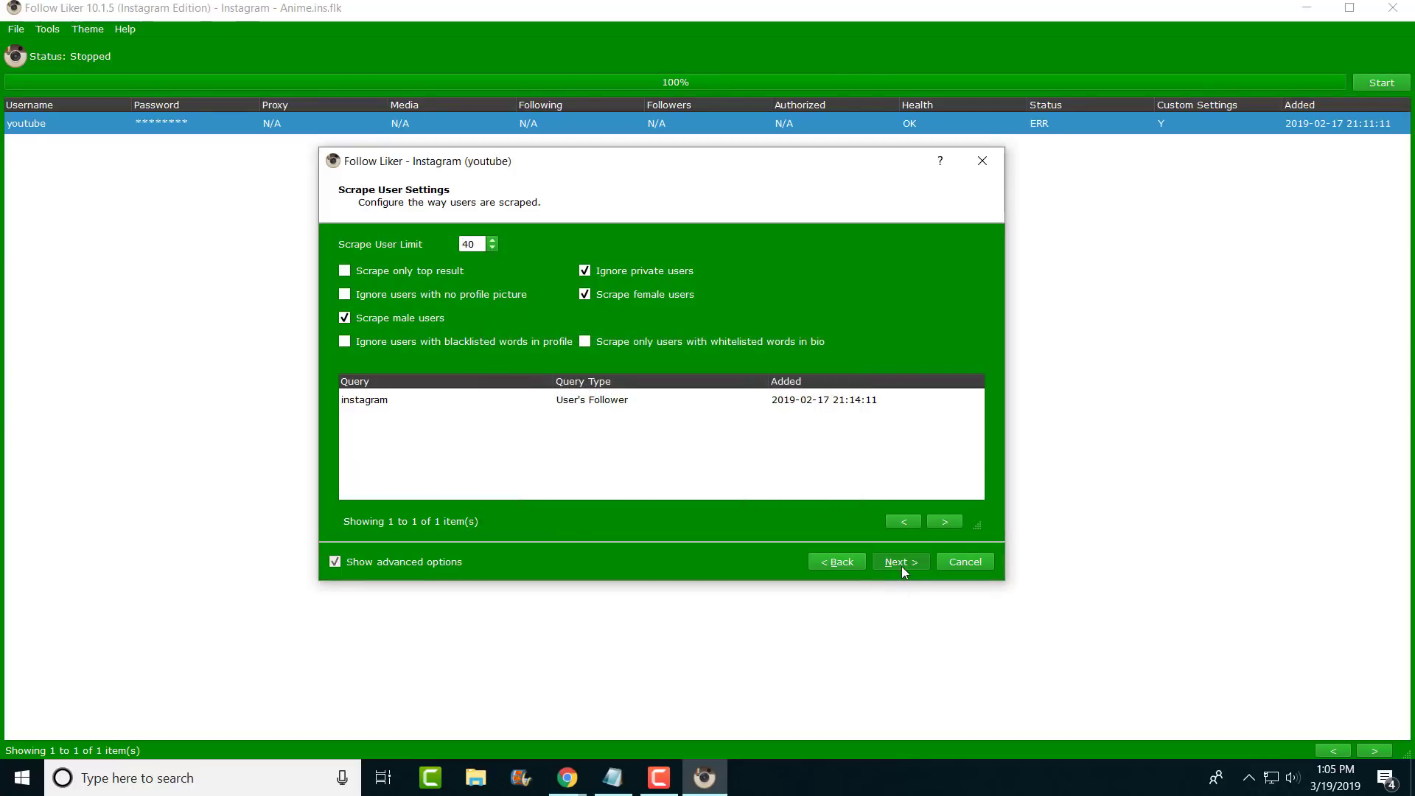
Keep Scrape Photo Limit at 10 on the photo/video scraping settings page.
{"action": "left_click", "coordinate": [899, 561]}
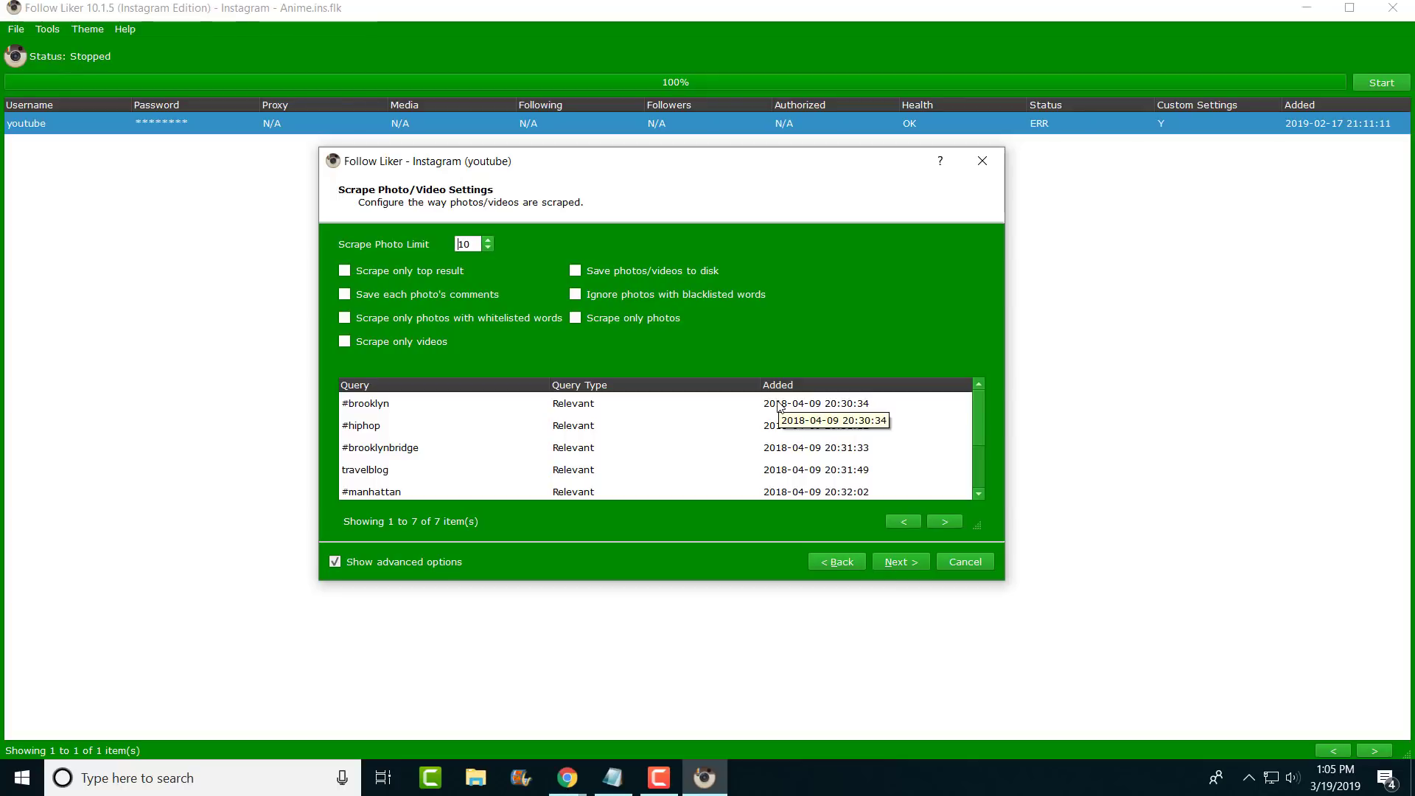
{"action": "mouse_move", "coordinate": [501, 410]}
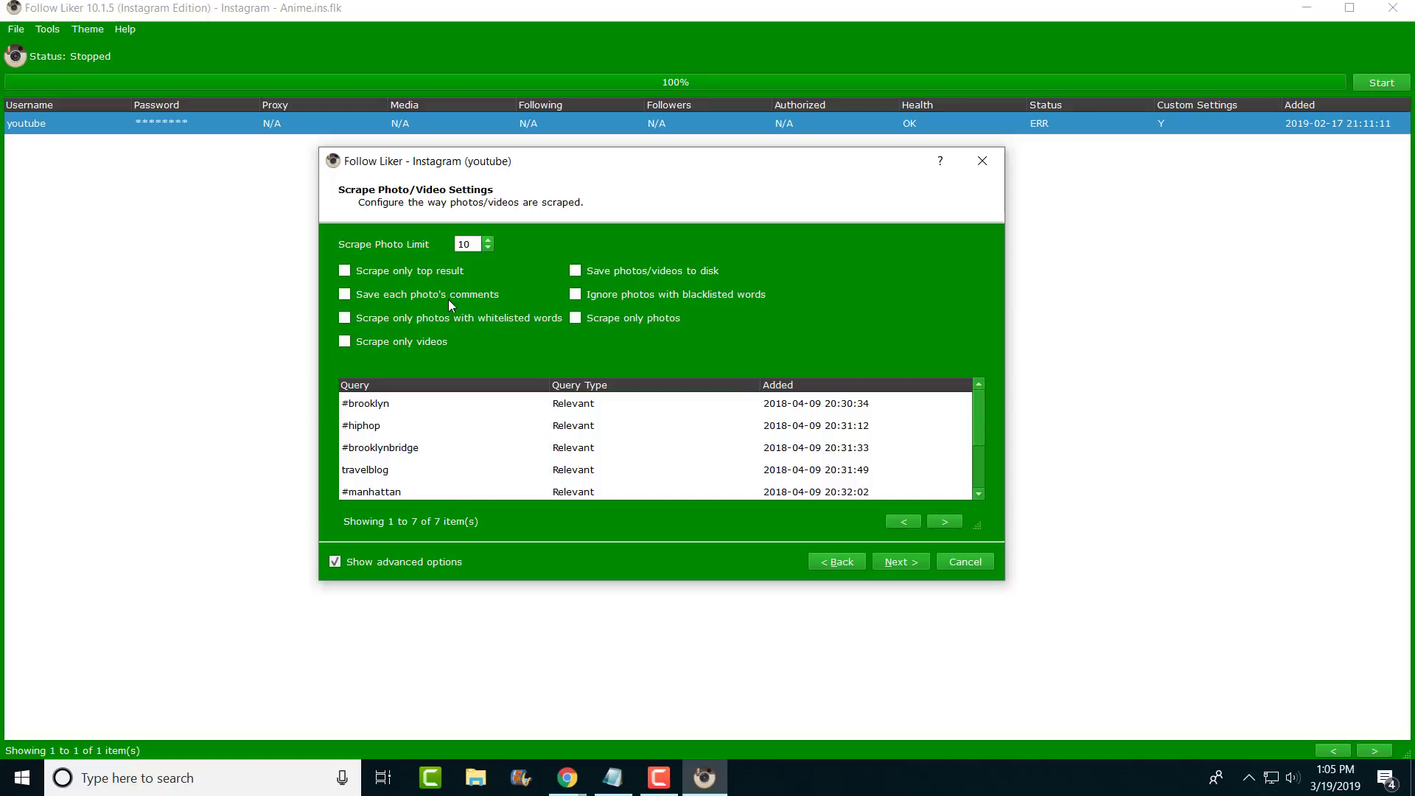
{"action": "mouse_move", "coordinate": [458, 308]}
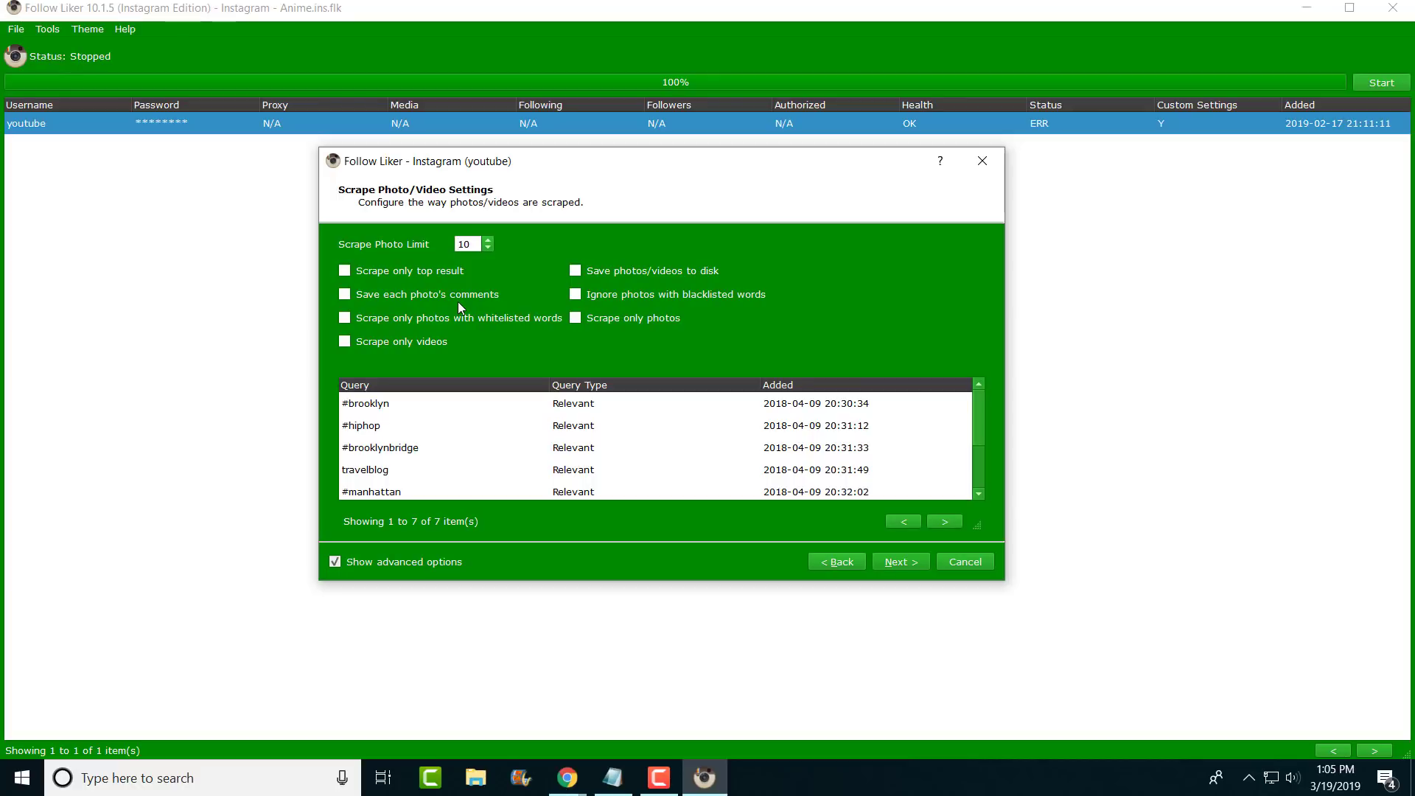
{"action": "left_click", "coordinate": [467, 244]}
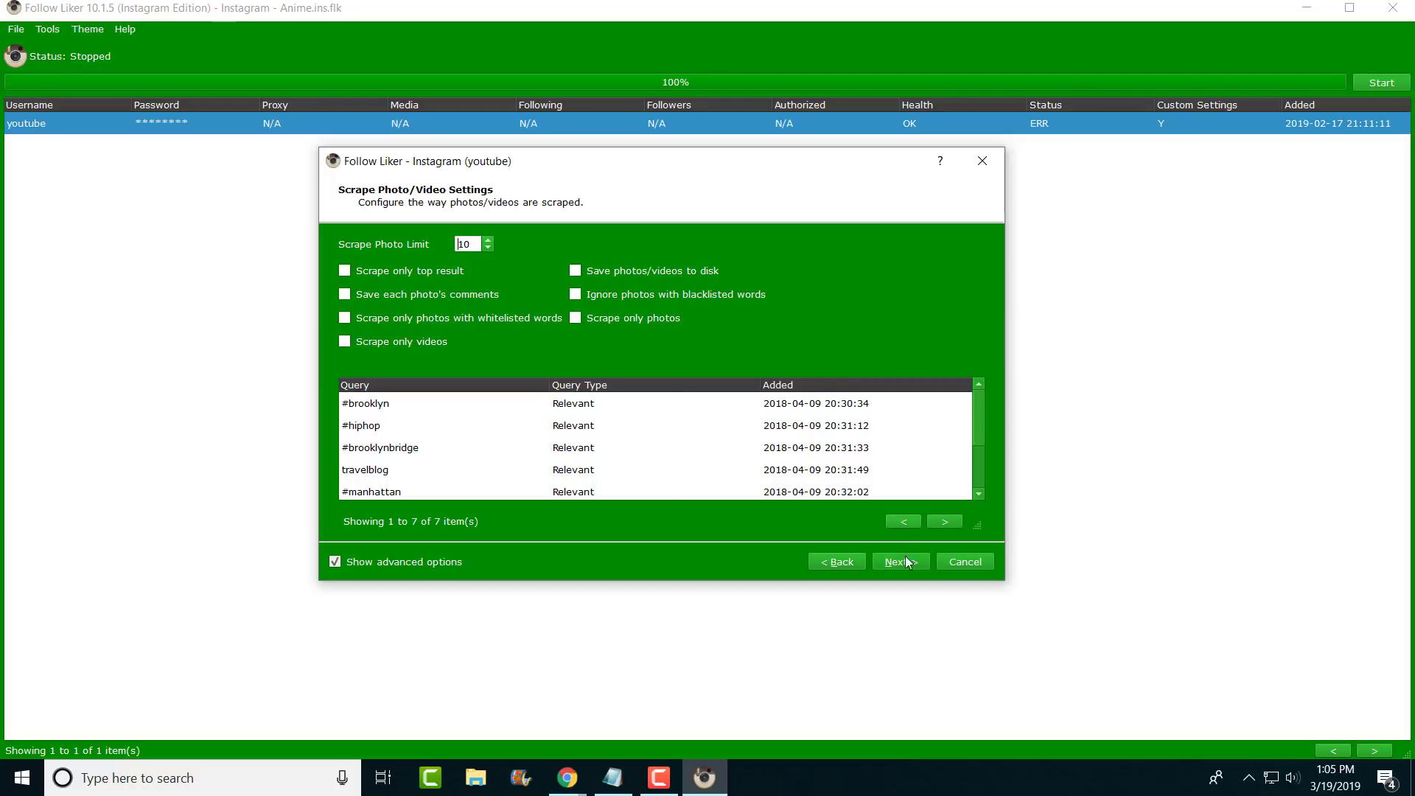
{"action": "mouse_move", "coordinate": [898, 558]}
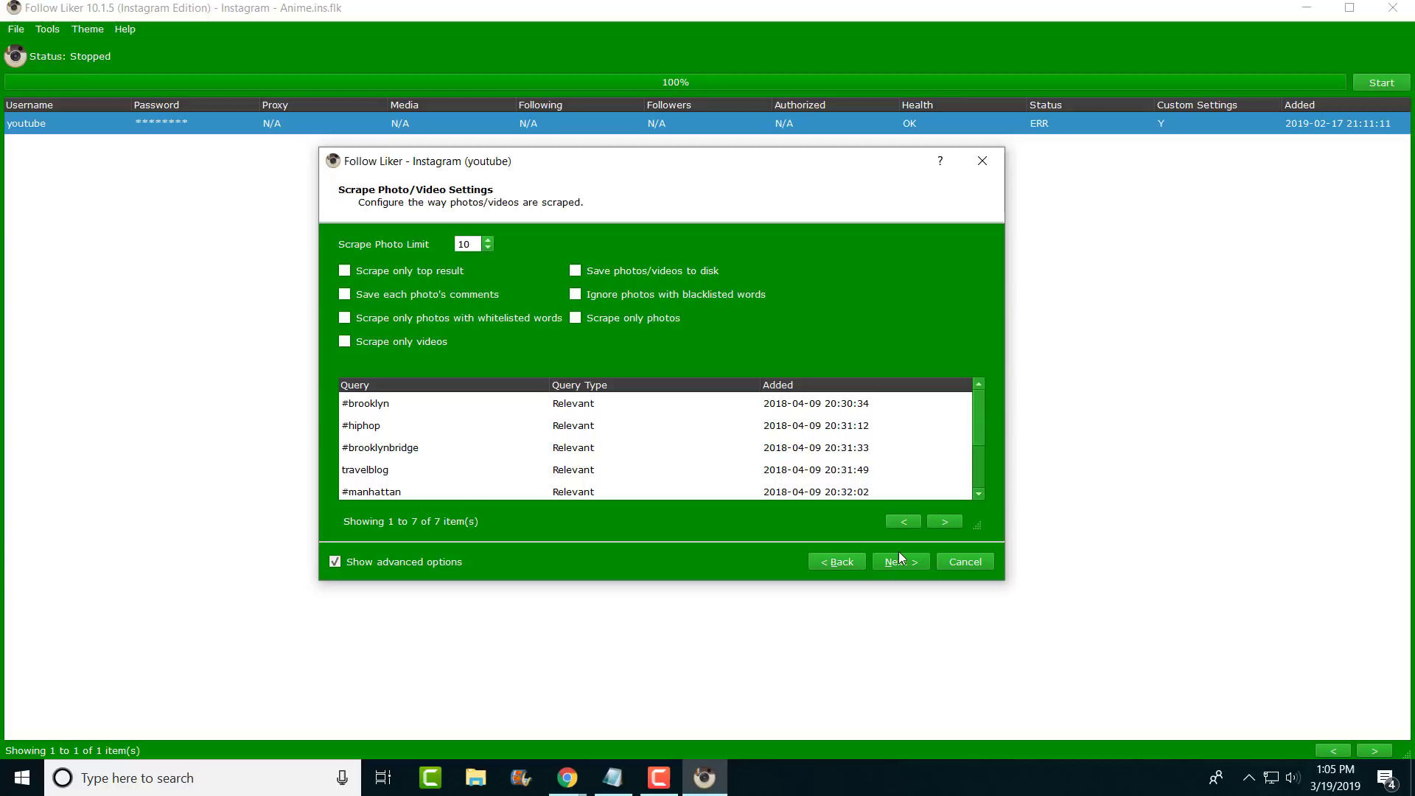
{"action": "scroll", "scroll_direction": "down", "scroll_amount": 3}
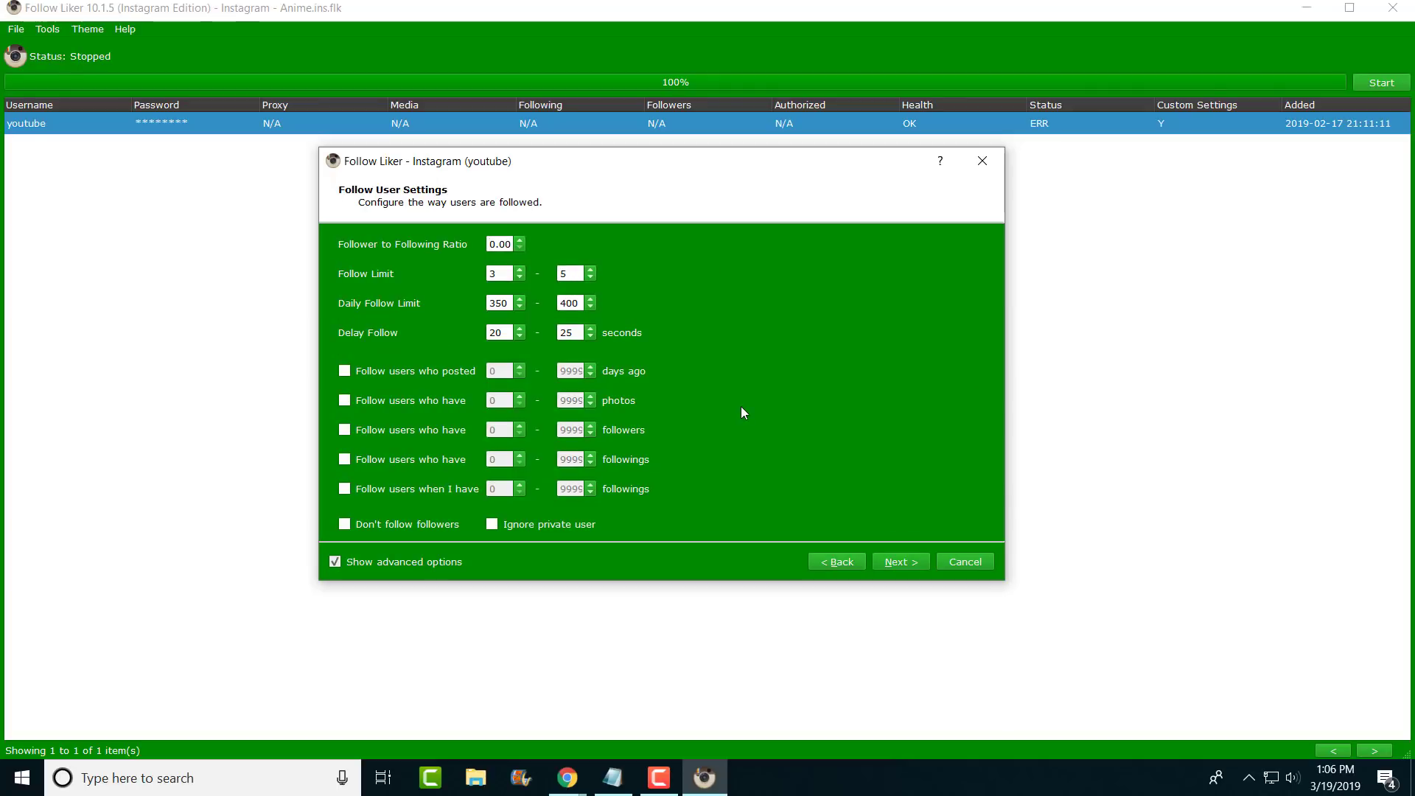
{"action": "left_click", "coordinate": [500, 243]}
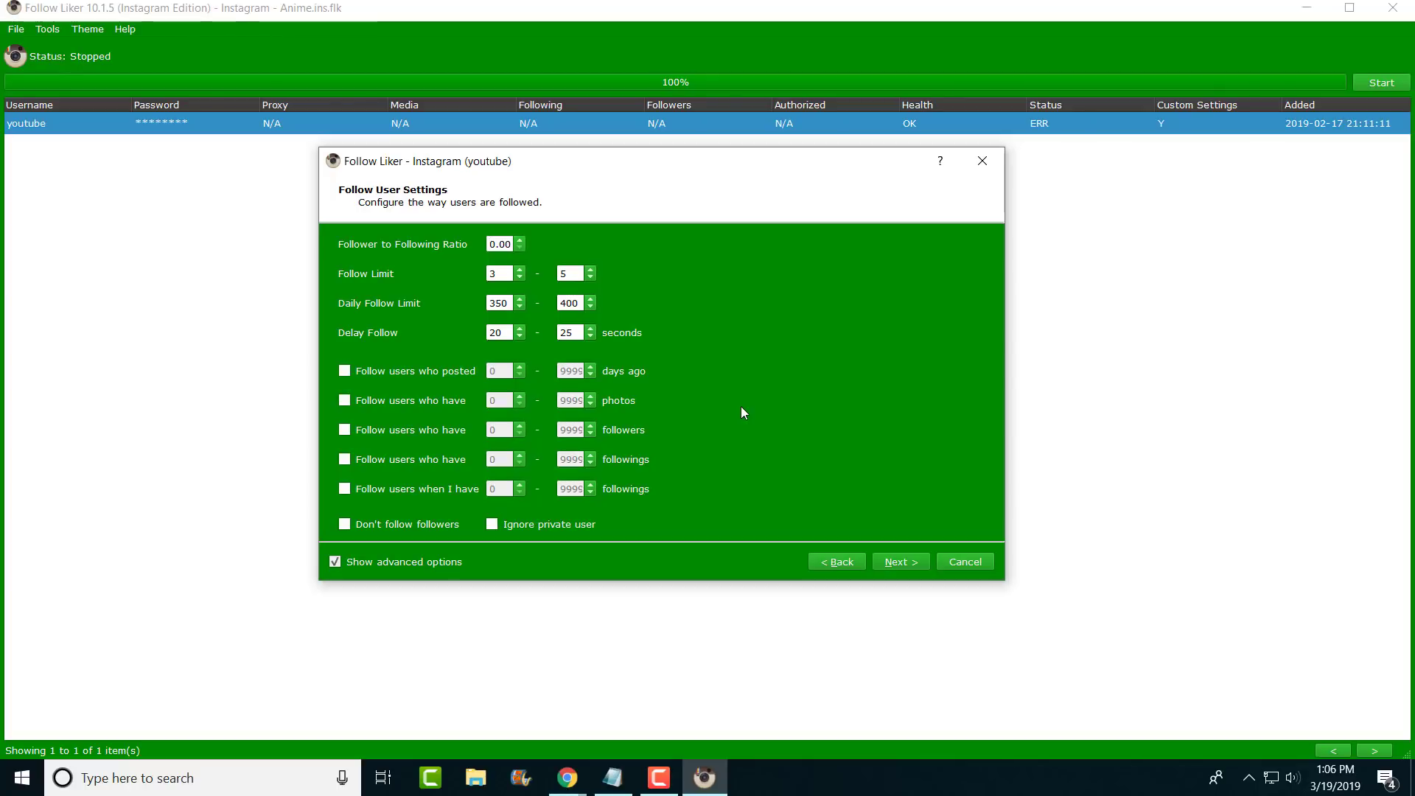
{"action": "mouse_move", "coordinate": [467, 290]}
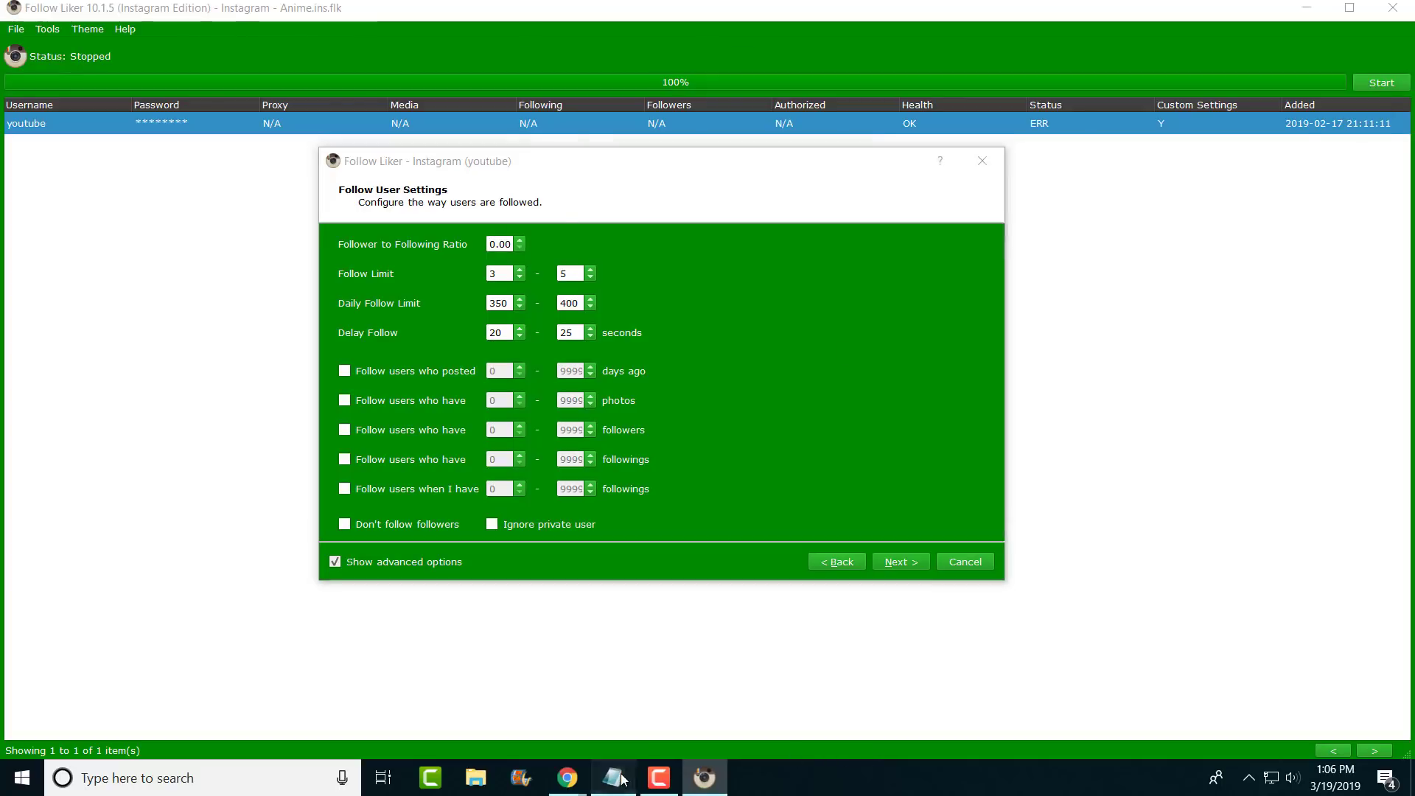
{"action": "left_click", "coordinate": [612, 777]}
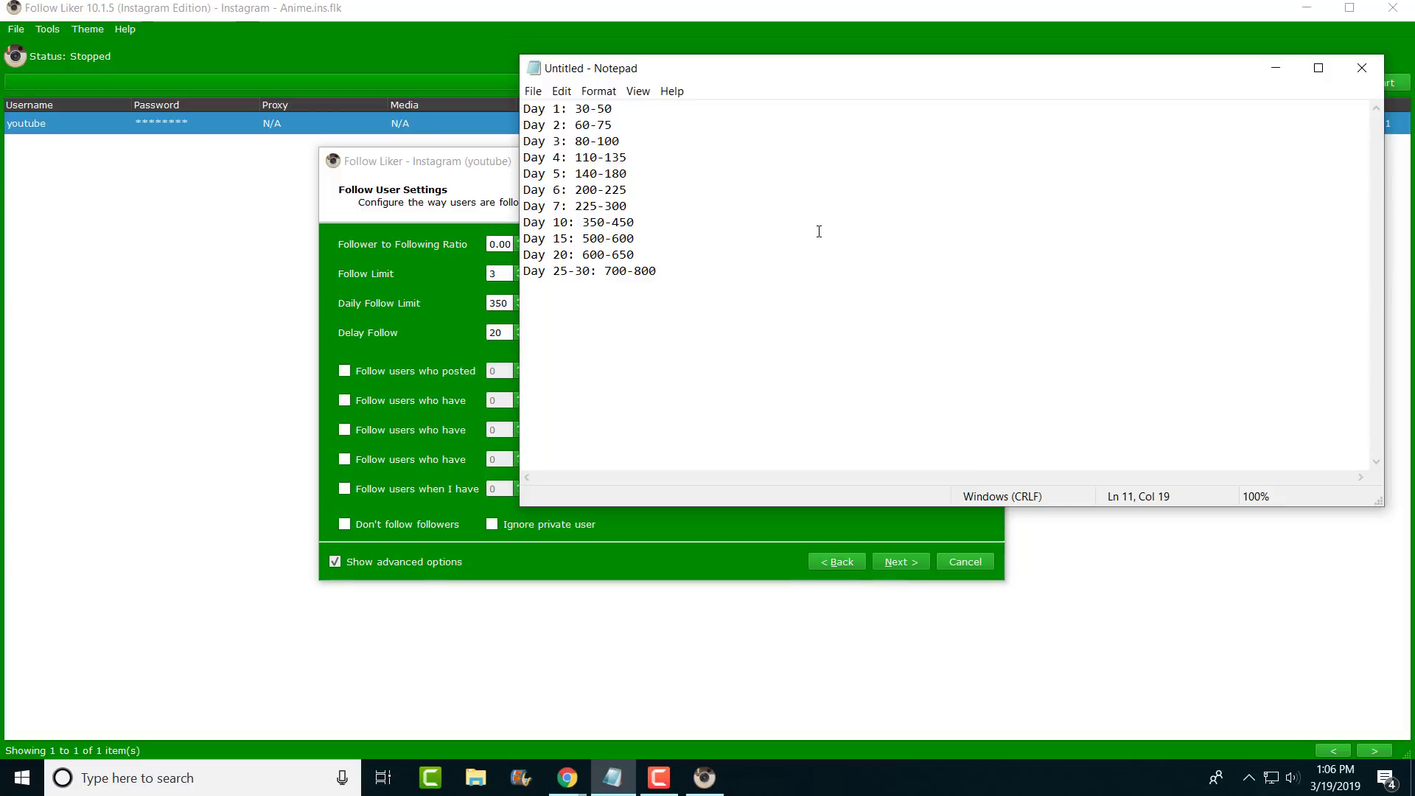
{"action": "left_click", "coordinate": [656, 271]}
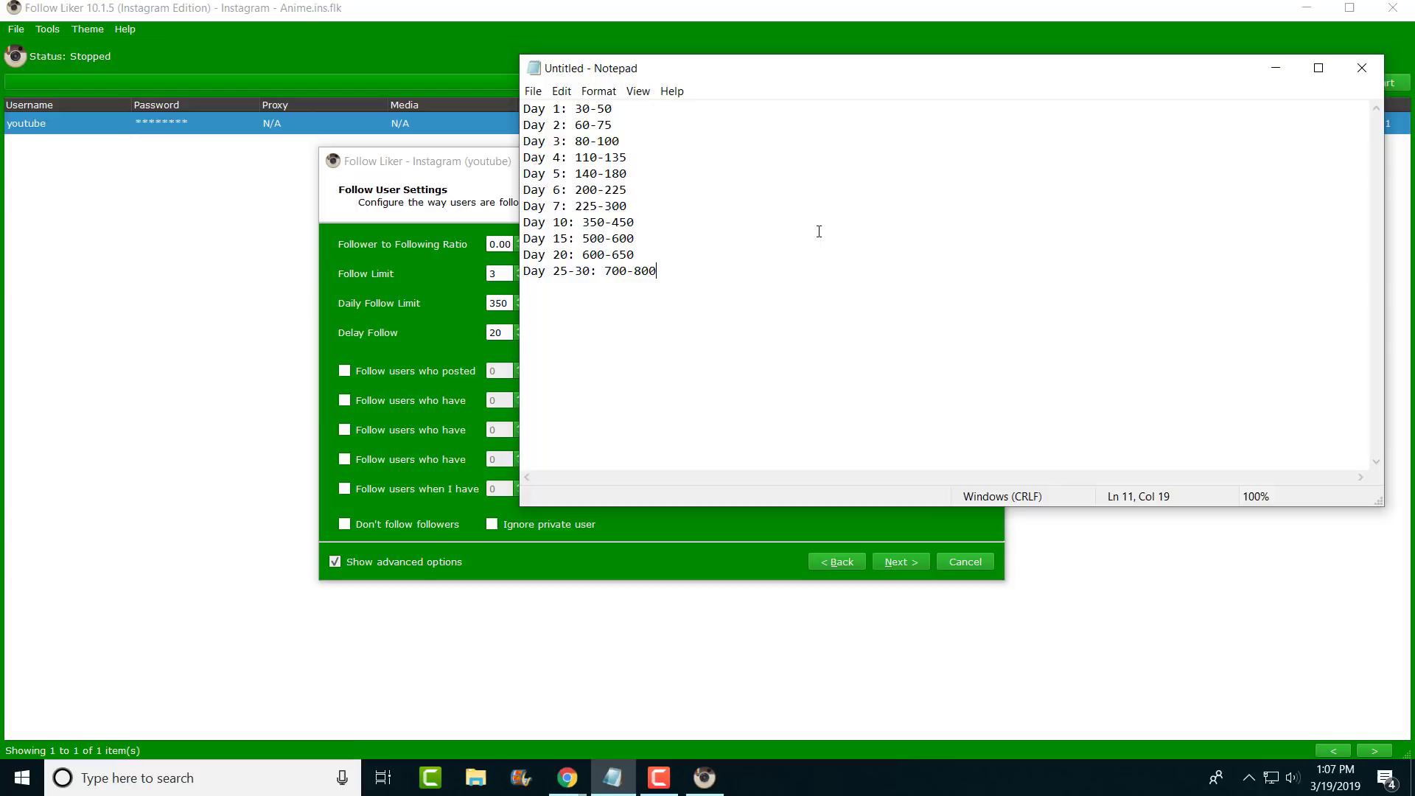
{"action": "mouse_move", "coordinate": [402, 302]}
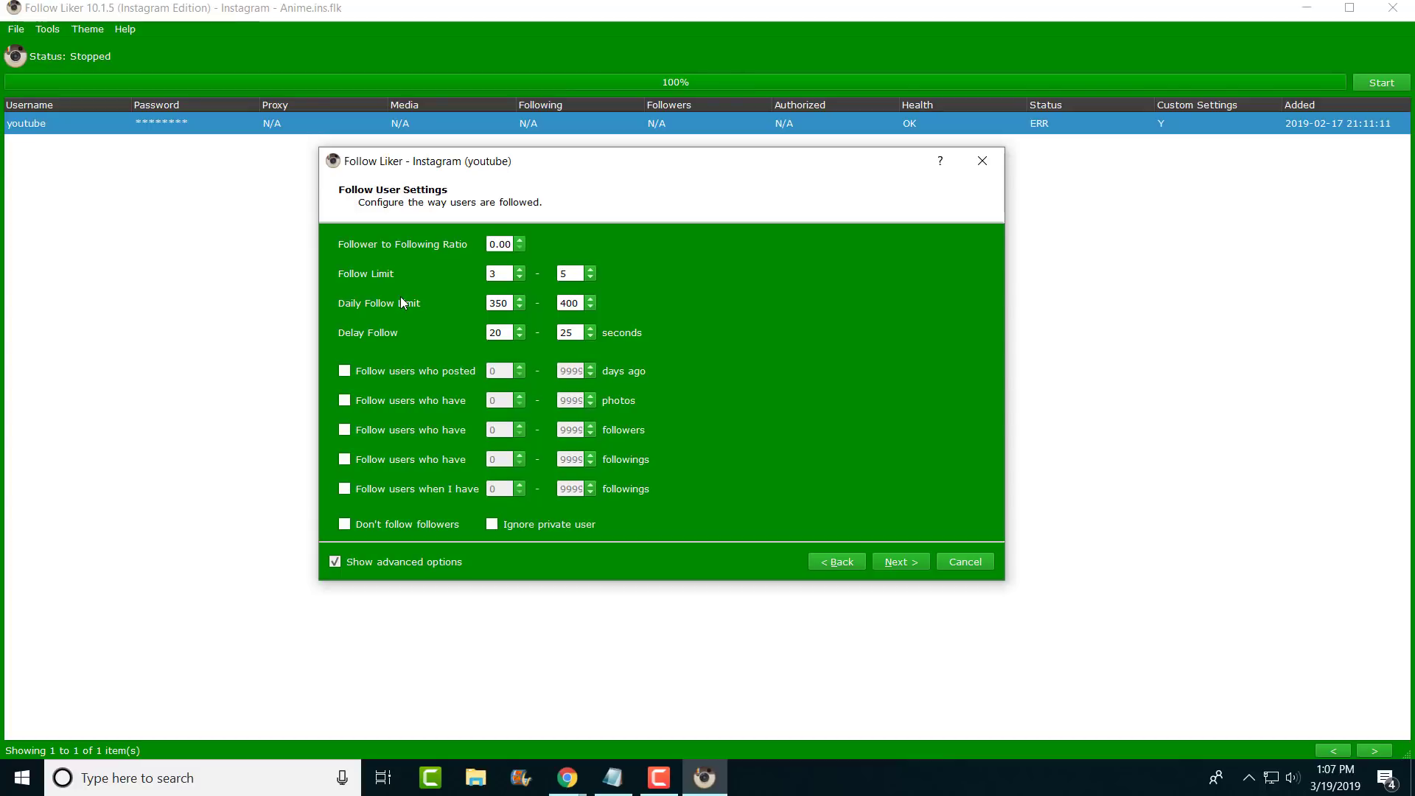
Restrict following to users with 0–1000 followings, acknowledging the Info box.
{"action": "left_click", "coordinate": [501, 243]}
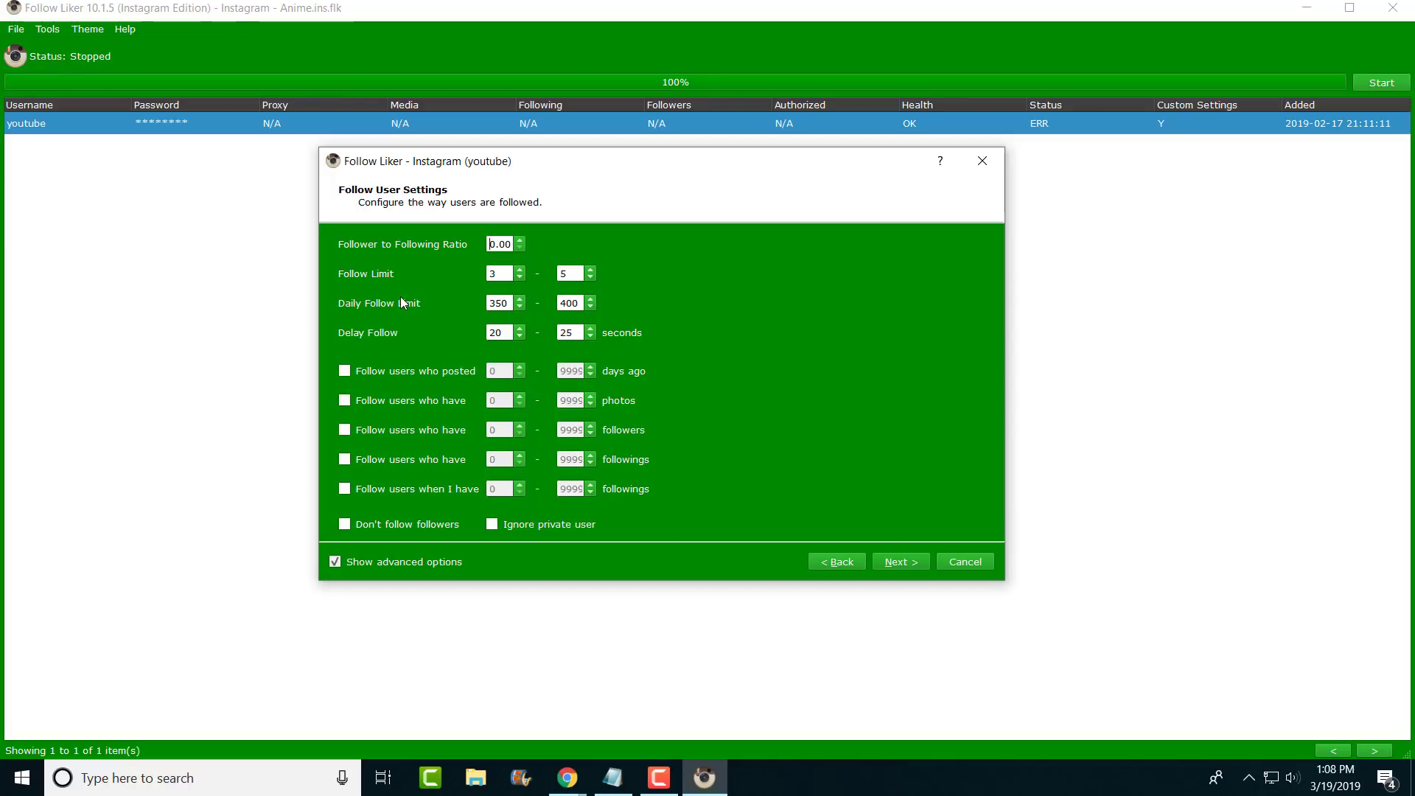
{"action": "mouse_move", "coordinate": [440, 469]}
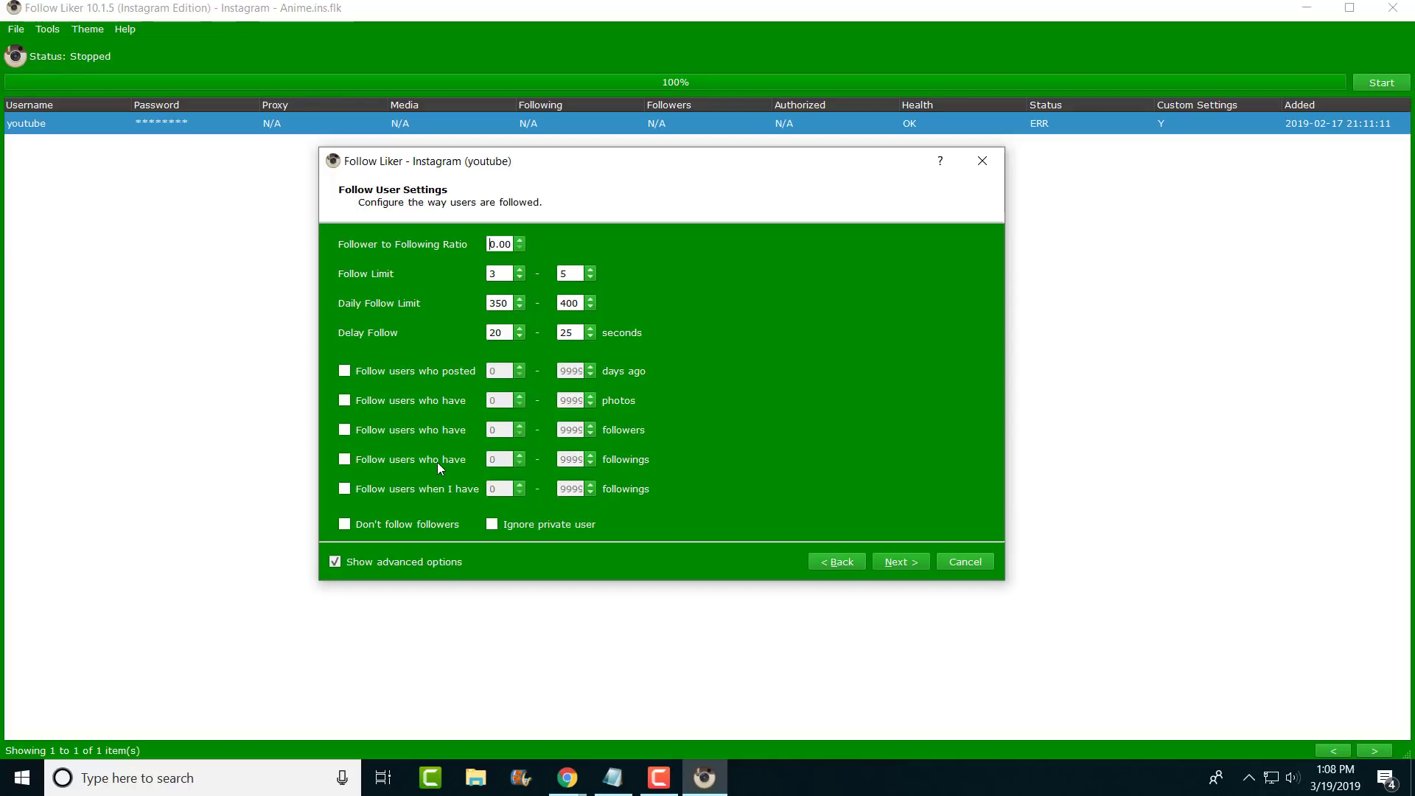
{"action": "left_click", "coordinate": [343, 459]}
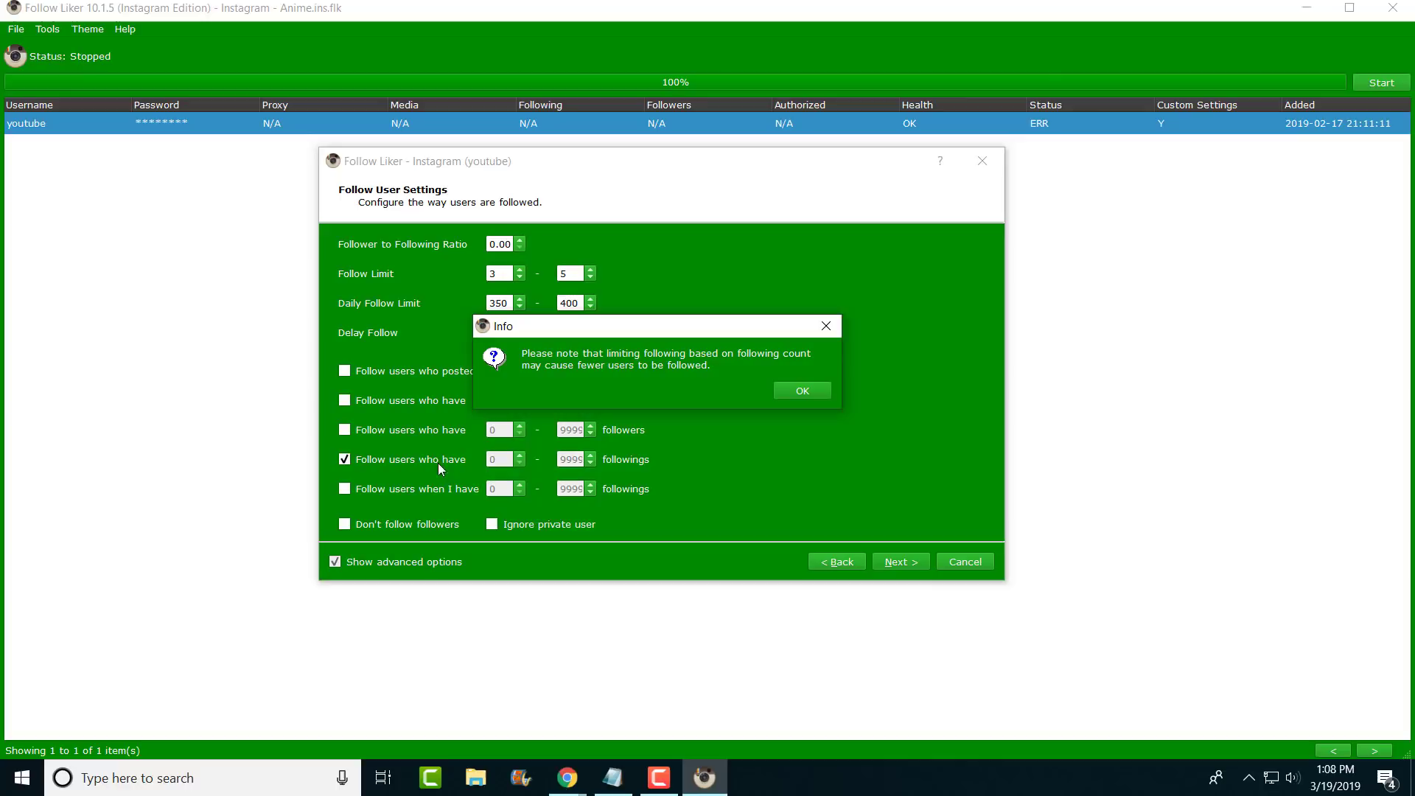
{"action": "left_click", "coordinate": [798, 389]}
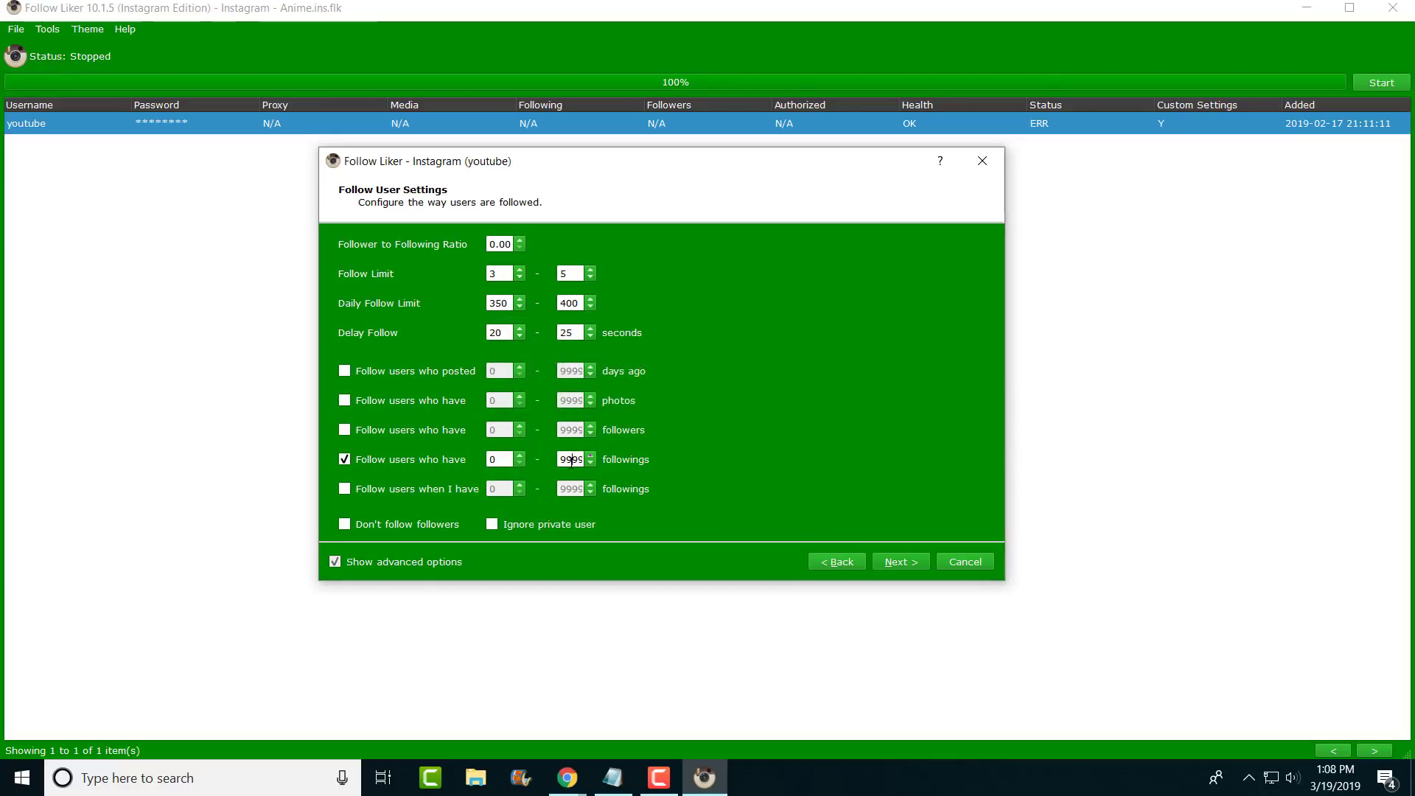
{"action": "type", "text": "1000"}
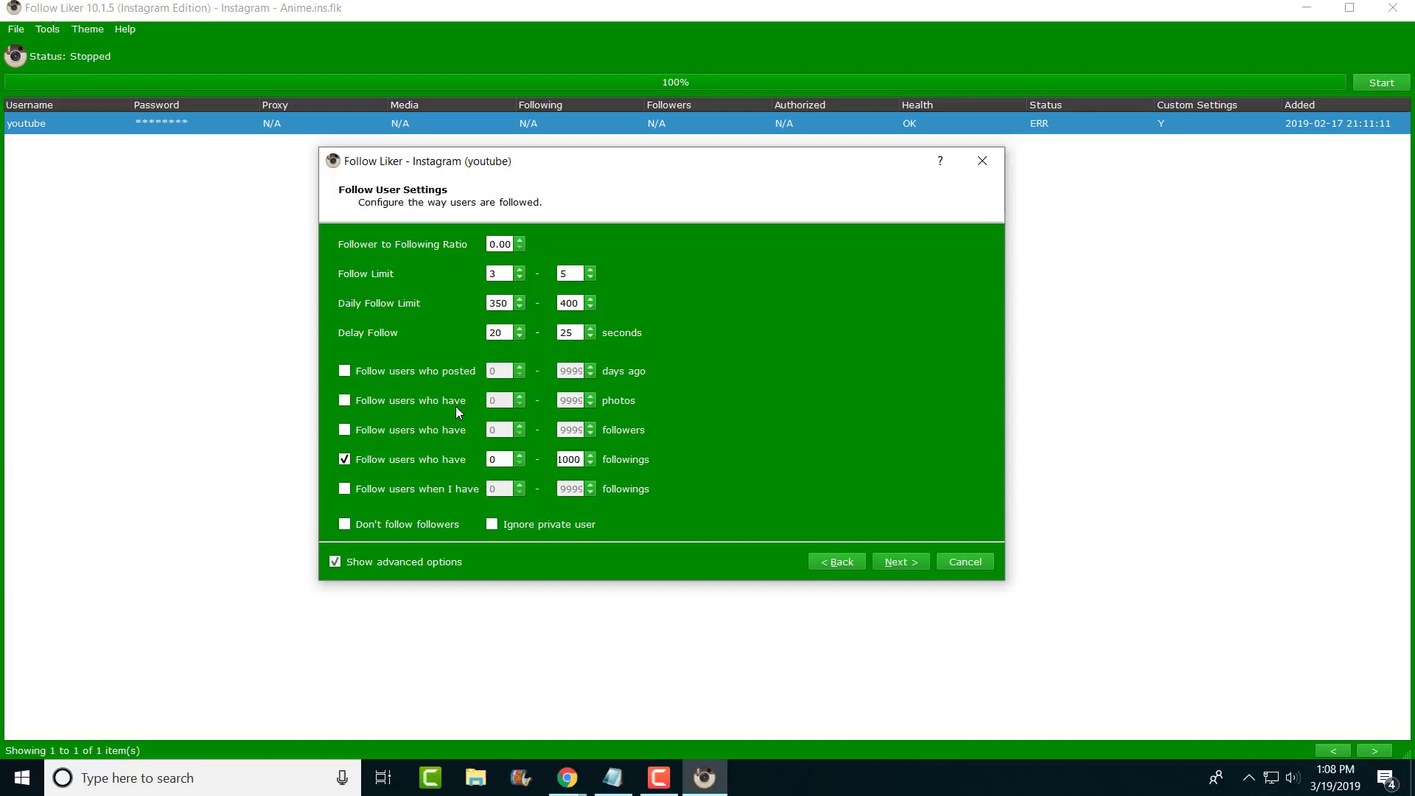
{"action": "left_click", "coordinate": [569, 460]}
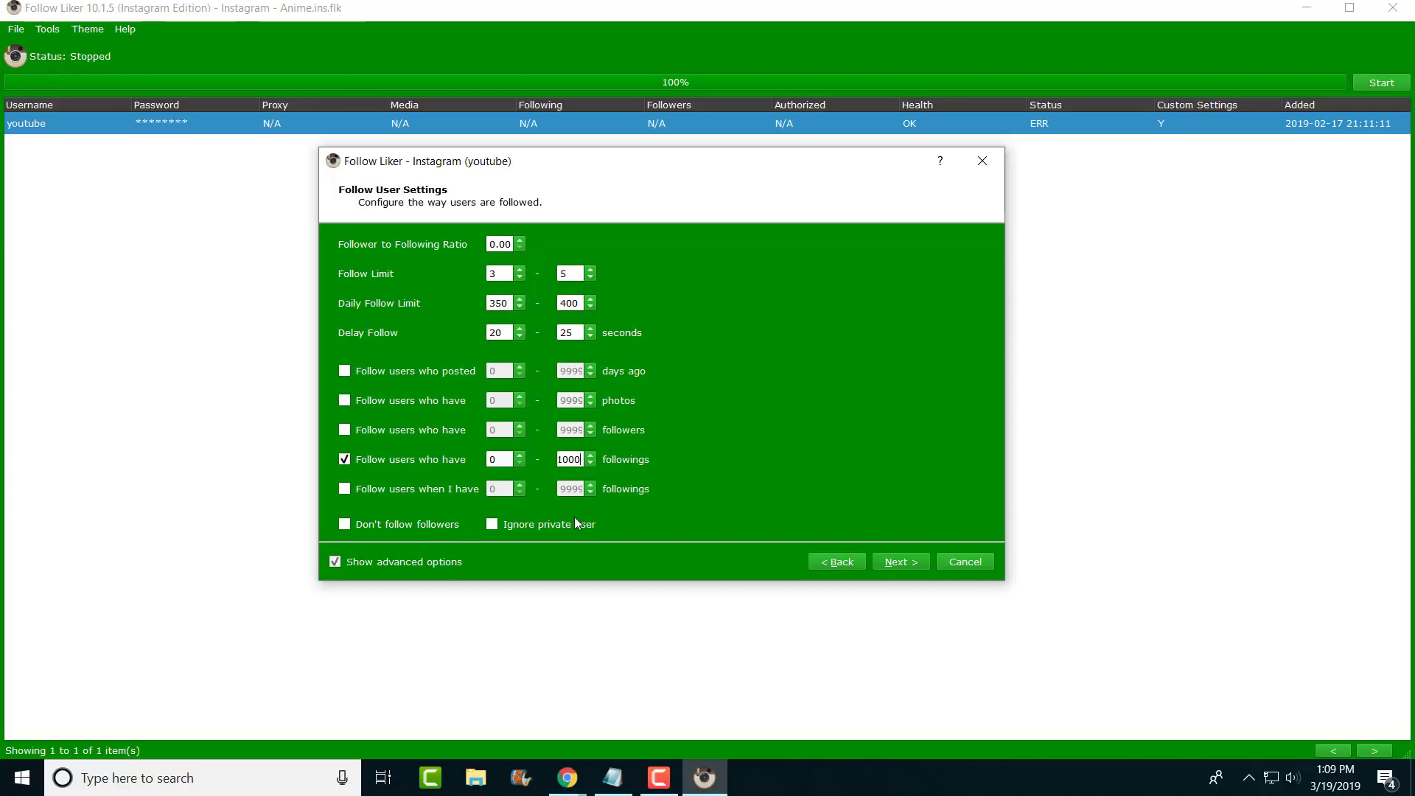
{"action": "mouse_move", "coordinate": [411, 516]}
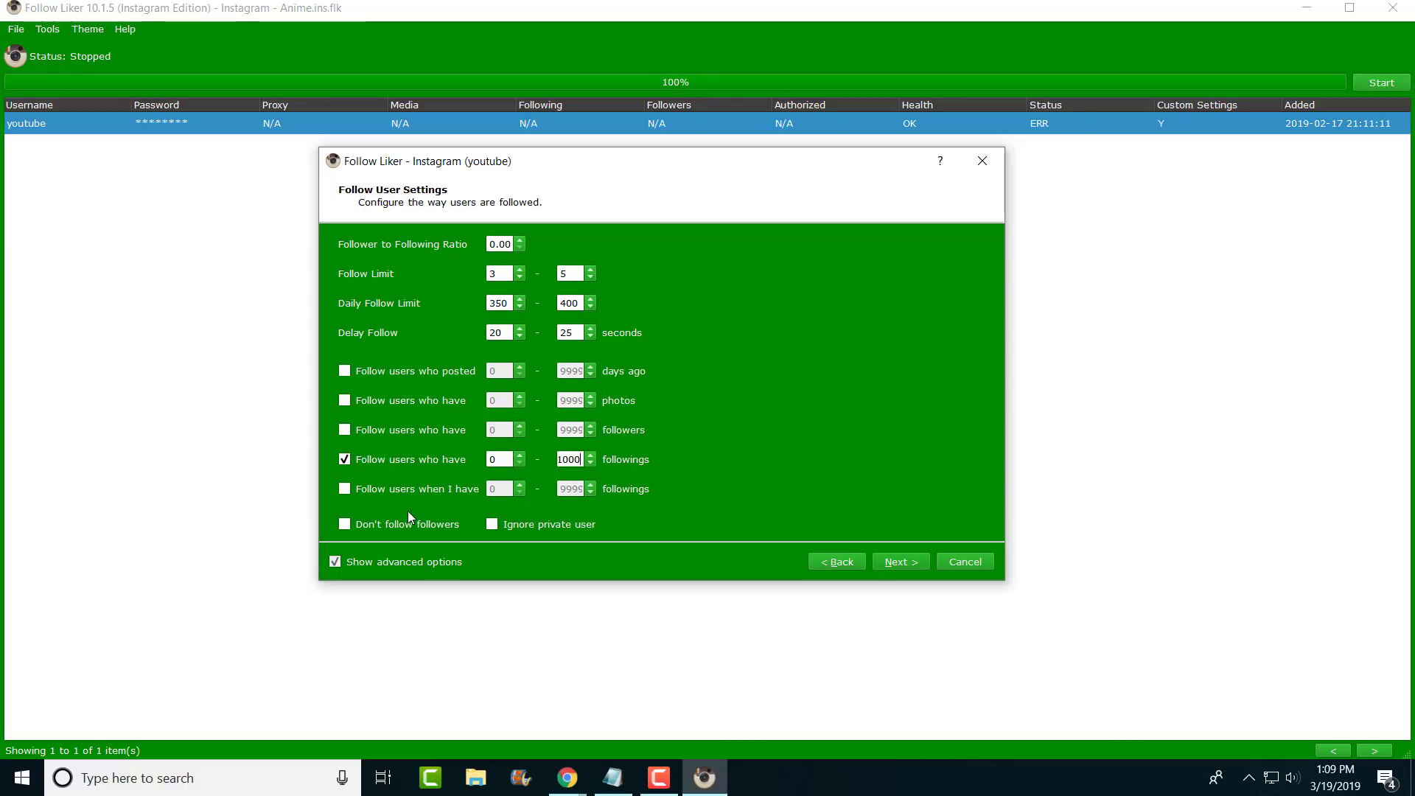
Advance past Follow and Unfollow User Settings unchanged toward Like Photo/Video Settings.
{"action": "left_click", "coordinate": [898, 562]}
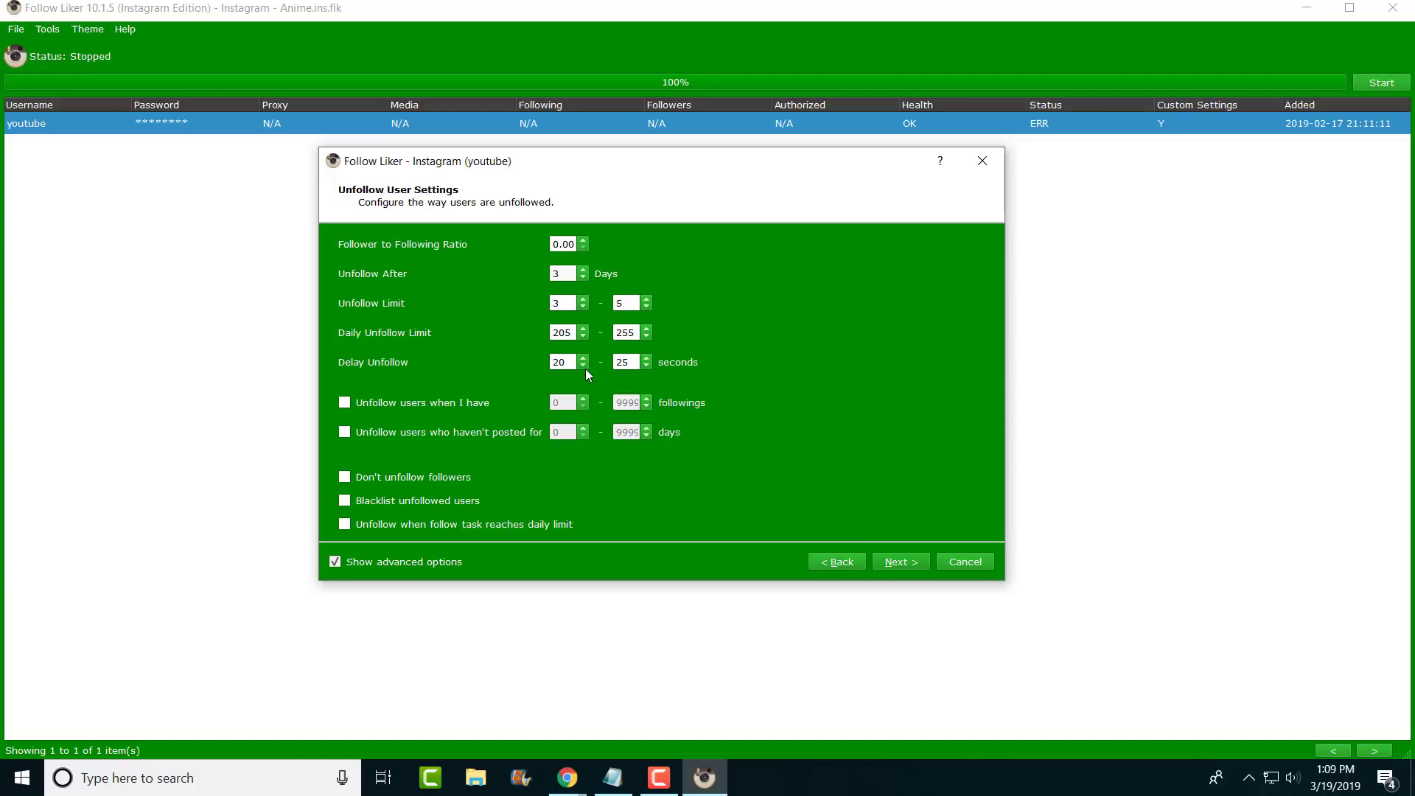
{"action": "mouse_move", "coordinate": [432, 487]}
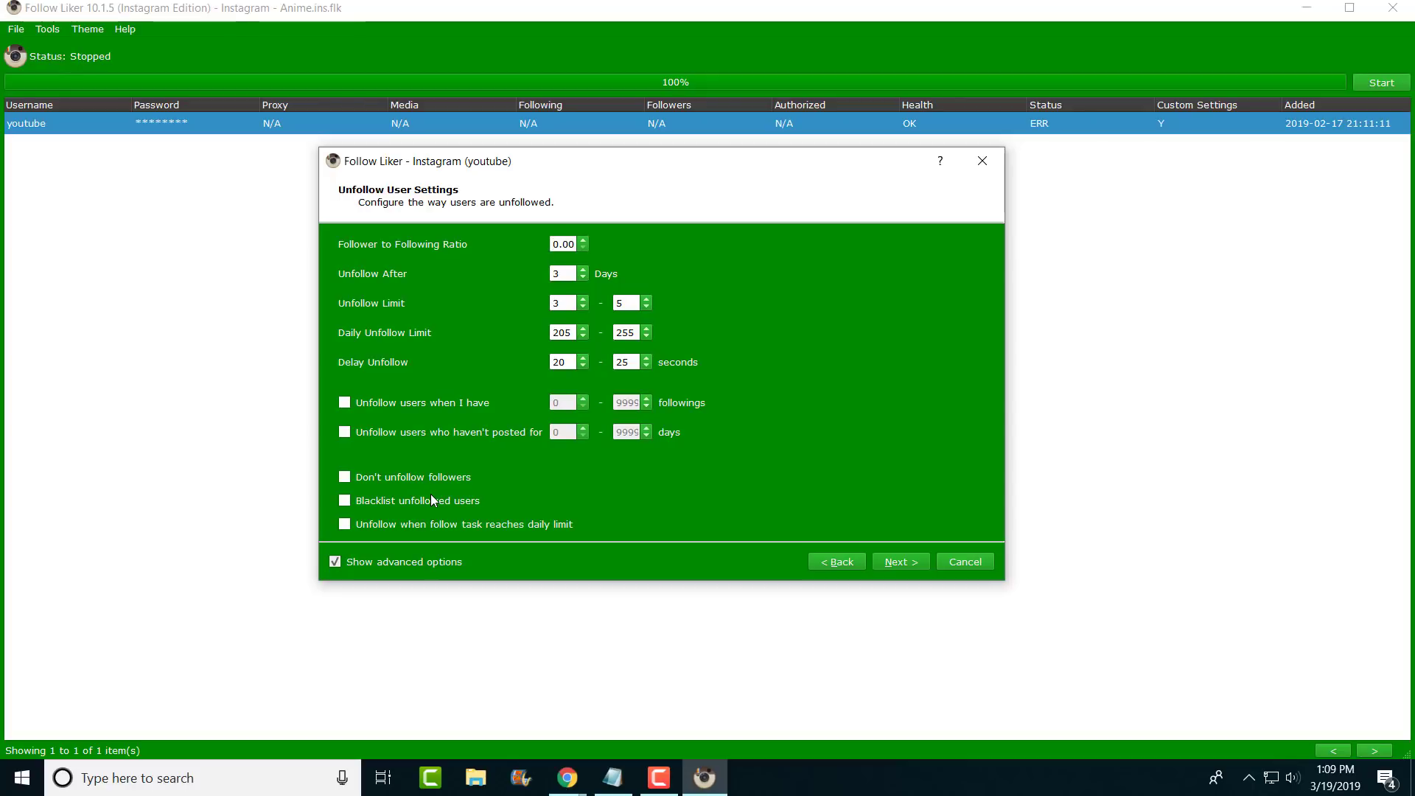
{"action": "left_click", "coordinate": [561, 243]}
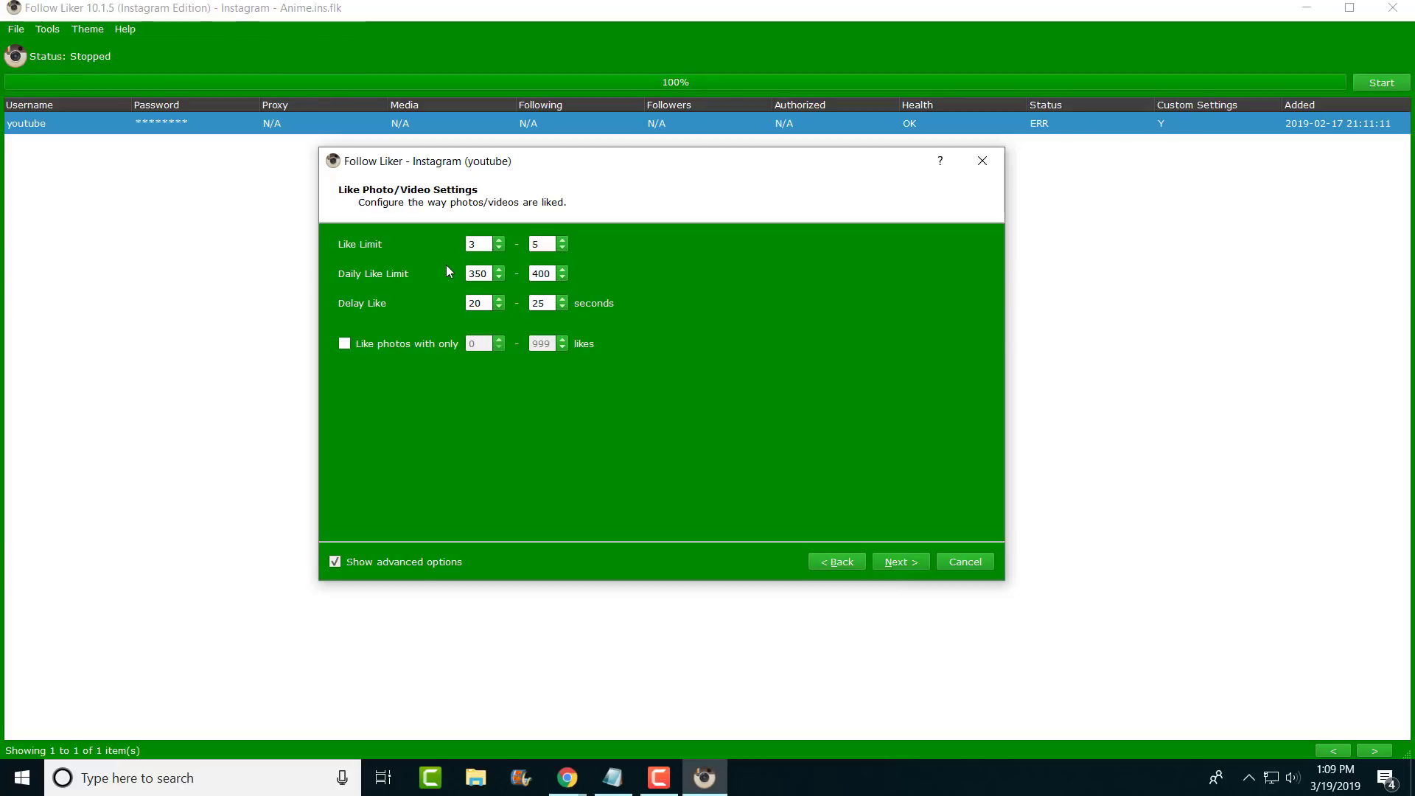
{"action": "left_click", "coordinate": [479, 243]}
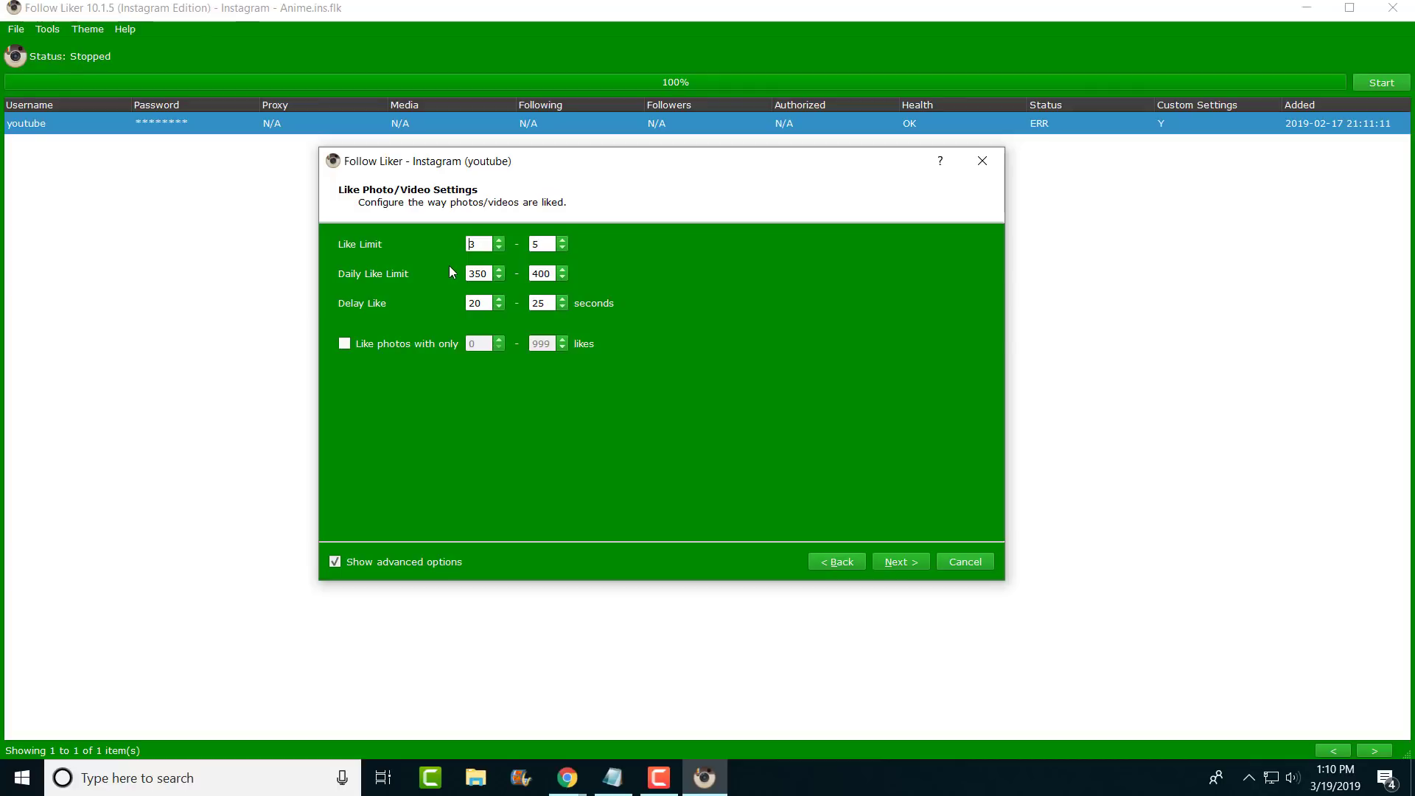
{"action": "left_click", "coordinate": [478, 274]}
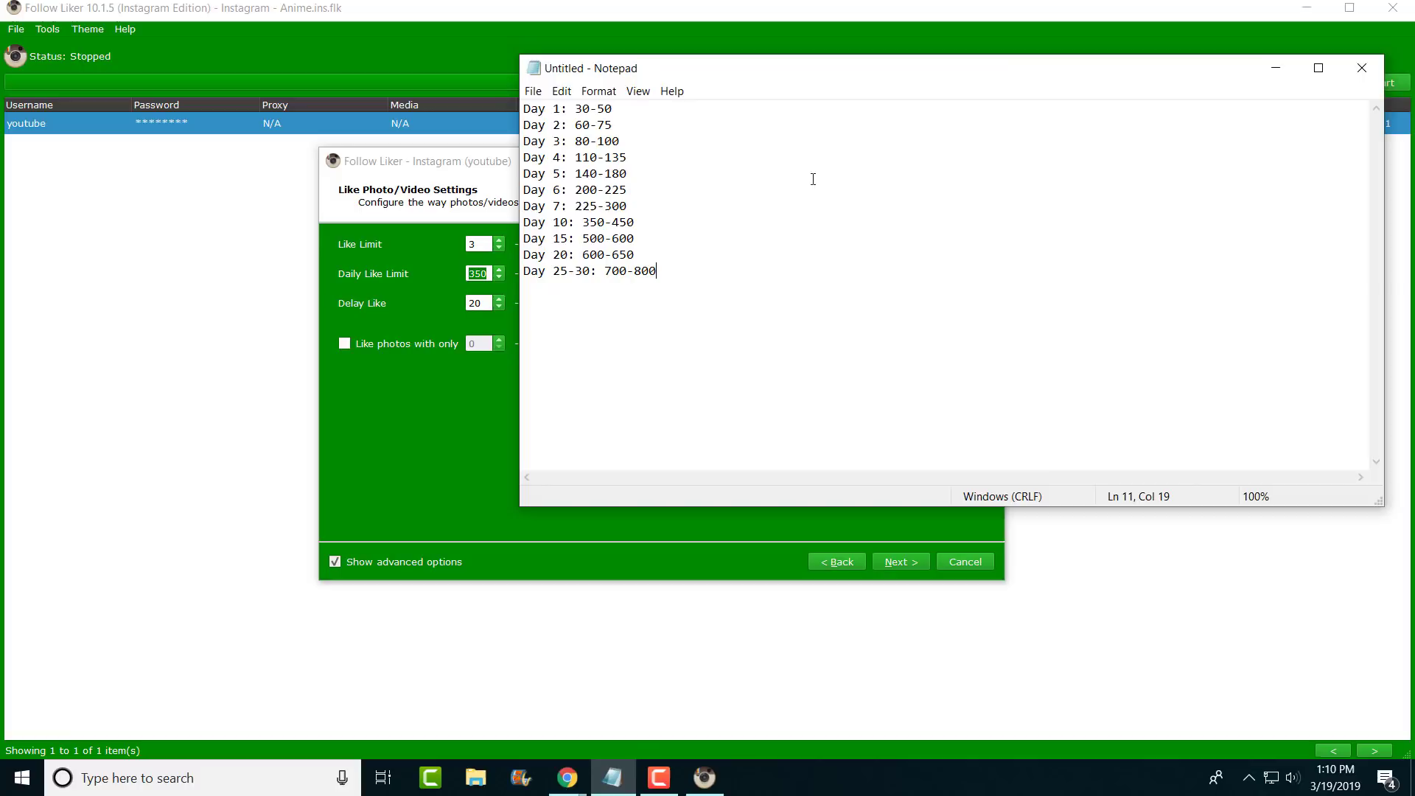
{"action": "mouse_move", "coordinate": [770, 206]}
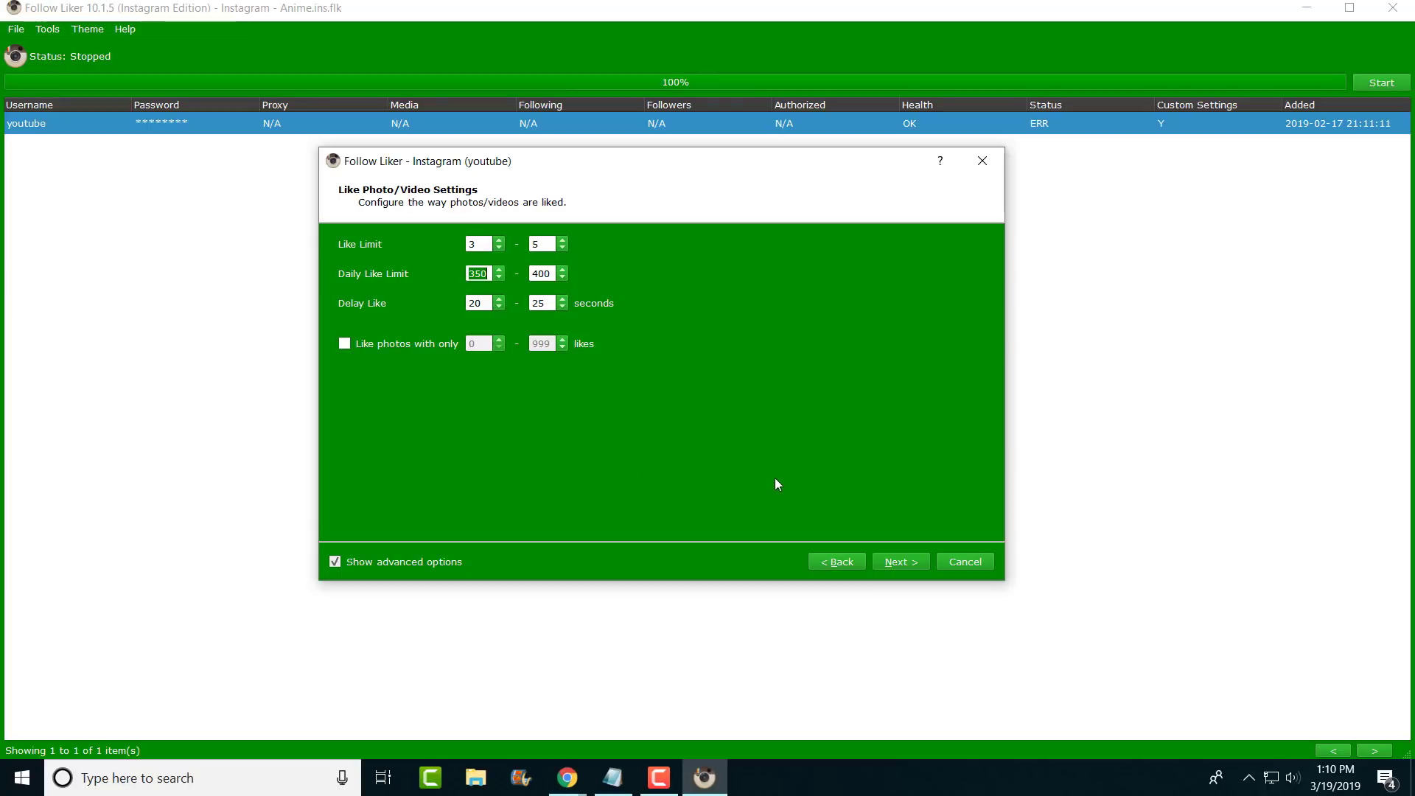
{"action": "mouse_move", "coordinate": [893, 544]}
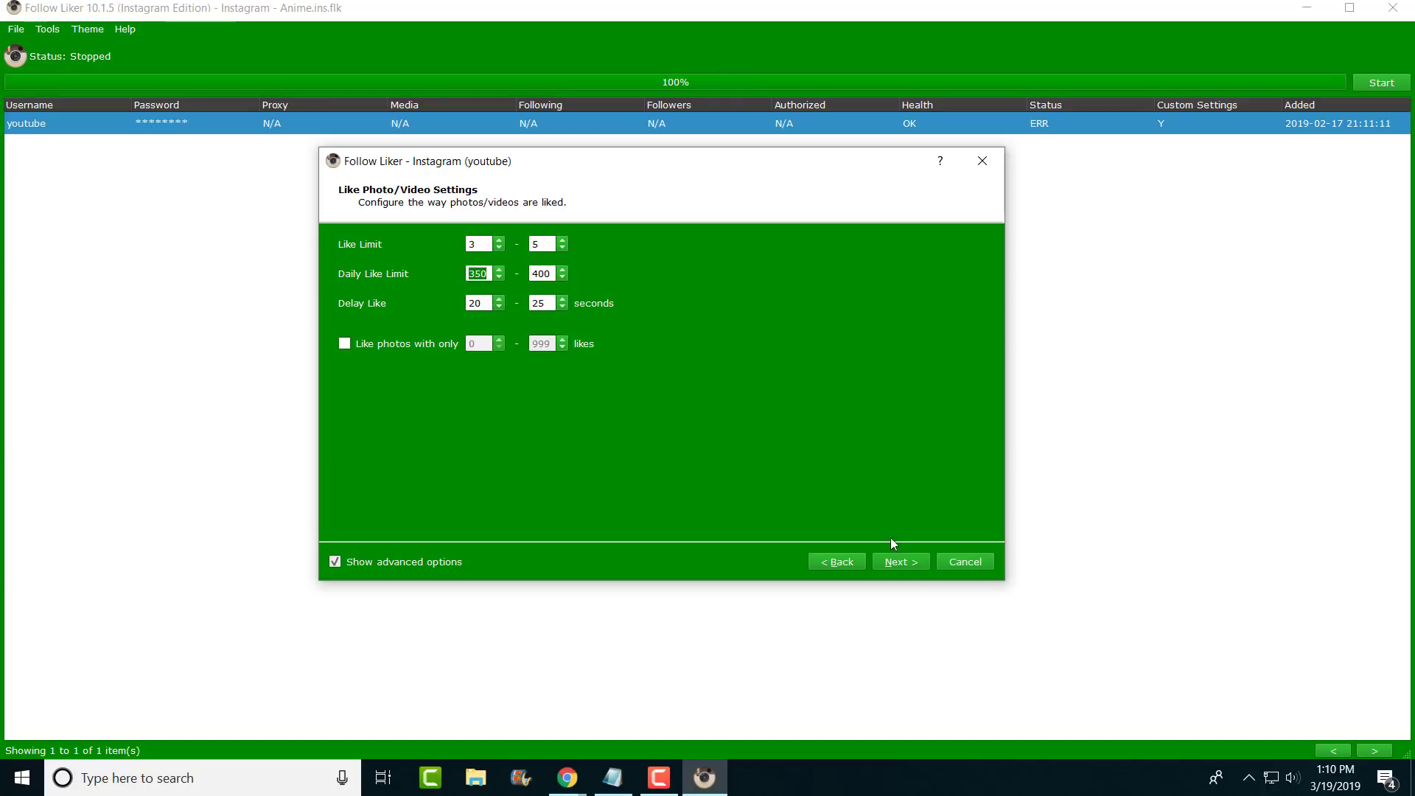
Reach Comment Settings: limit 2–3, daily 50–100, delay 30–35 seconds, comment once per user.
{"action": "left_click", "coordinate": [899, 561]}
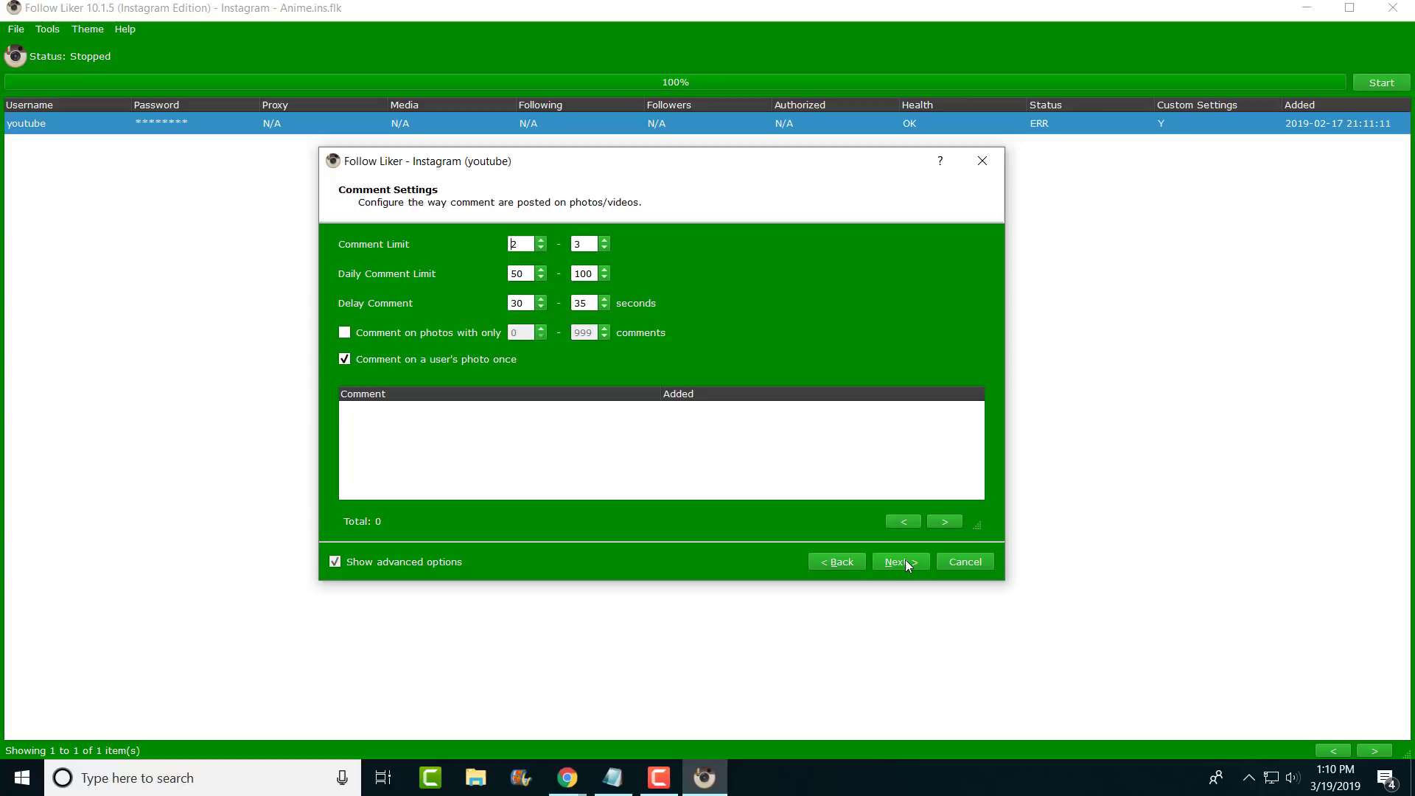
{"action": "mouse_move", "coordinate": [495, 350]}
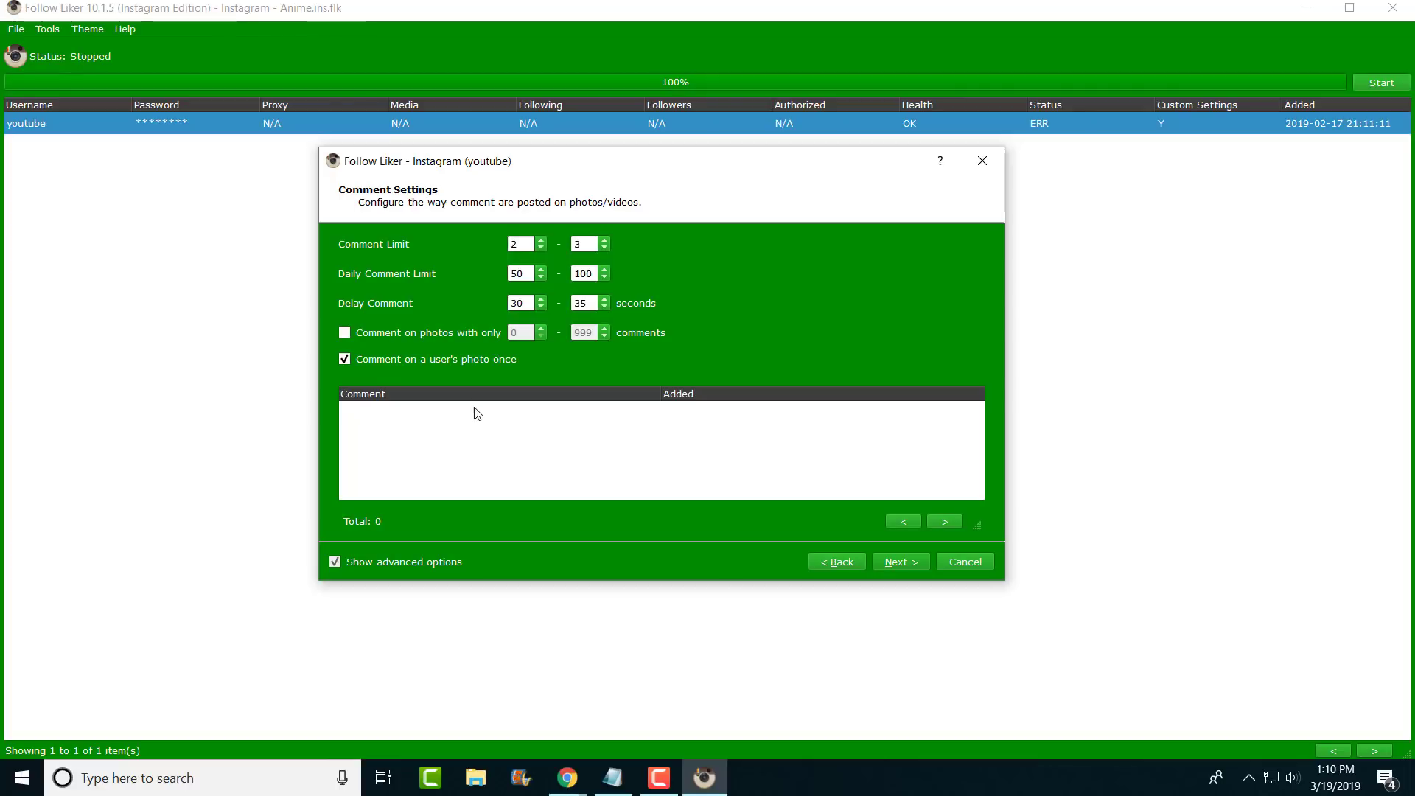
{"action": "right_click", "coordinate": [476, 413]}
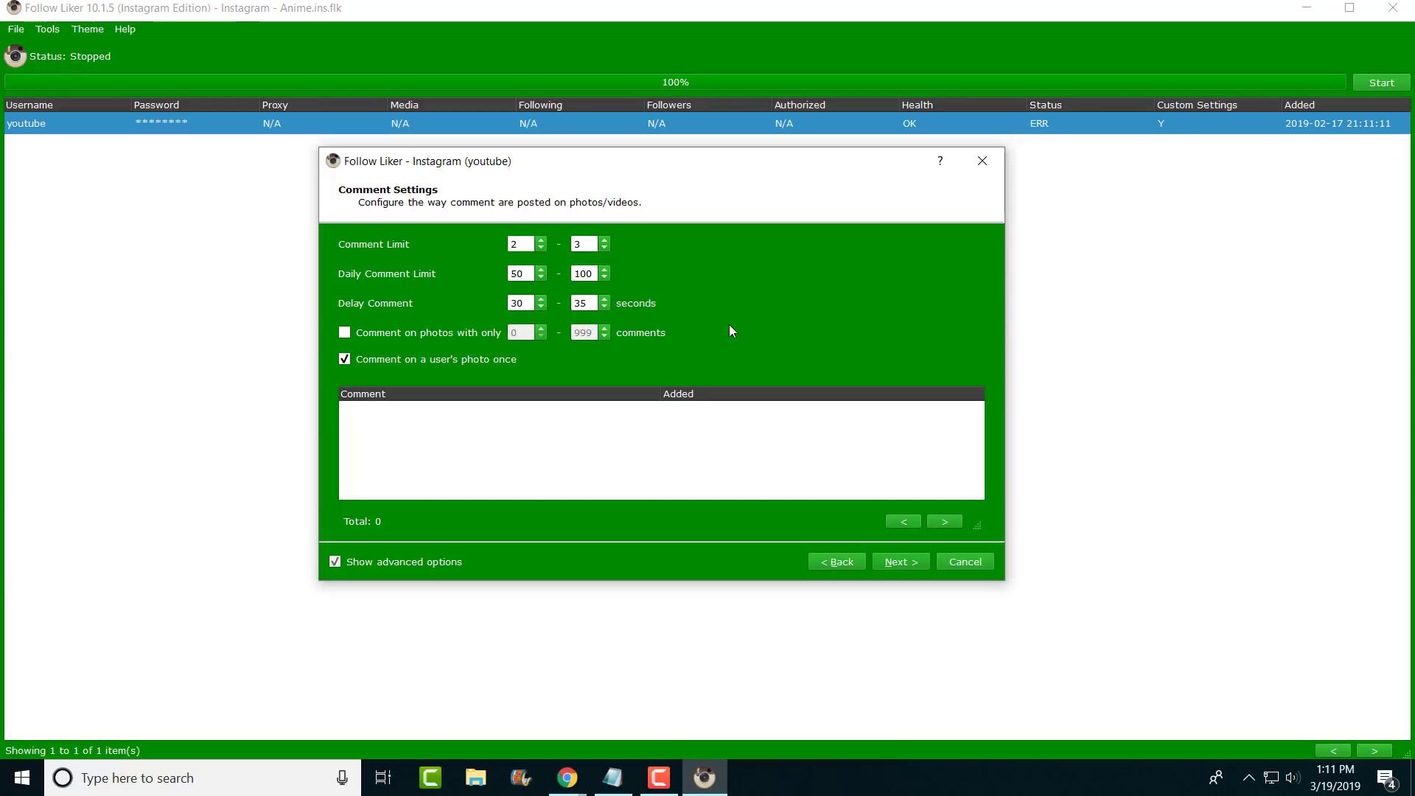
{"action": "left_click", "coordinate": [522, 243]}
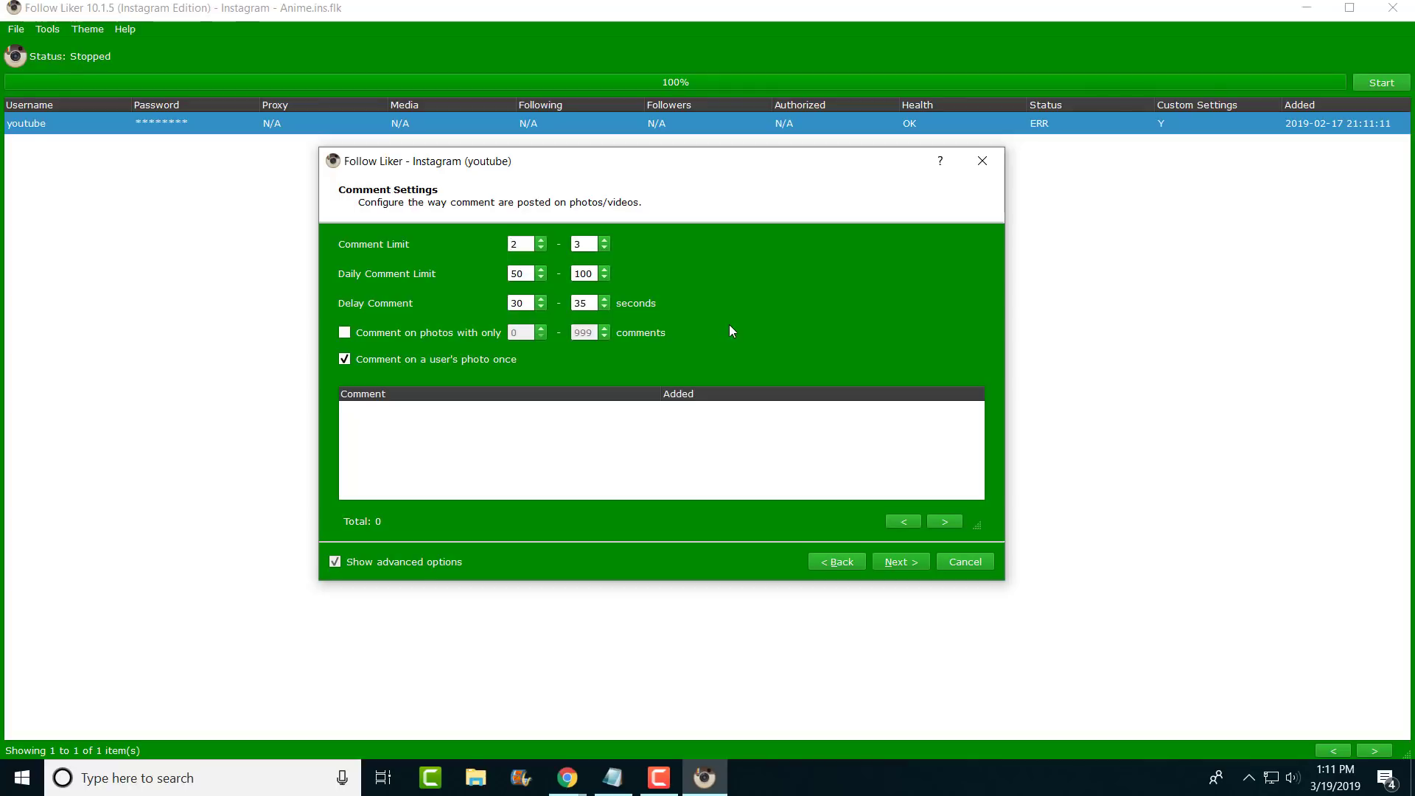
{"action": "mouse_move", "coordinate": [702, 373]}
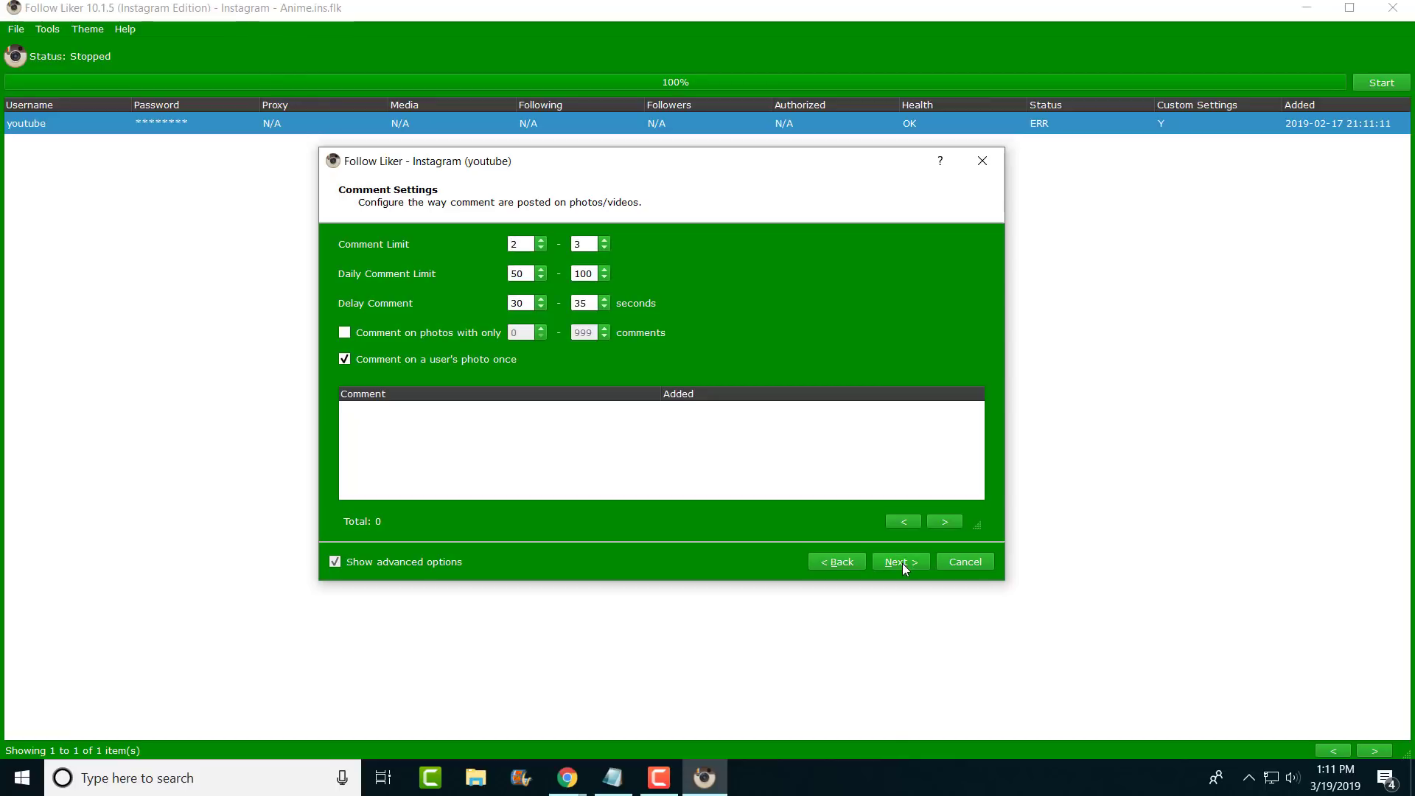
Dismiss the missing-comment warning and save the comment 'great job grandma!' to the list.
{"action": "left_click", "coordinate": [899, 561]}
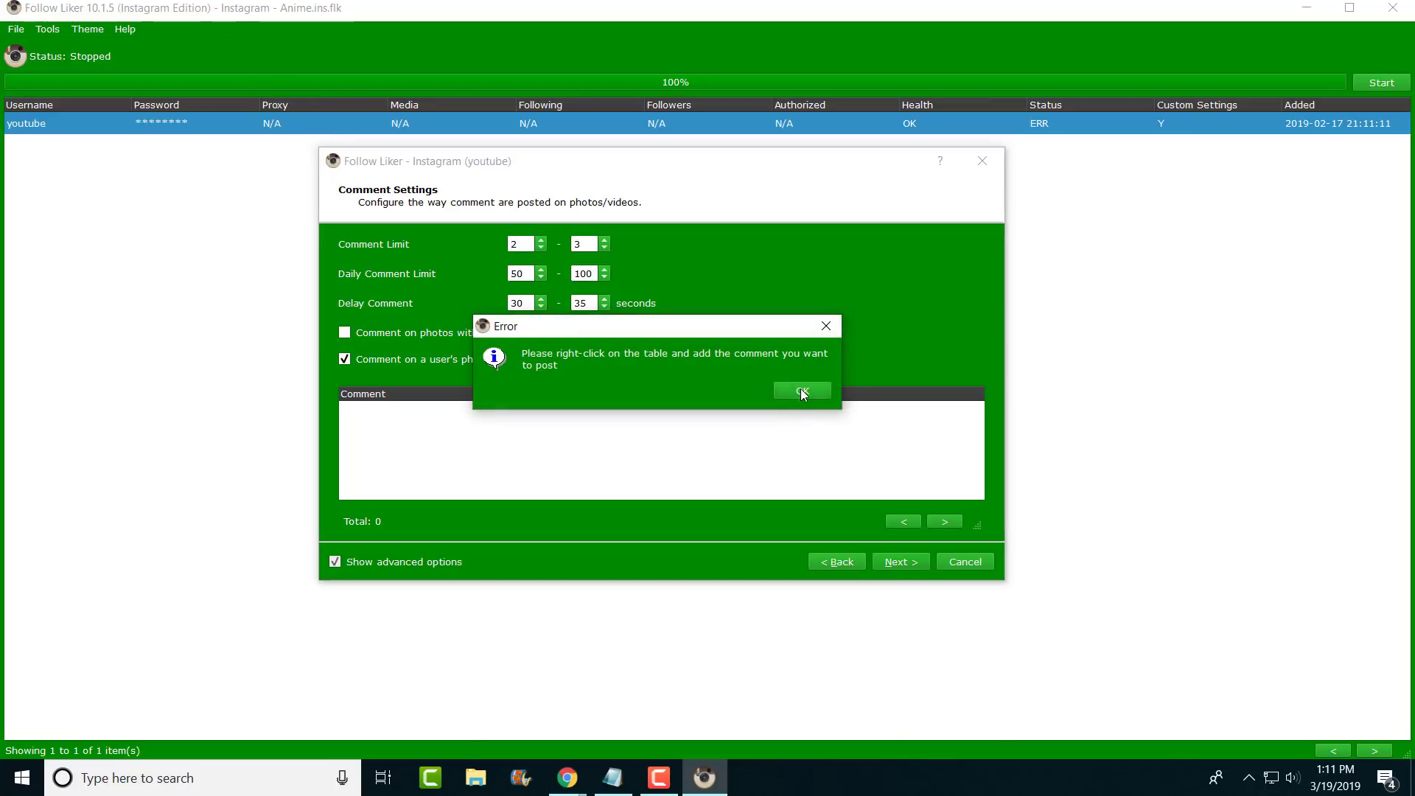
{"action": "left_click", "coordinate": [801, 391]}
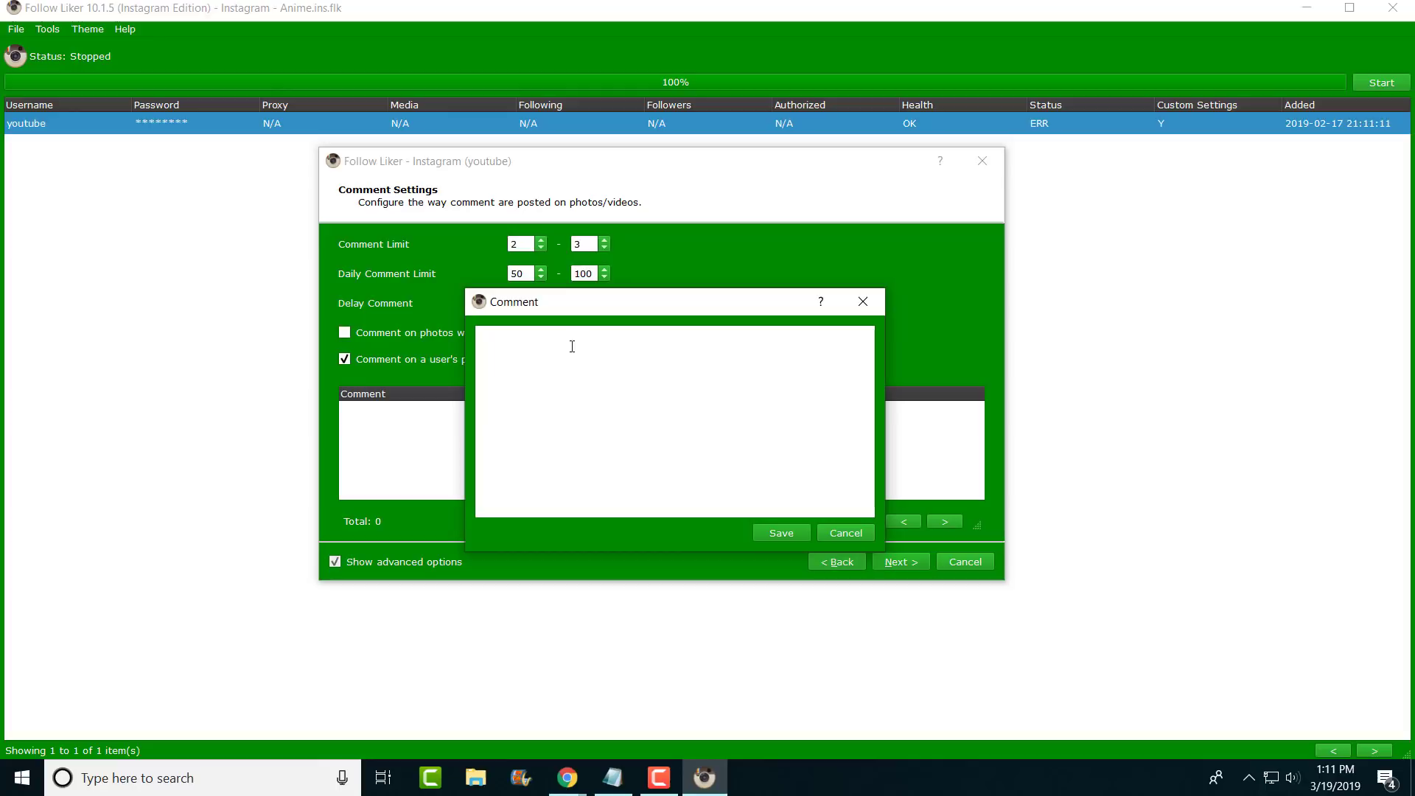
{"action": "type", "text": "great"}
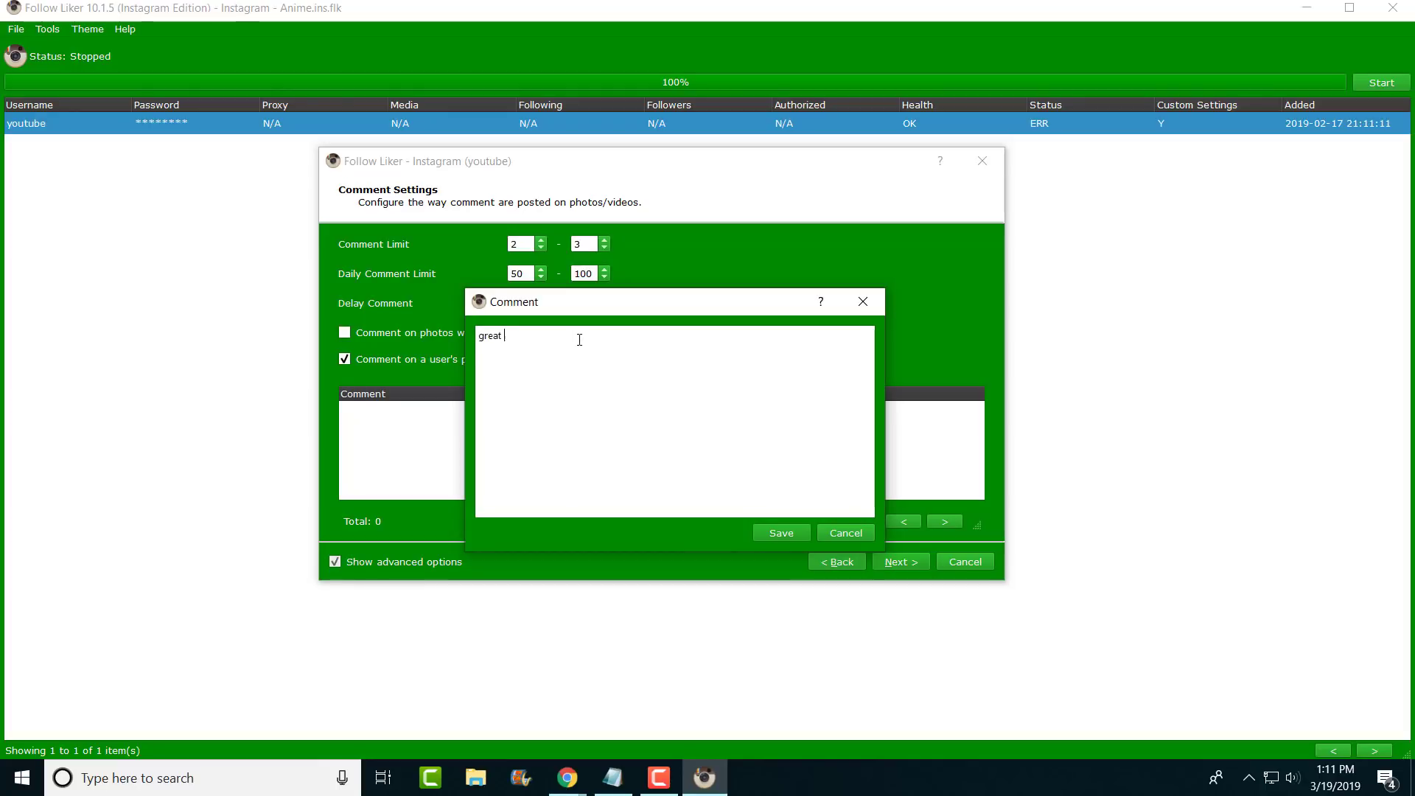
{"action": "type", "text": "job grandma!"}
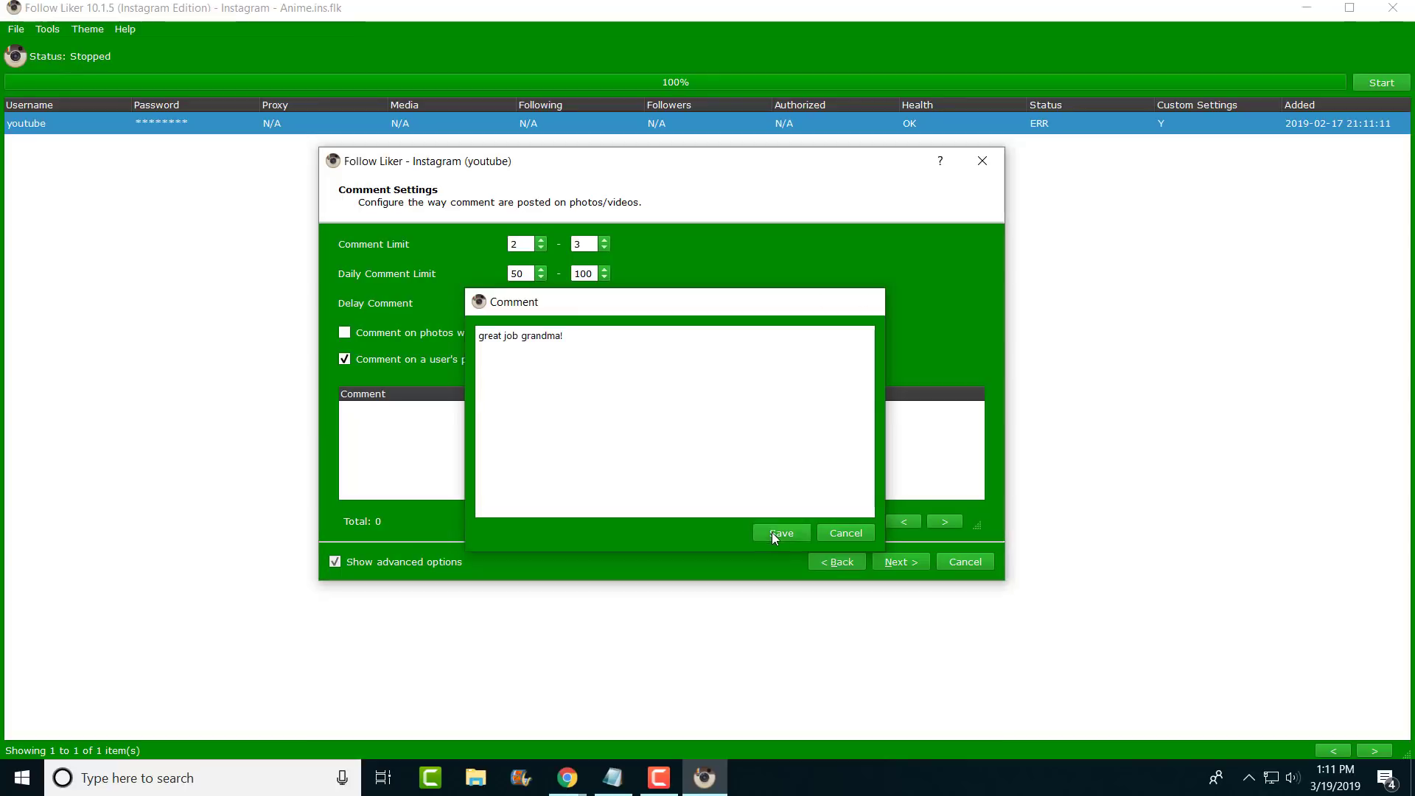
{"action": "left_click", "coordinate": [780, 532]}
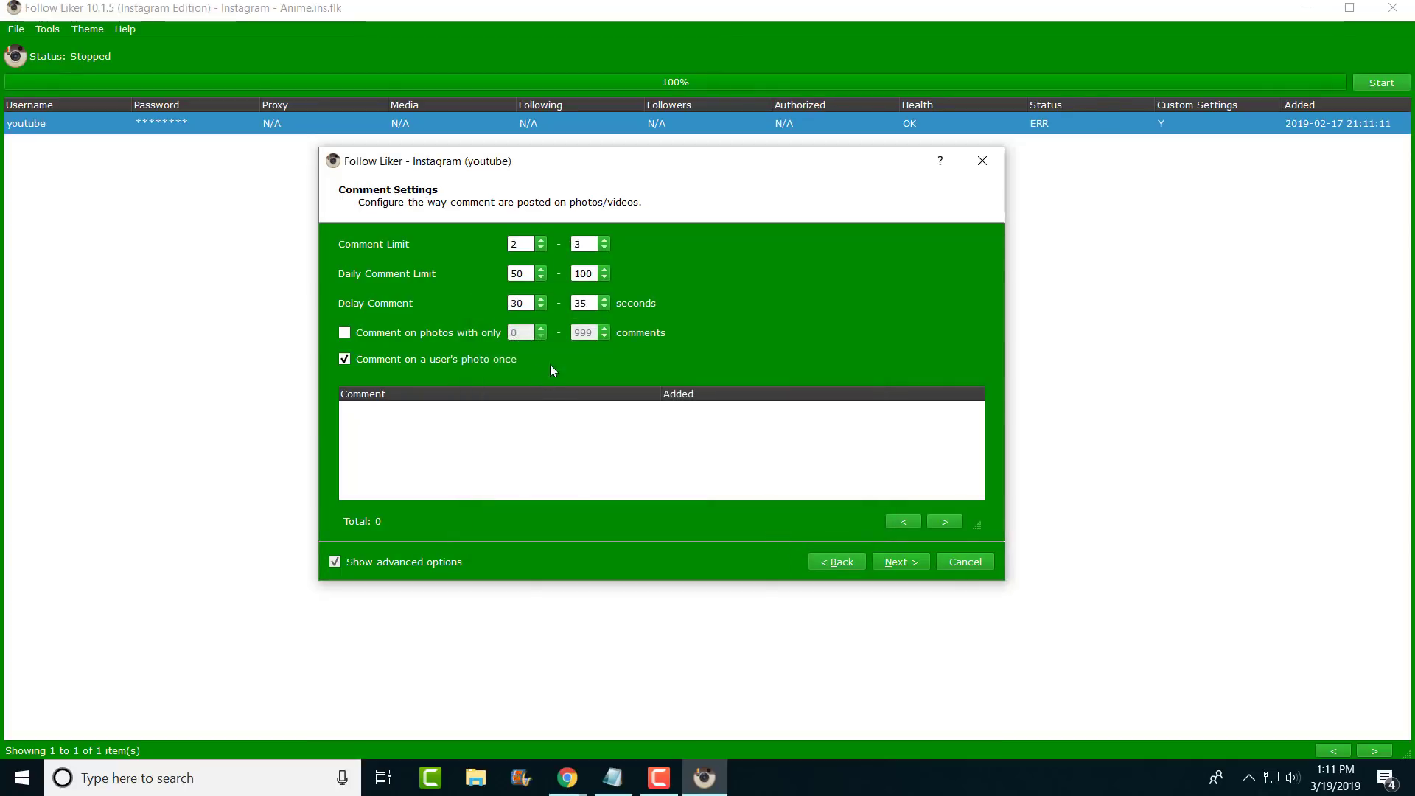
{"action": "mouse_move", "coordinate": [912, 557]}
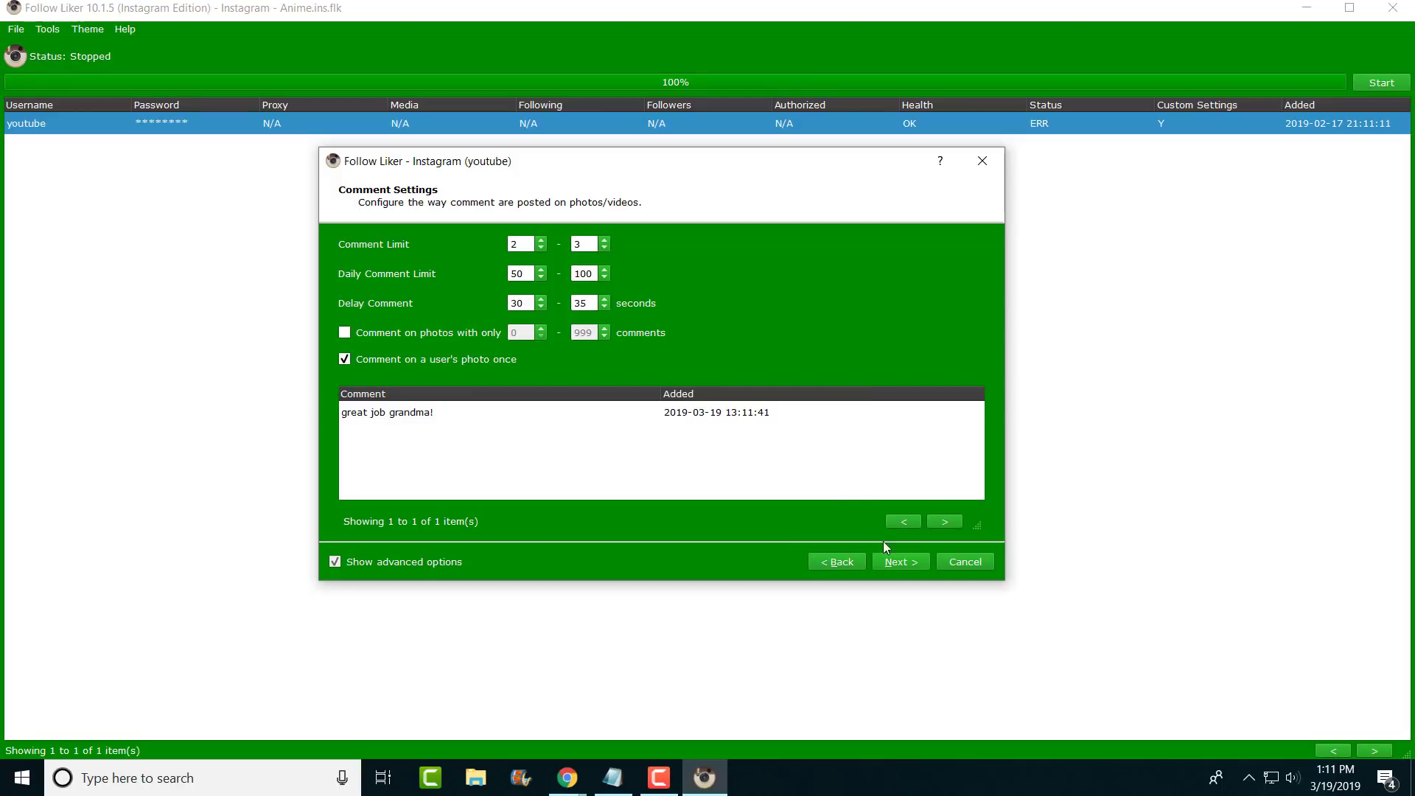
On Direct Message Settings, mail only new followers and start a new message.
{"action": "left_click", "coordinate": [899, 562]}
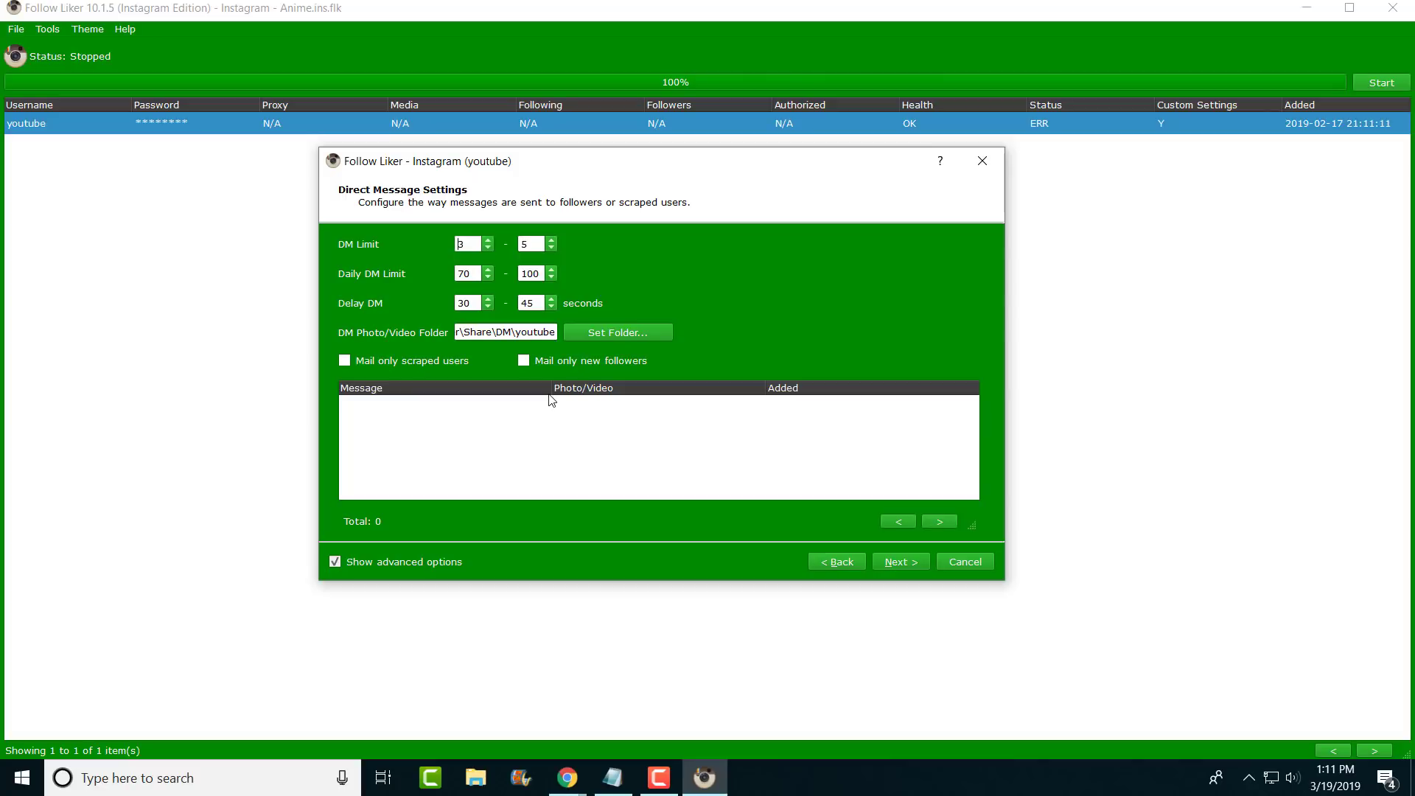
{"action": "mouse_move", "coordinate": [497, 412]}
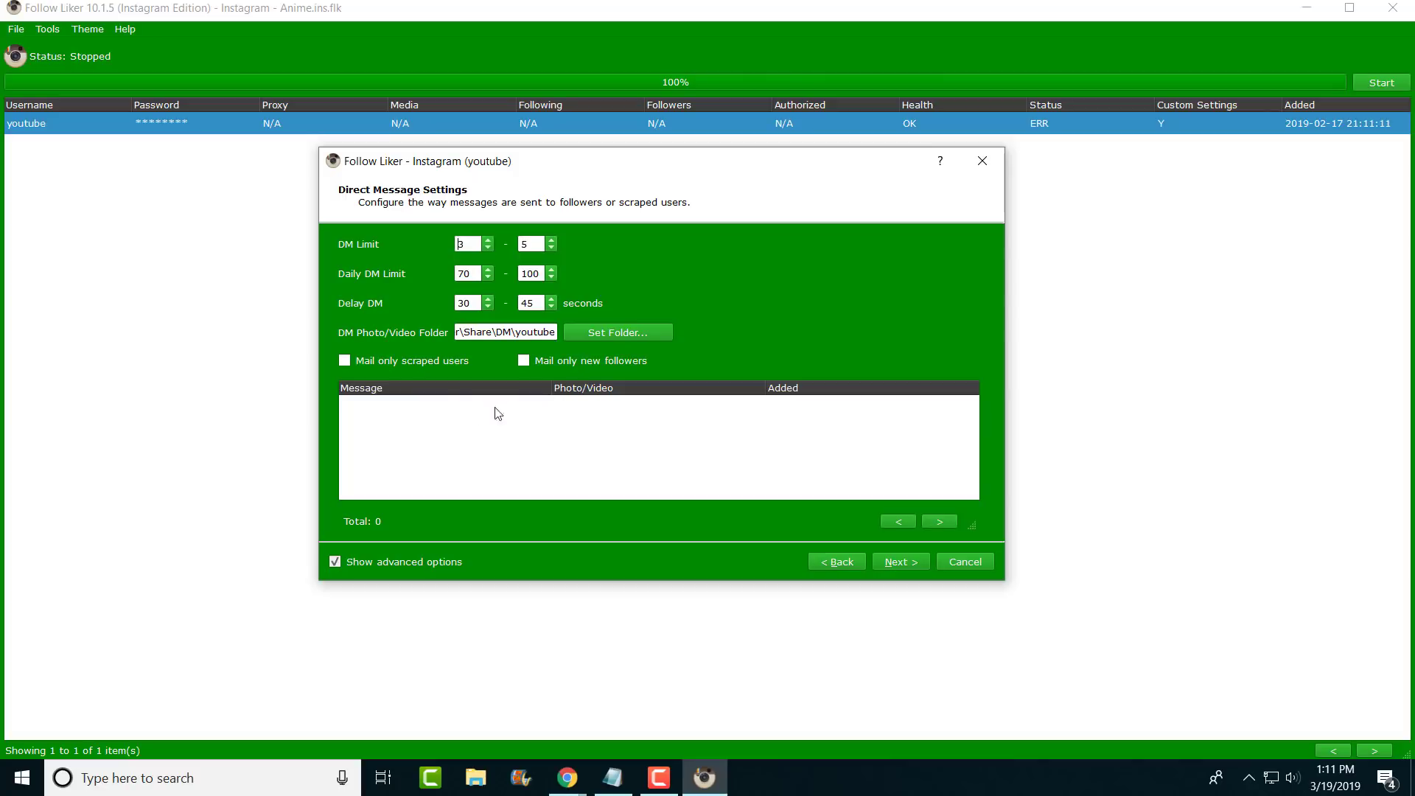
{"action": "left_click", "coordinate": [524, 360]}
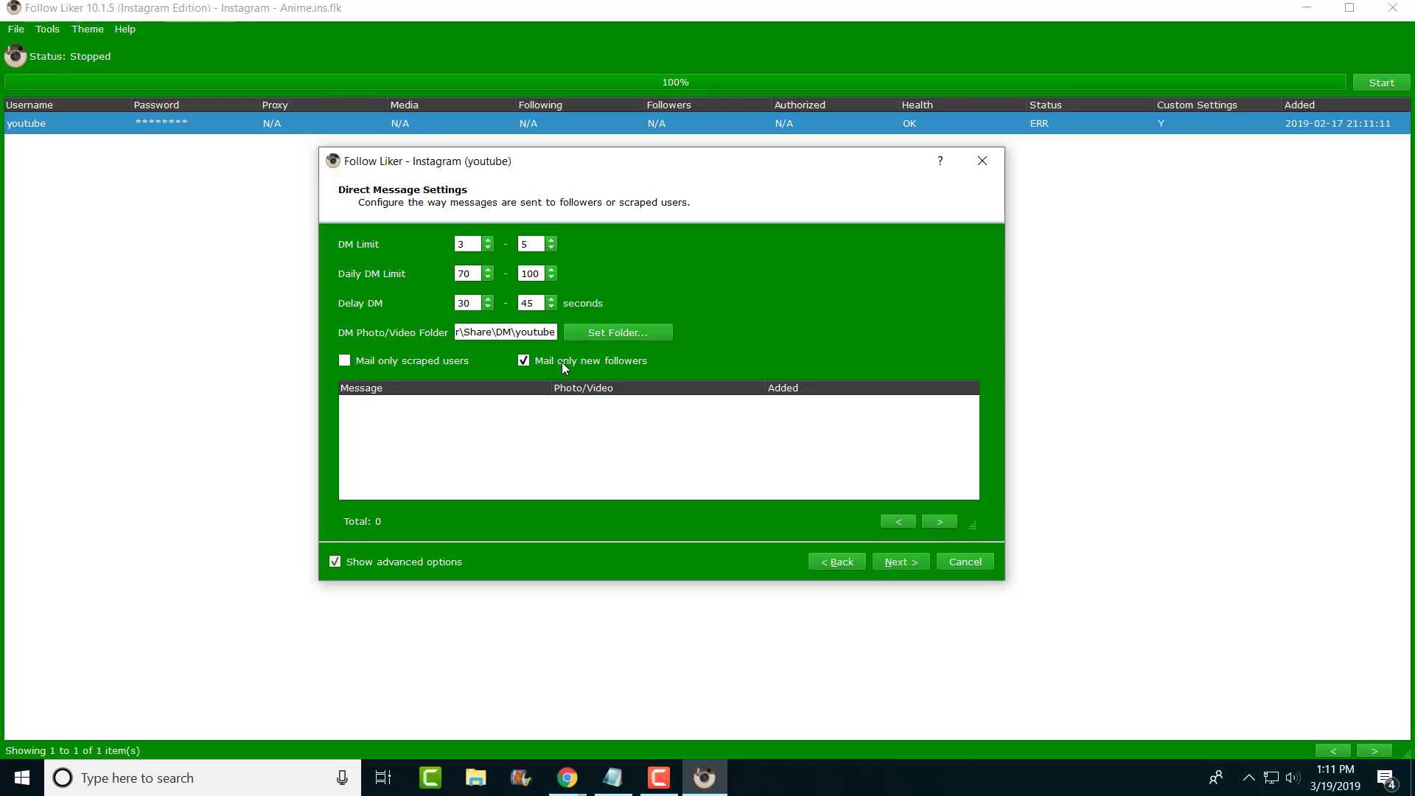
{"action": "left_click", "coordinate": [523, 360]}
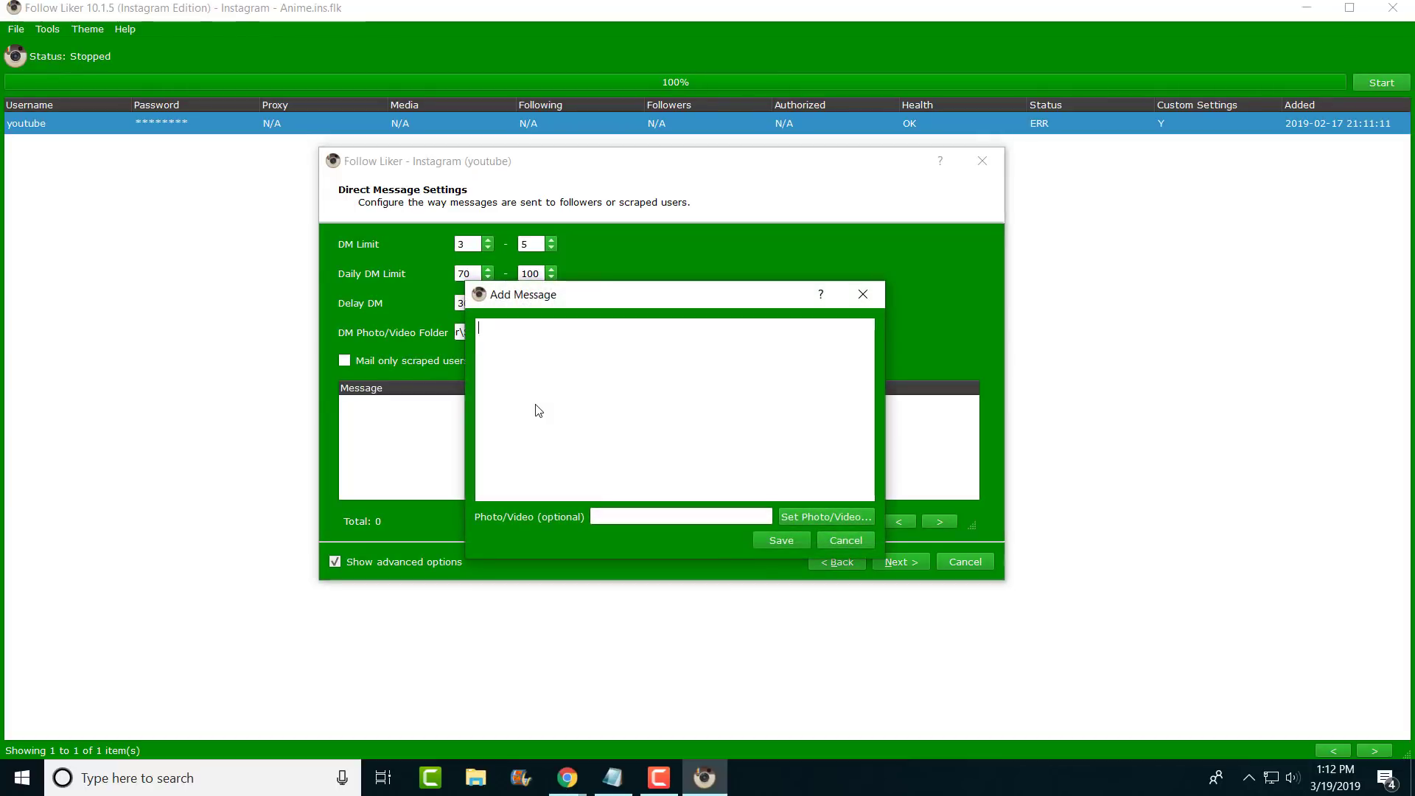
Enter the message 'hey thanks for the follow! make sure to sub…'.
{"action": "type", "text": "hey"}
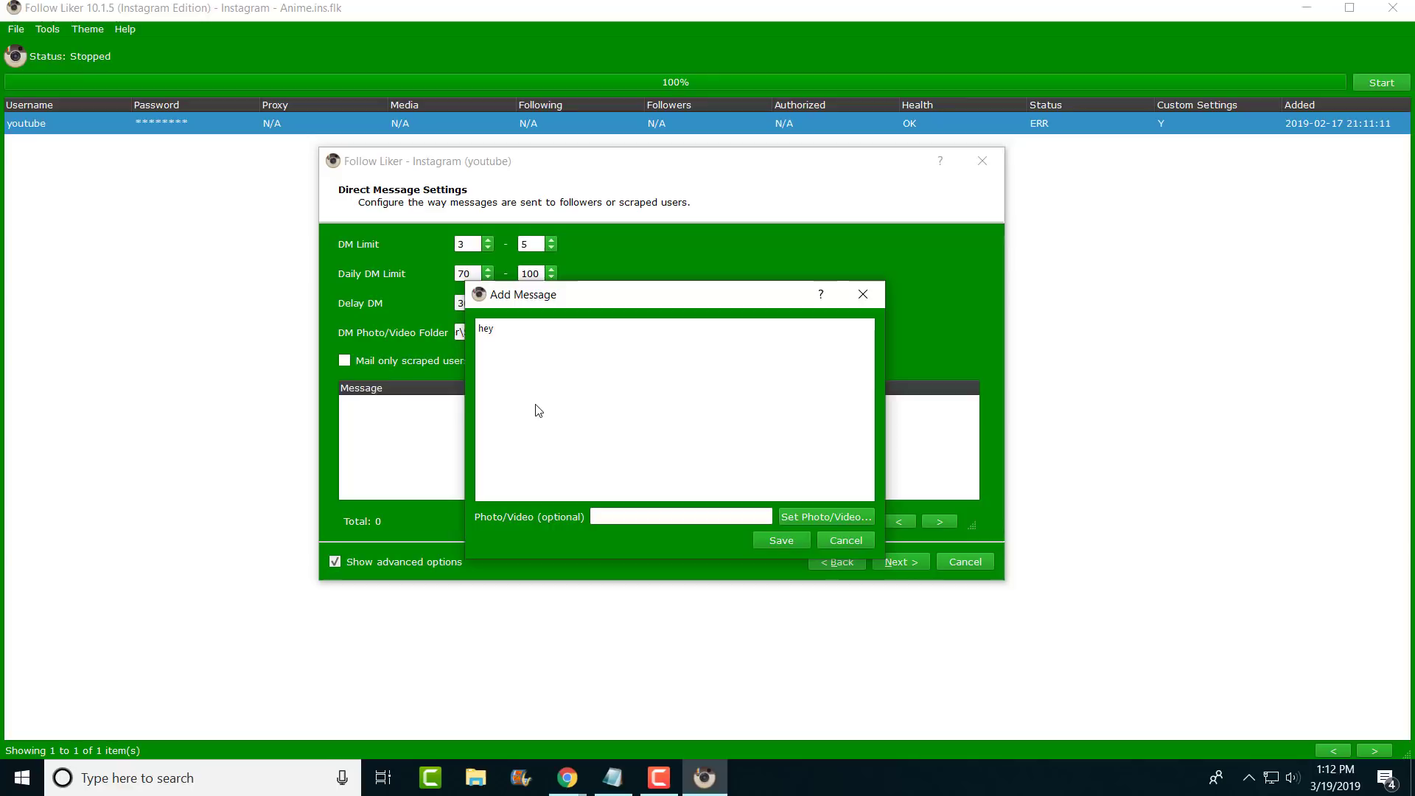
{"action": "type", "text": "thanks for the follow"}
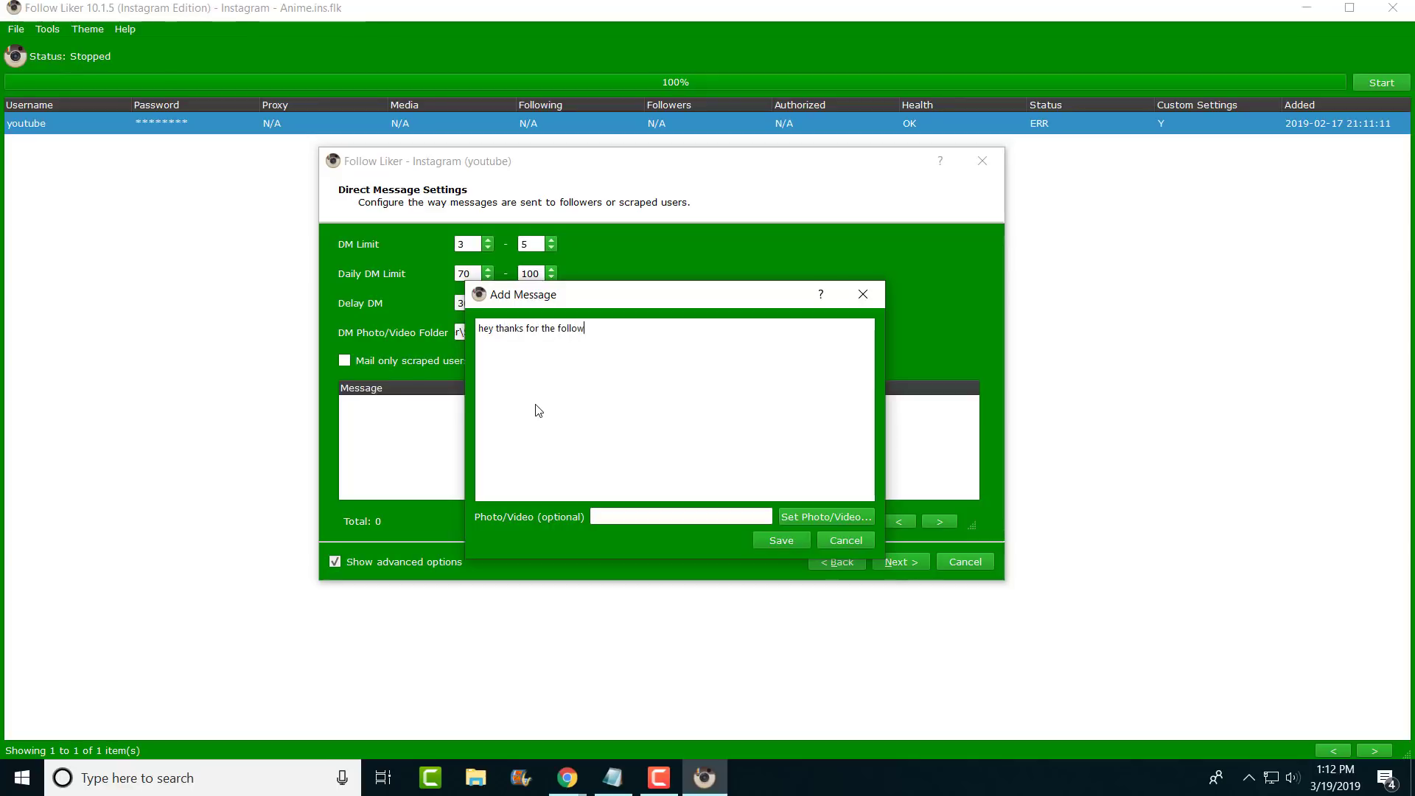
{"action": "type", "text": "! make sure to sub"}
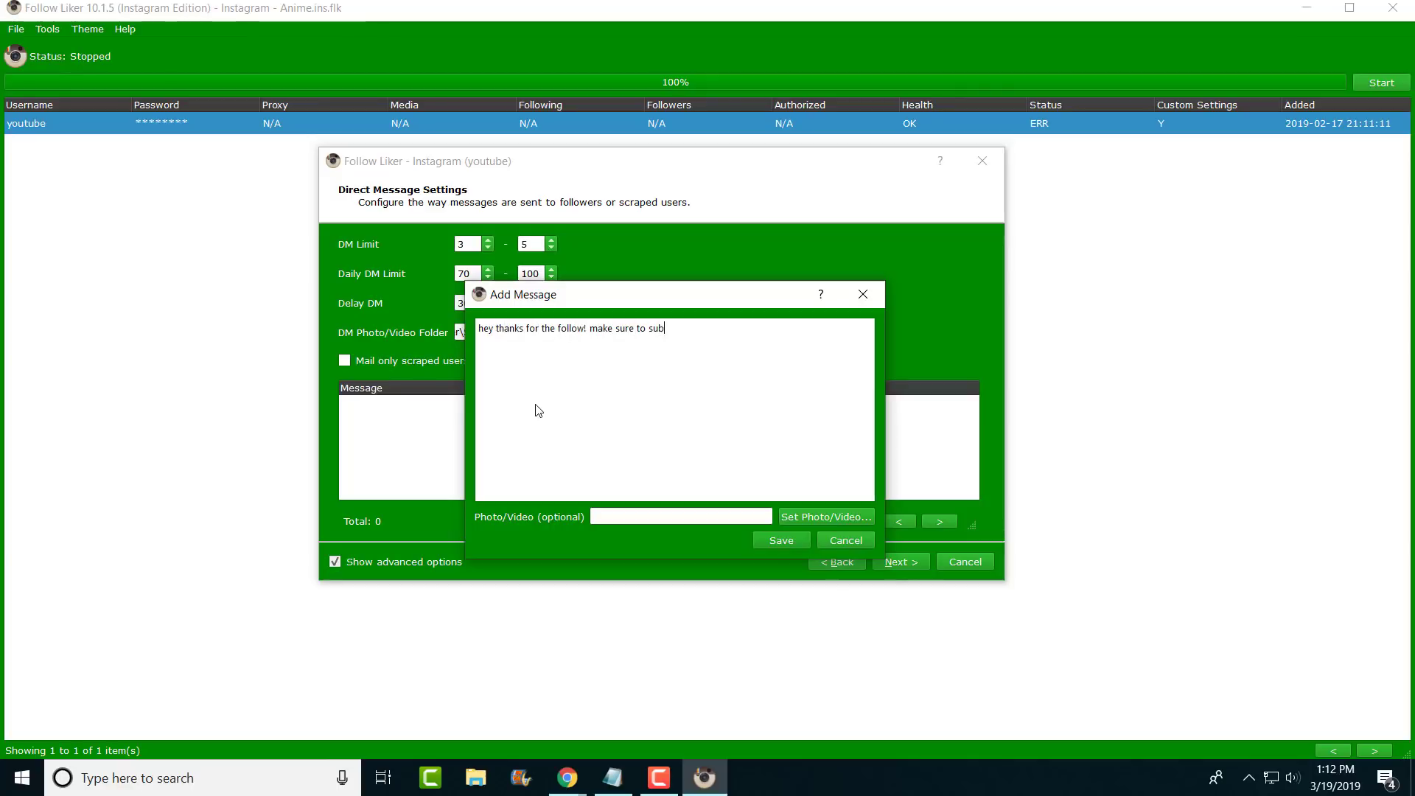
{"action": "type", "text": "fhnrt"}
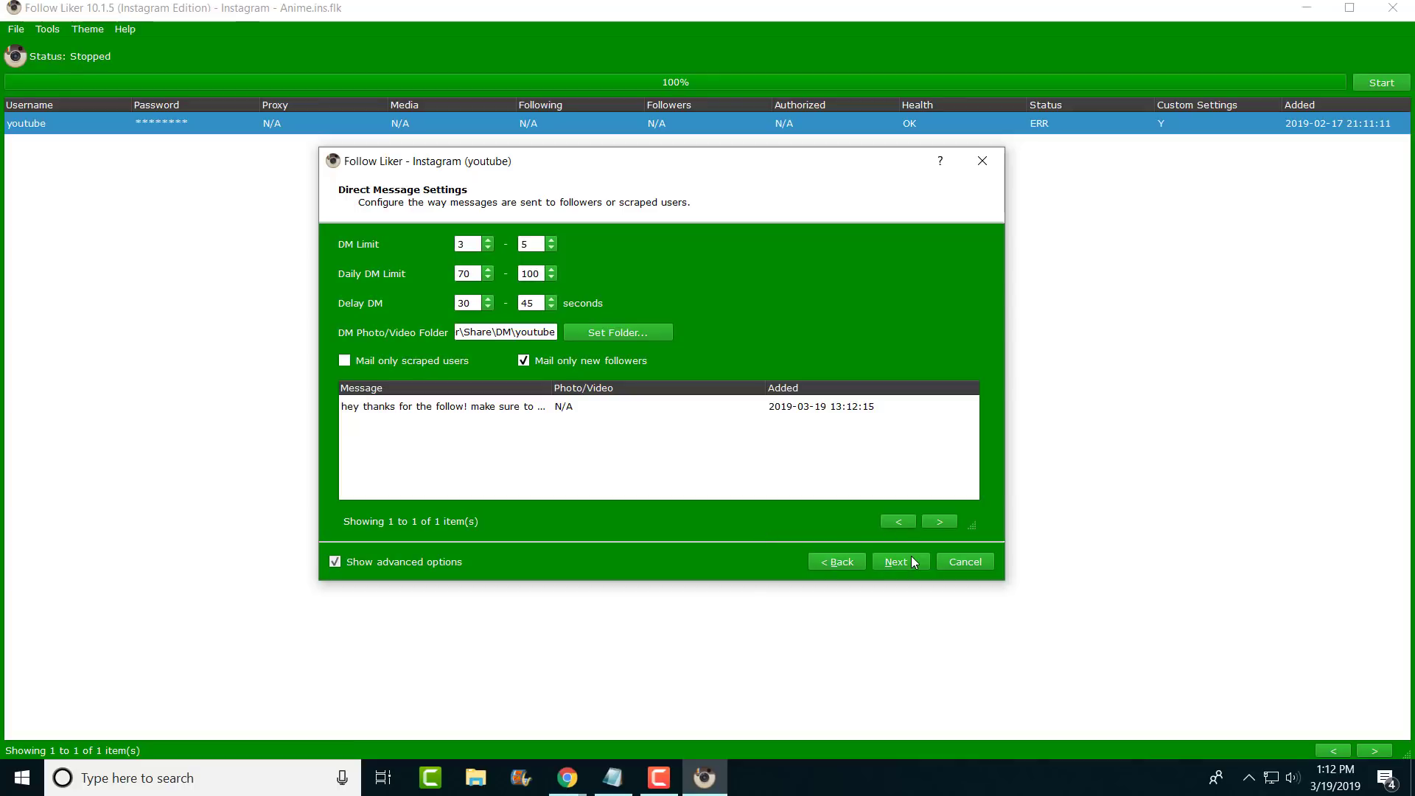
Cancel the wizard at its final page and confirm discarding the youtube account's configuration.
{"action": "left_click", "coordinate": [894, 561]}
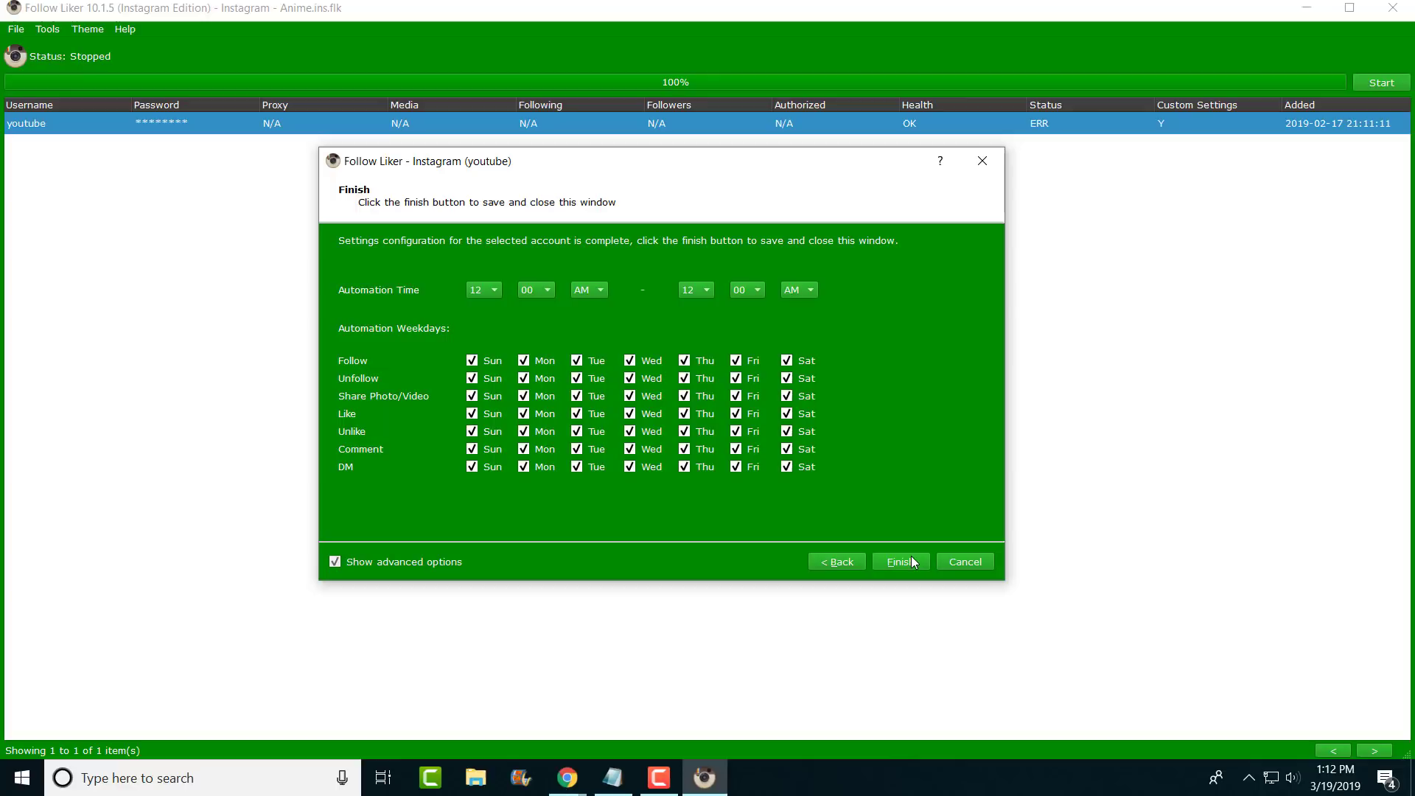
{"action": "mouse_move", "coordinate": [943, 576]}
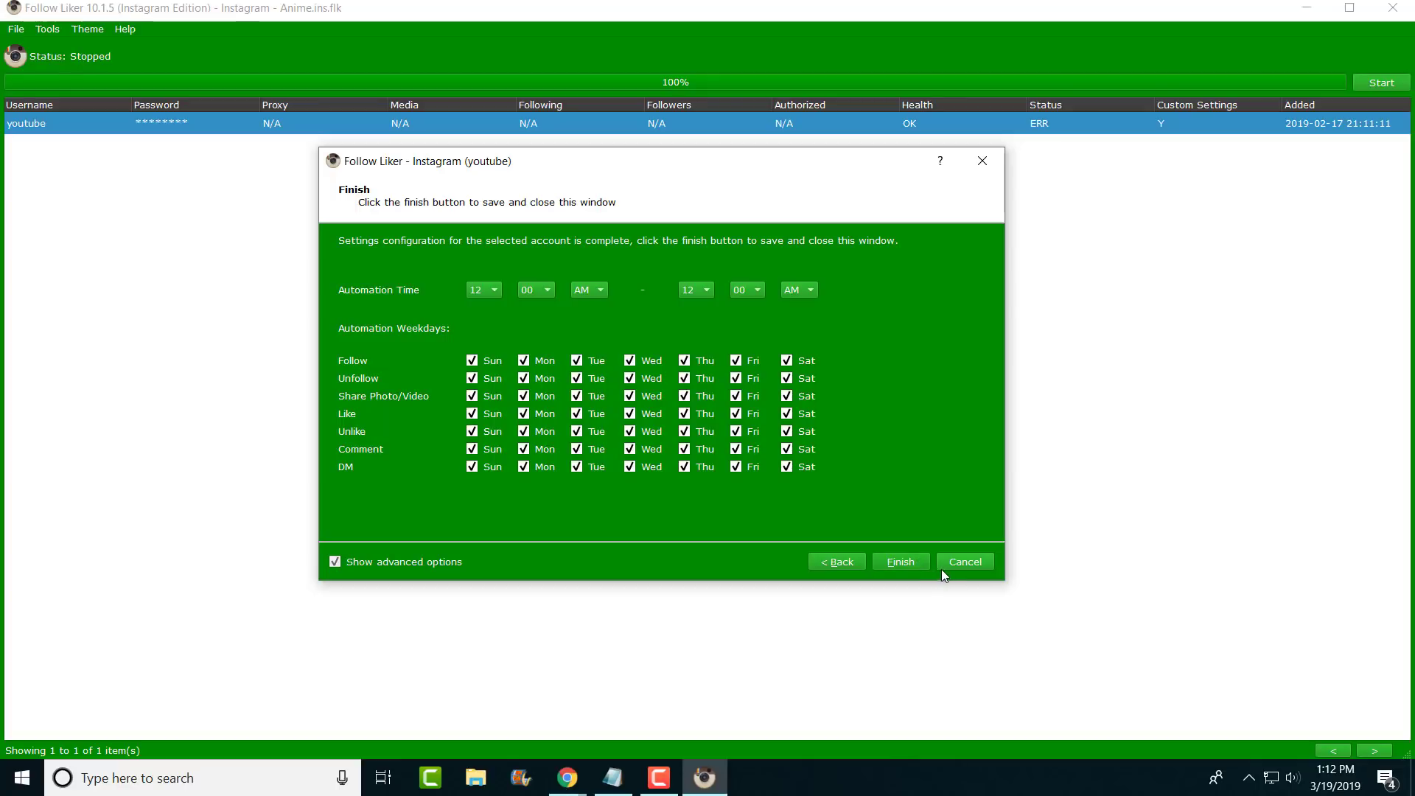
{"action": "left_click", "coordinate": [964, 561]}
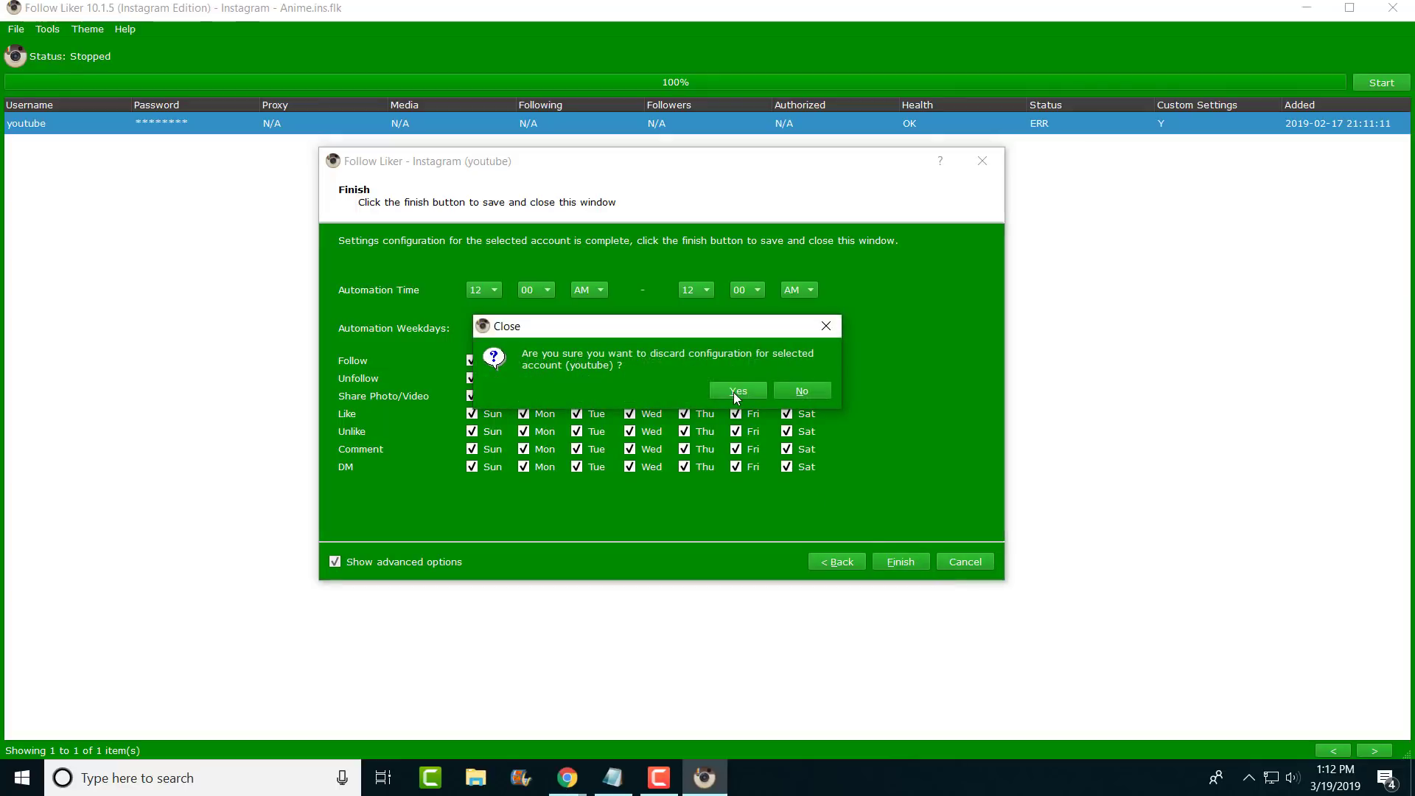
{"action": "left_click", "coordinate": [736, 389]}
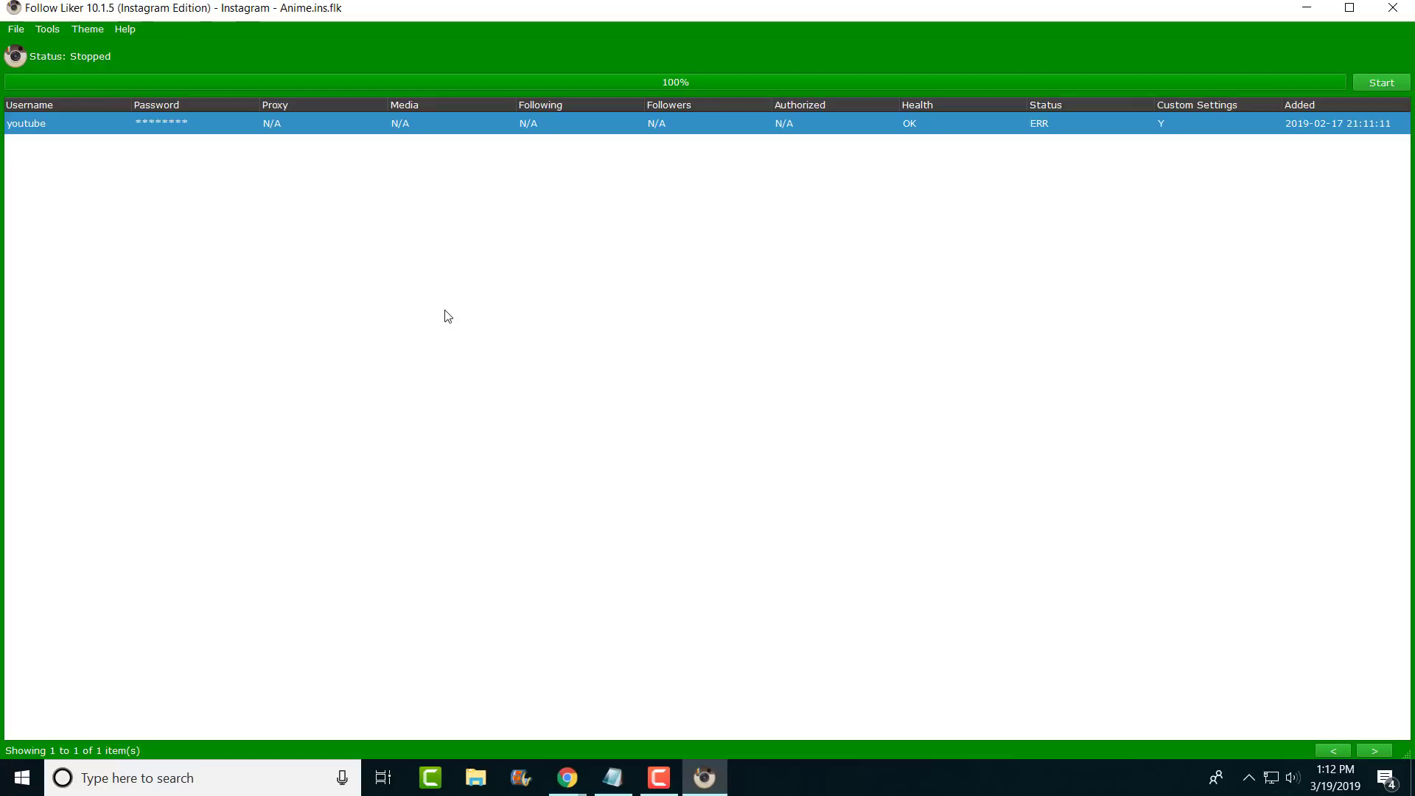